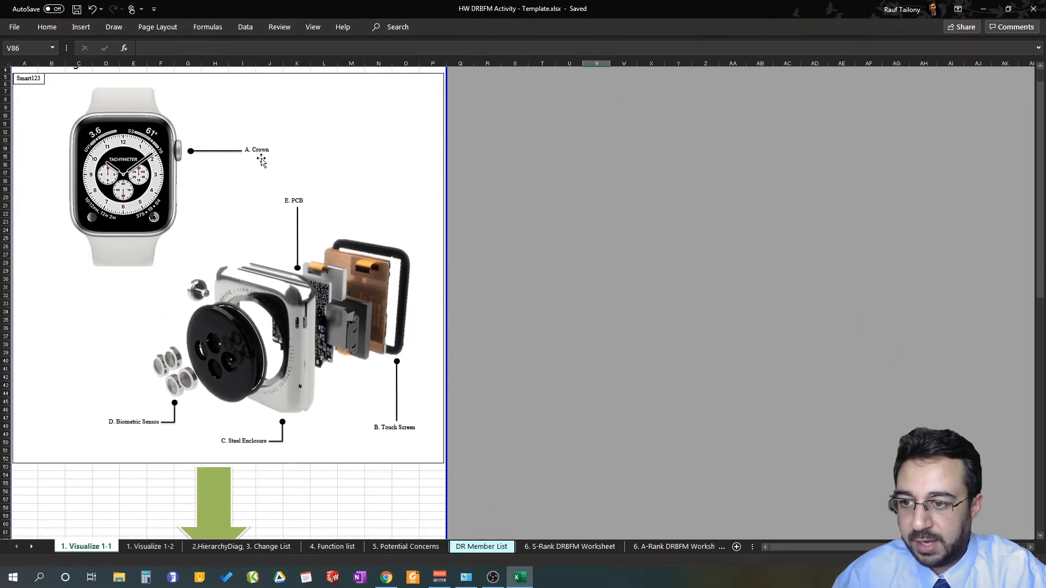
mouse_move(313, 195)
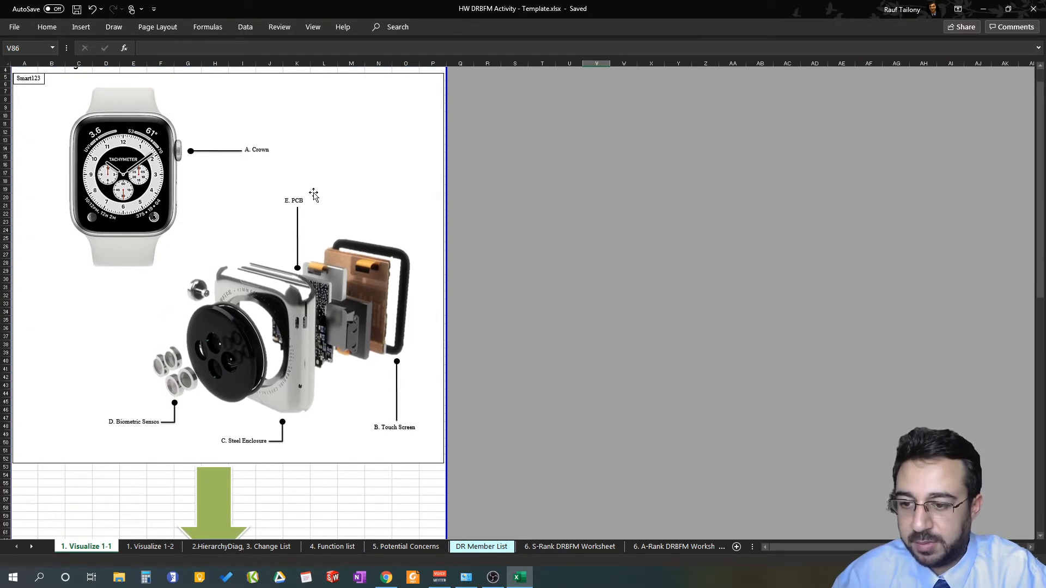
mouse_move(535, 187)
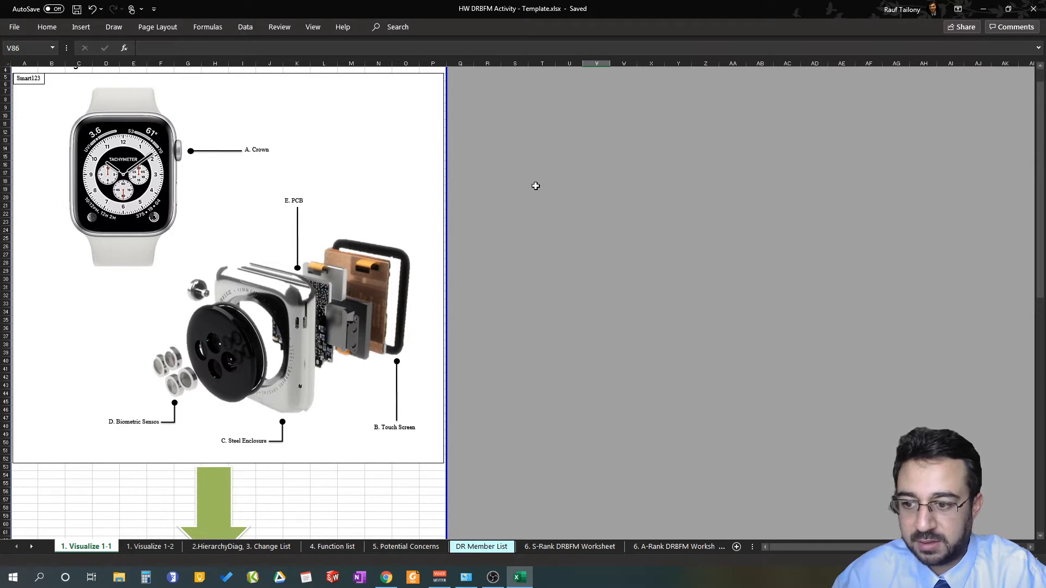
Step: Browse the Visualize 1-2 sheet and review the annotated circuit board picture
scroll("down", 3)
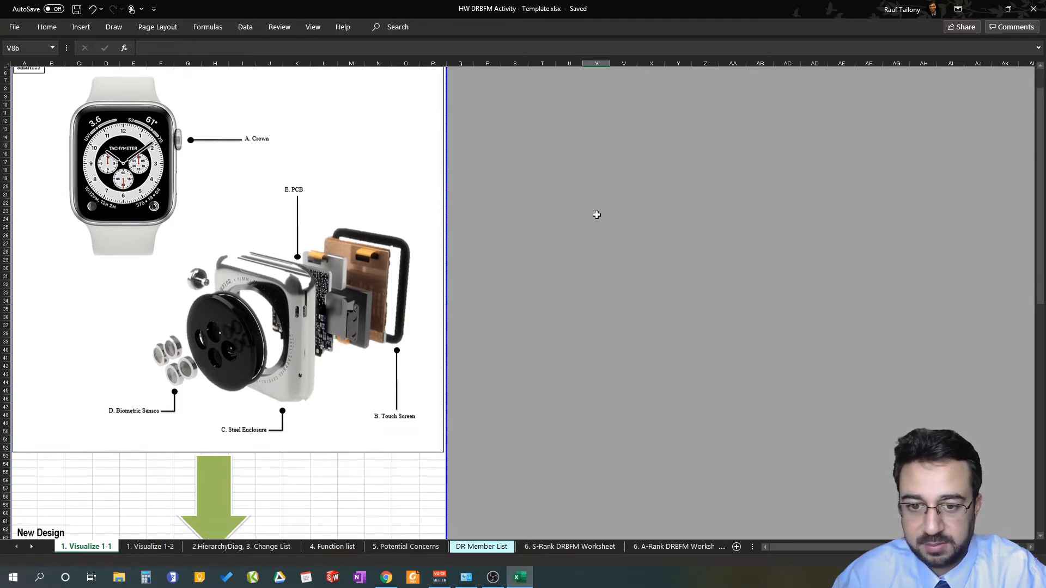
scroll("up", 3)
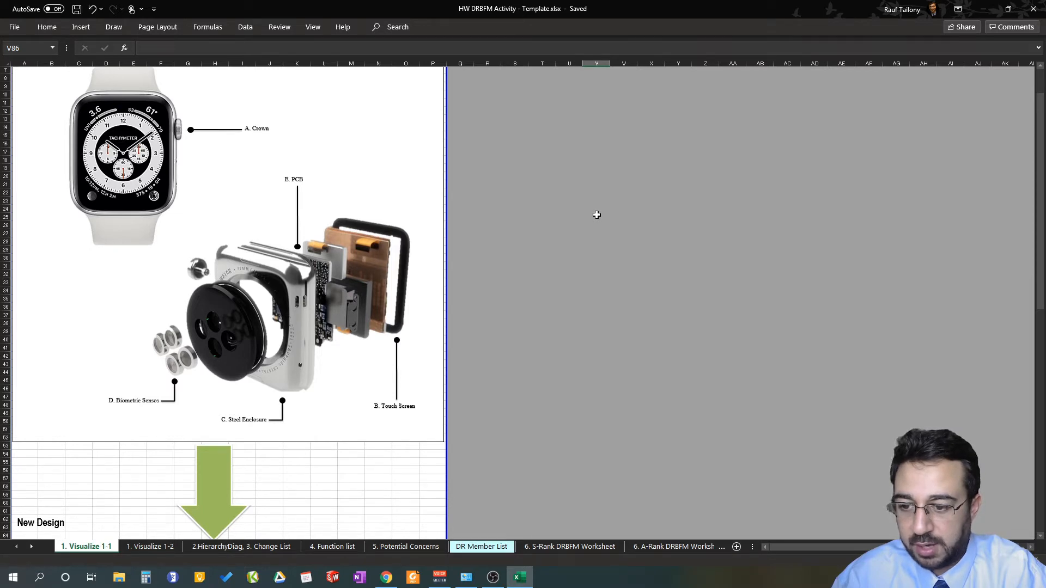
mouse_move(604, 211)
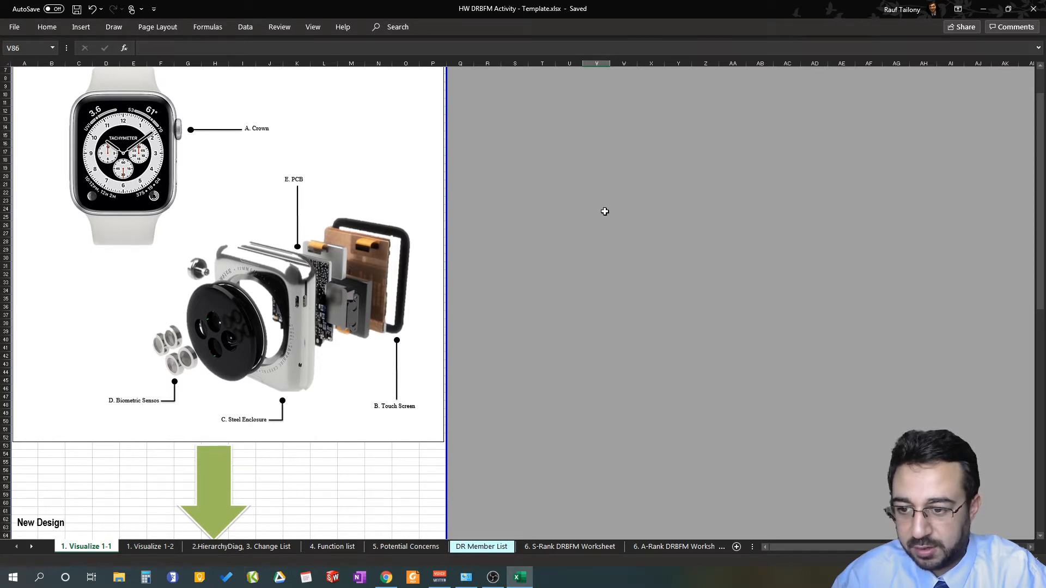
scroll("down", 3)
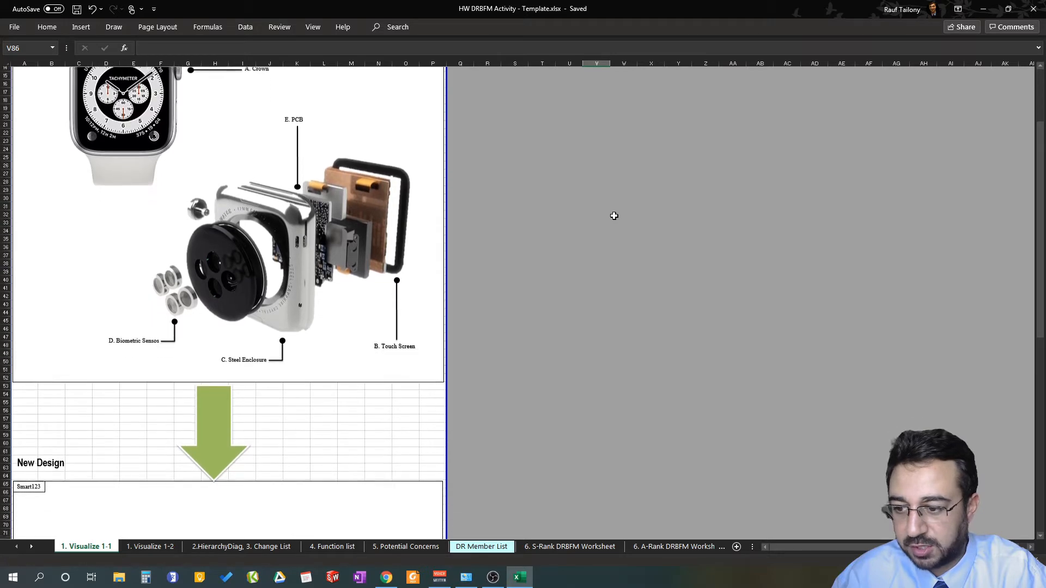
scroll("down", 3)
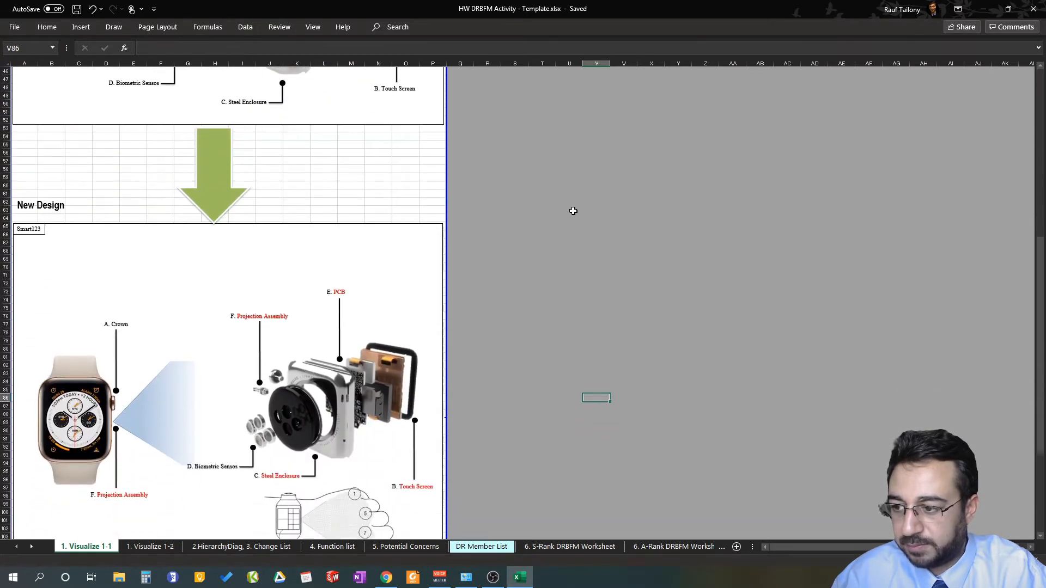
scroll("down", 3)
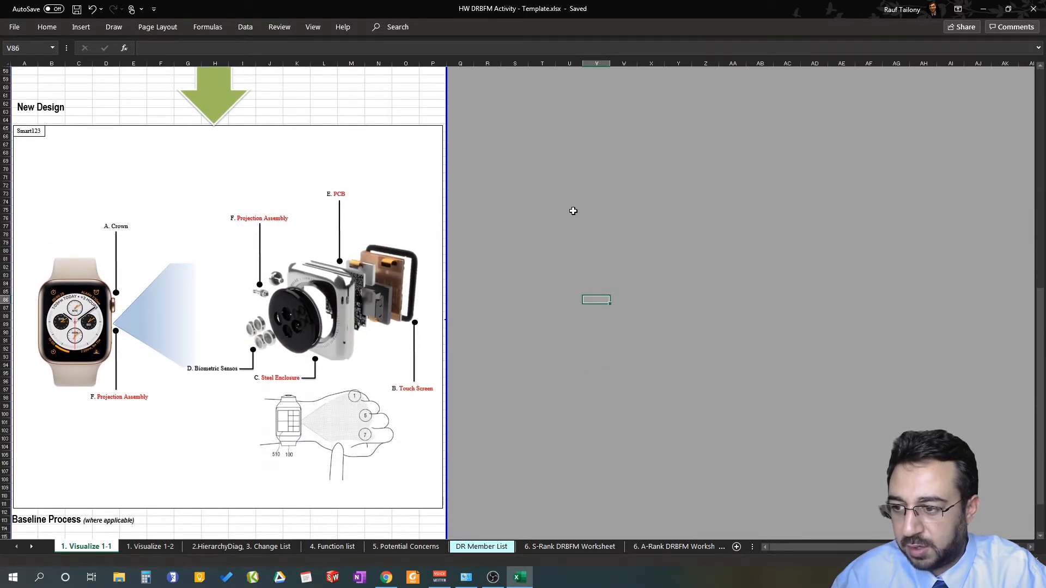
mouse_move(593, 211)
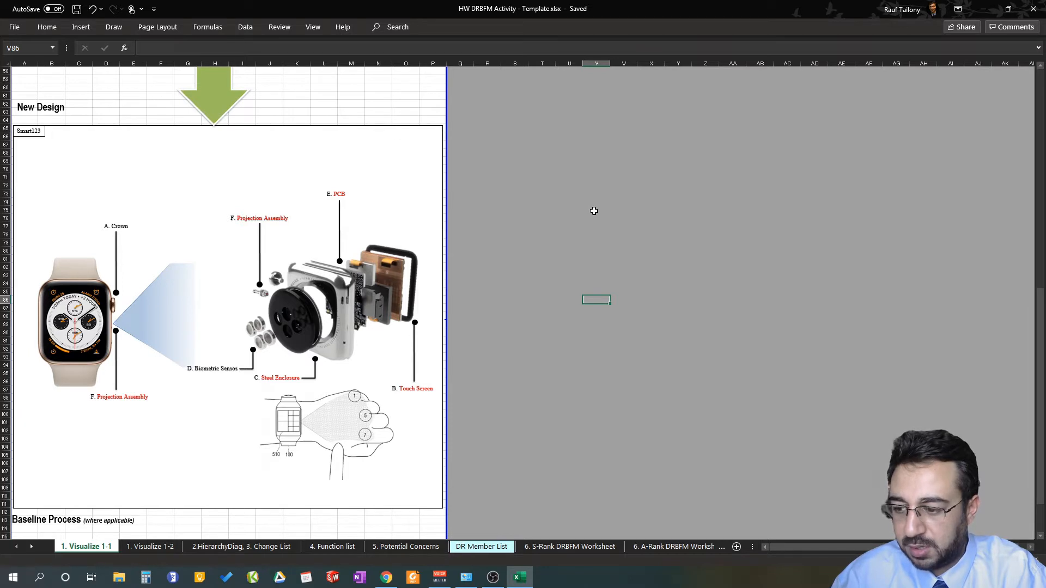
mouse_move(667, 255)
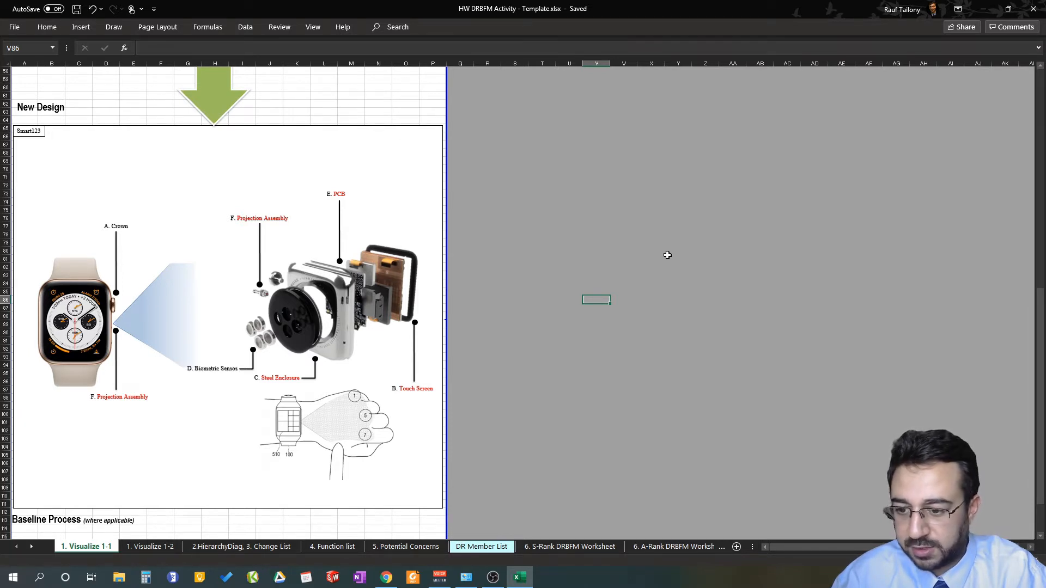
mouse_move(664, 251)
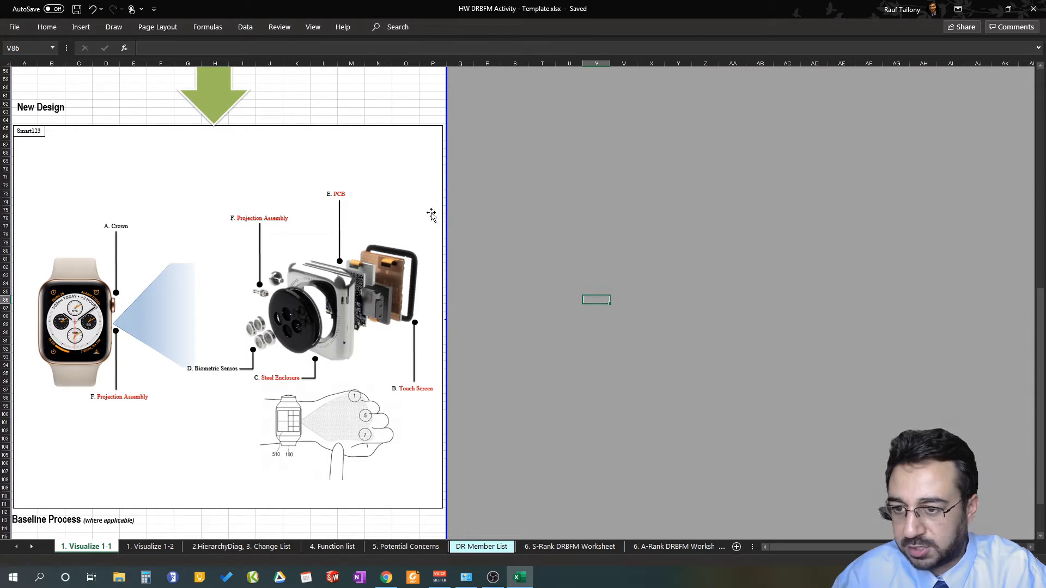
mouse_move(340, 203)
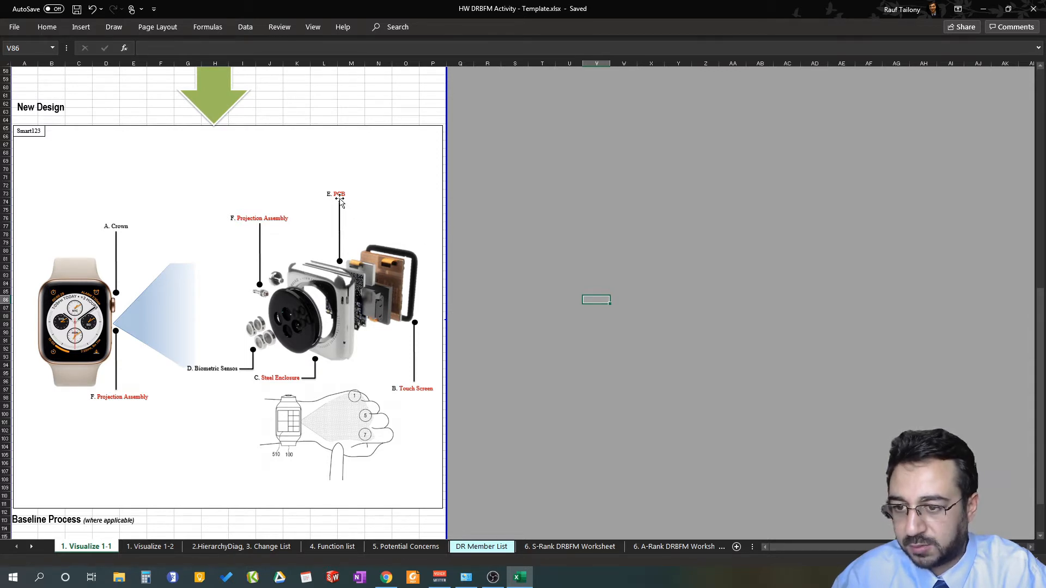
mouse_move(340, 201)
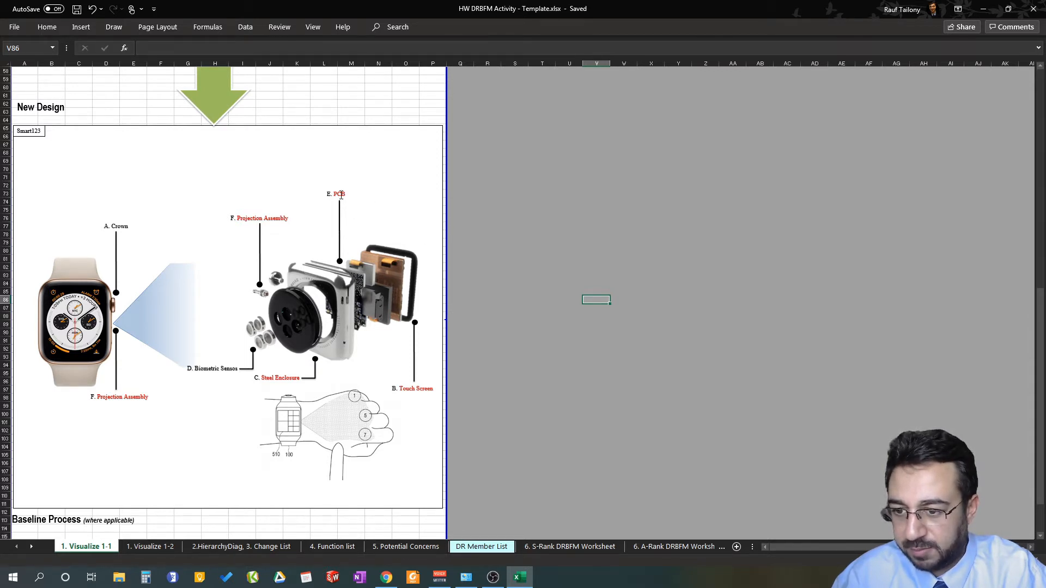
mouse_move(145, 350)
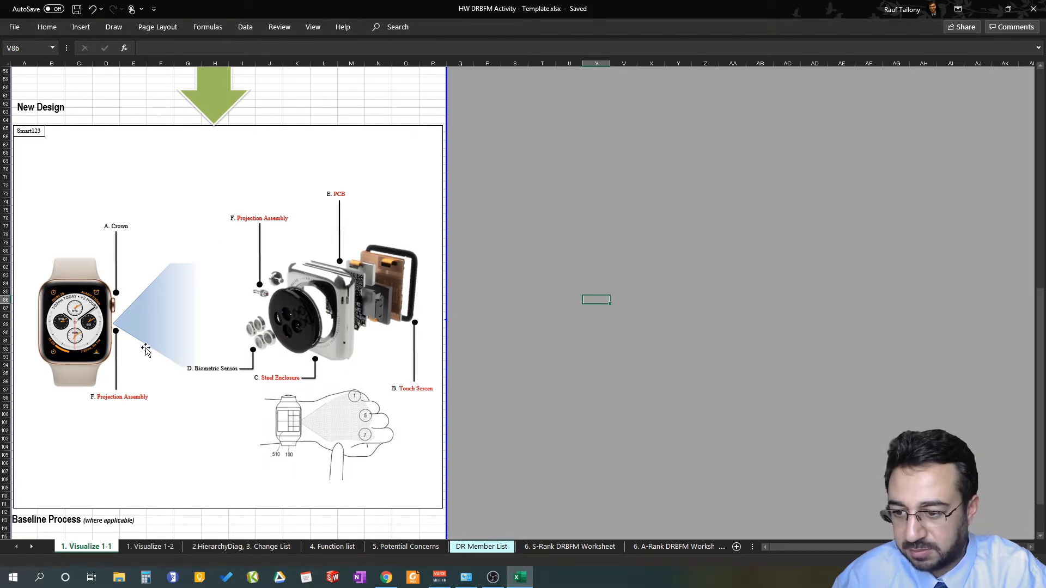
mouse_move(176, 385)
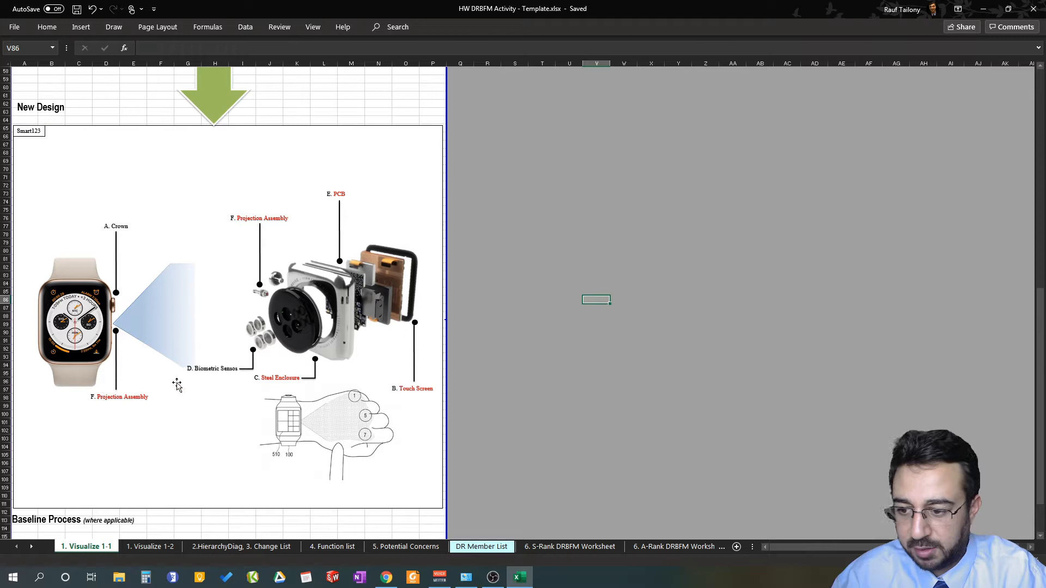
mouse_move(267, 390)
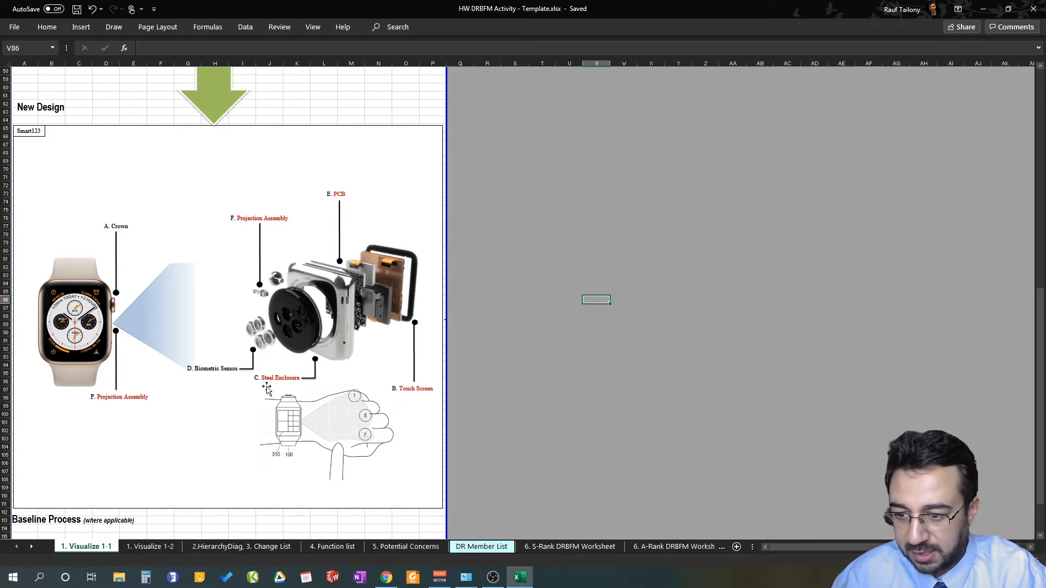
mouse_move(285, 387)
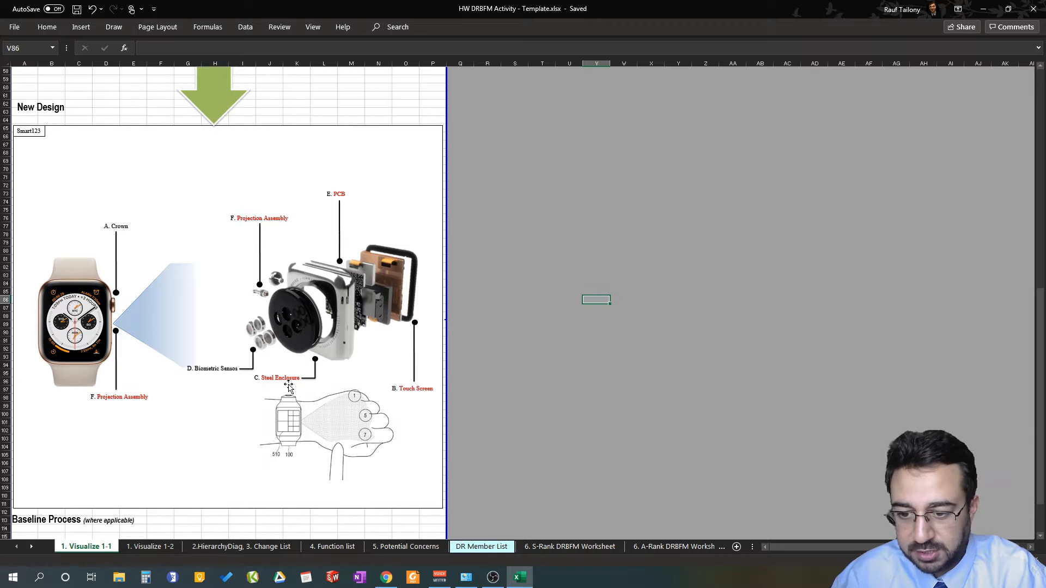
mouse_move(428, 388)
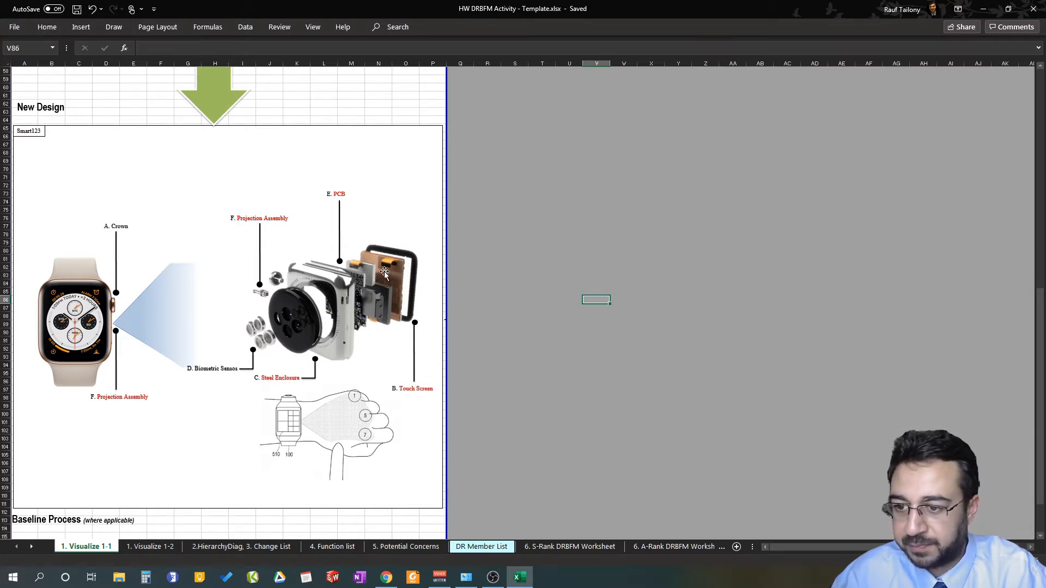
scroll("up", 3)
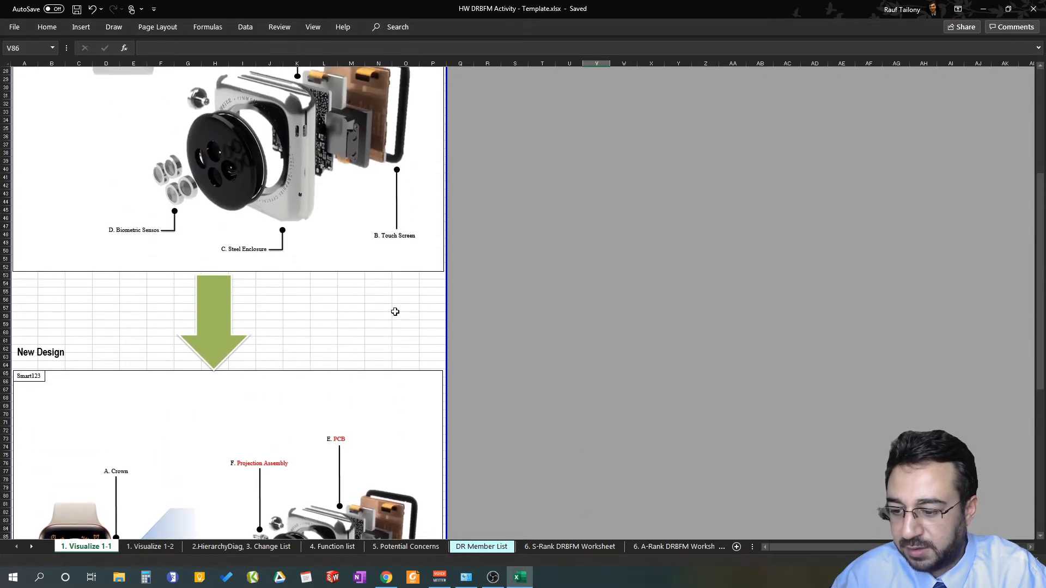
mouse_move(370, 319)
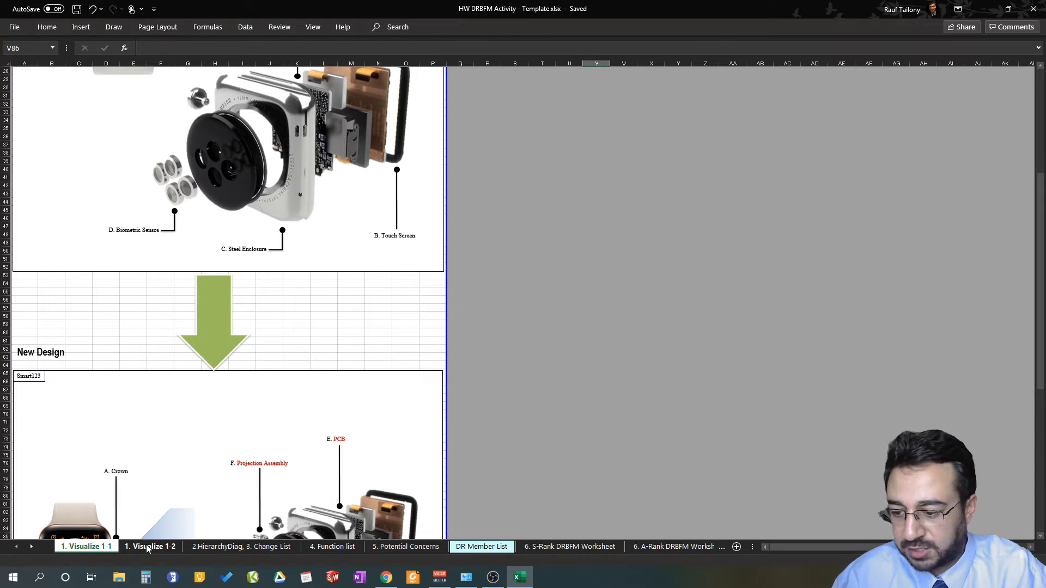
scroll("up", 3)
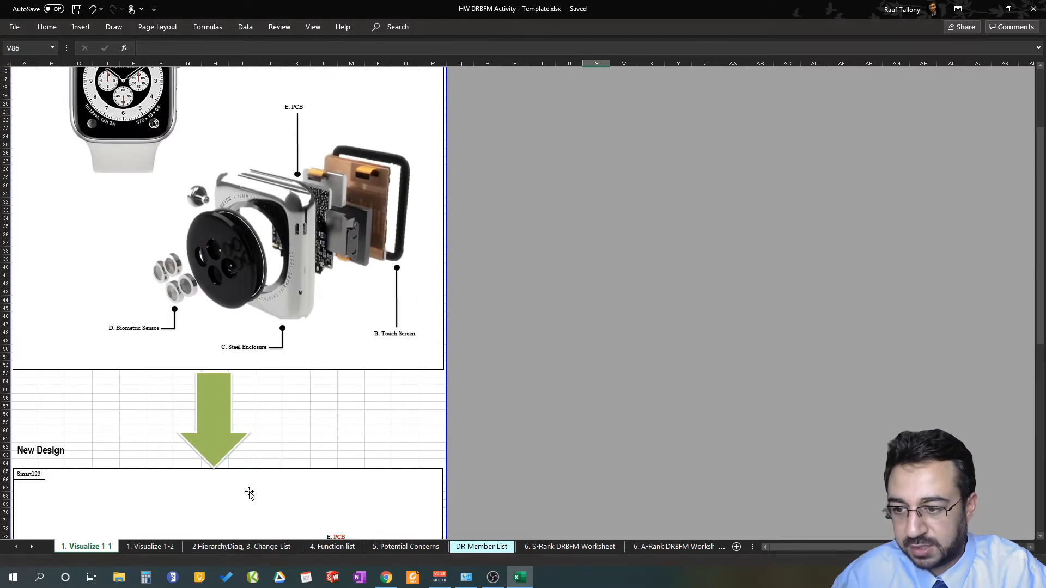
left_click(150, 546)
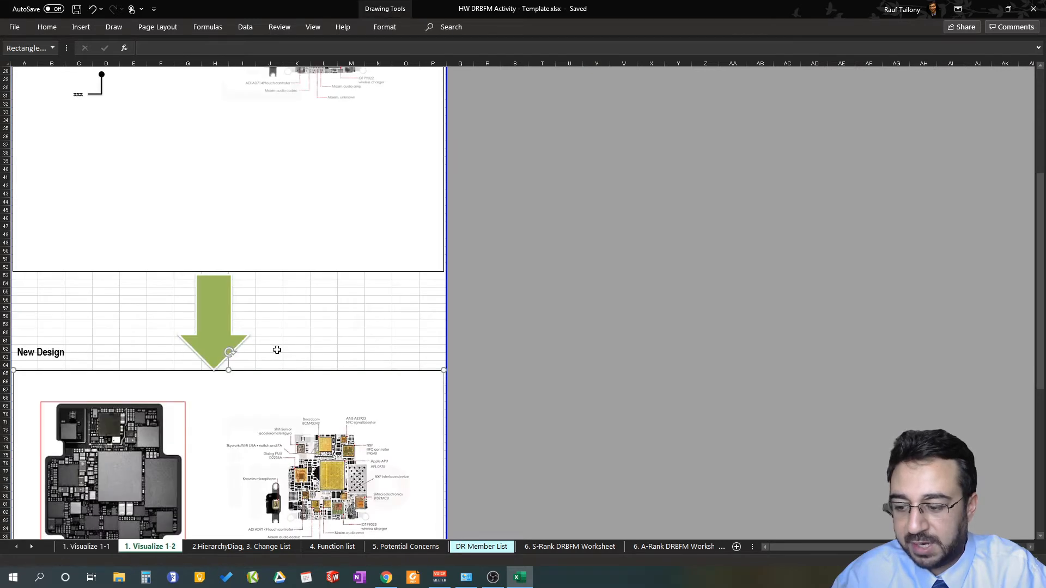
scroll("up", 3)
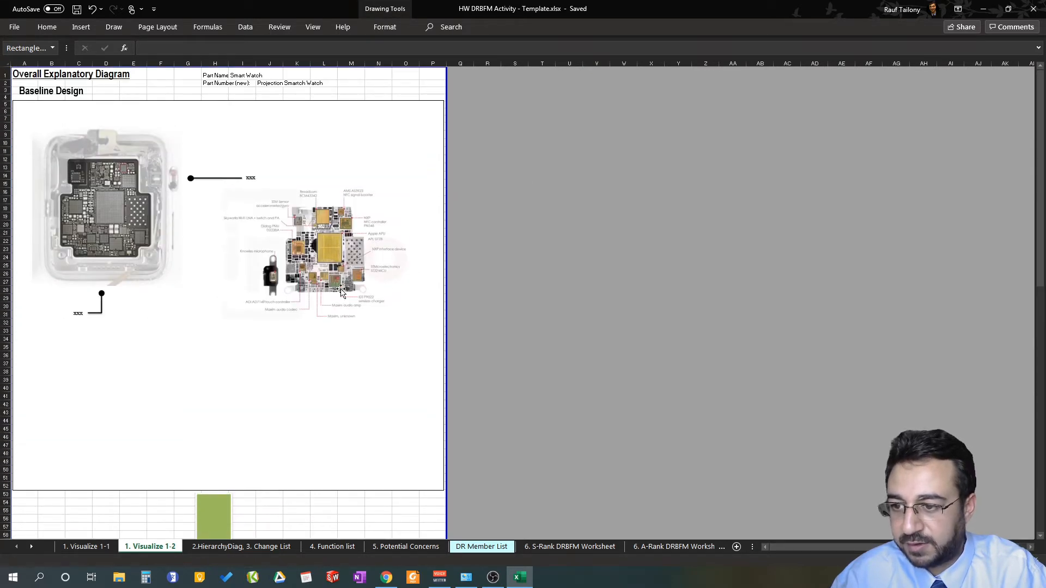
mouse_move(165, 287)
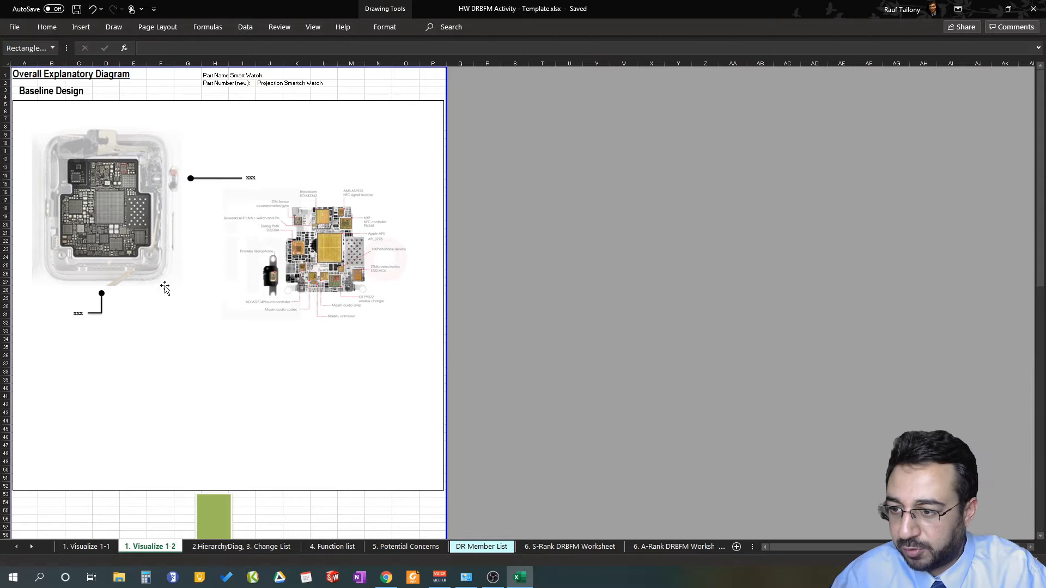
mouse_move(303, 168)
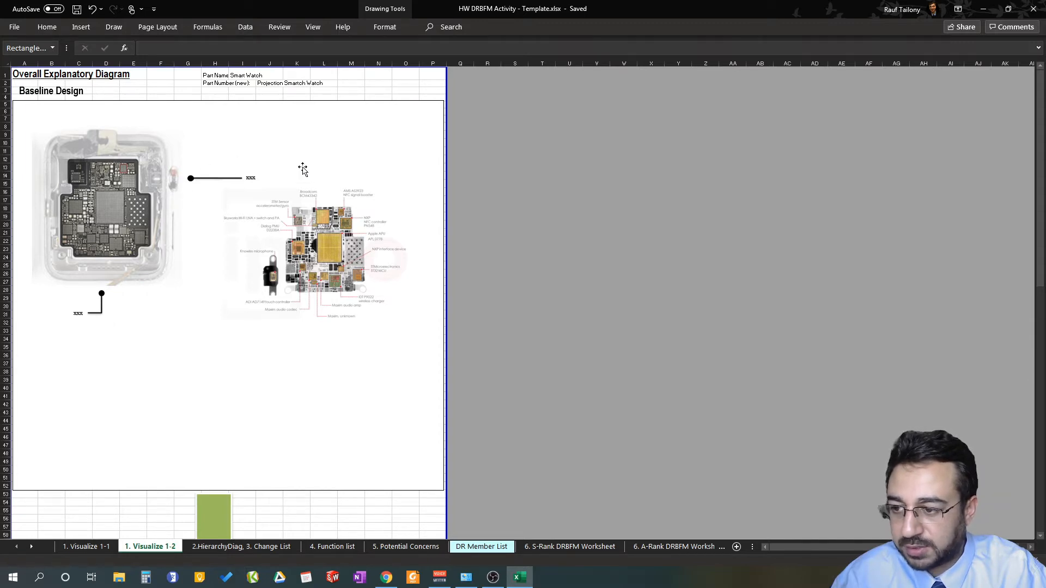
mouse_move(120, 196)
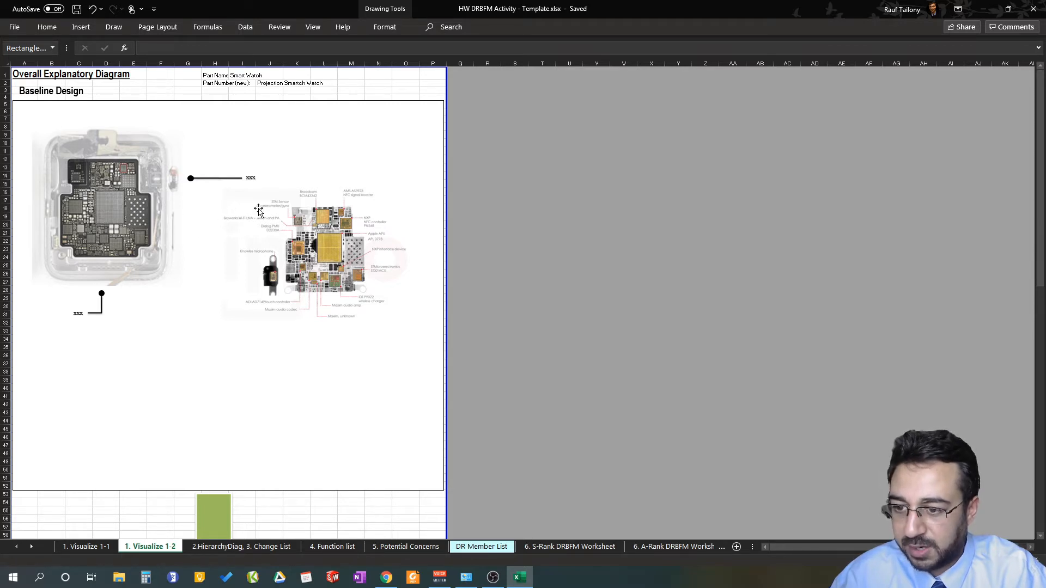
scroll("down", 3)
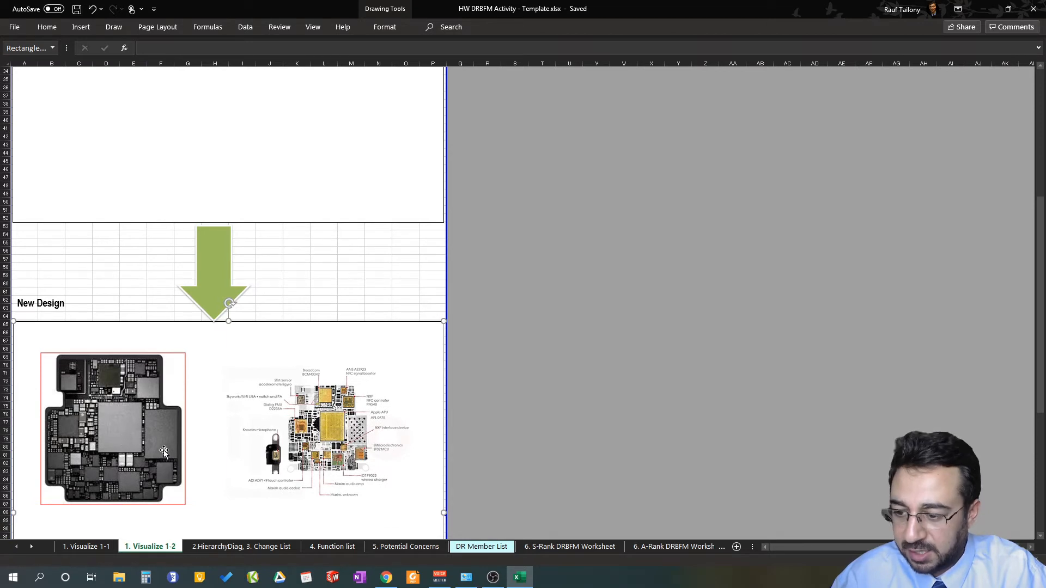
mouse_move(211, 415)
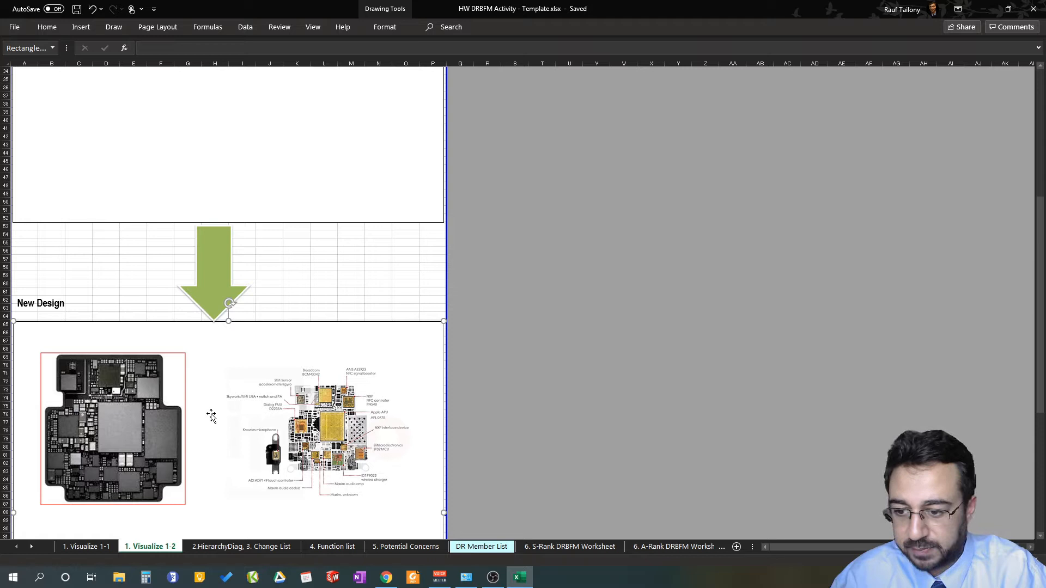
scroll("down", 3)
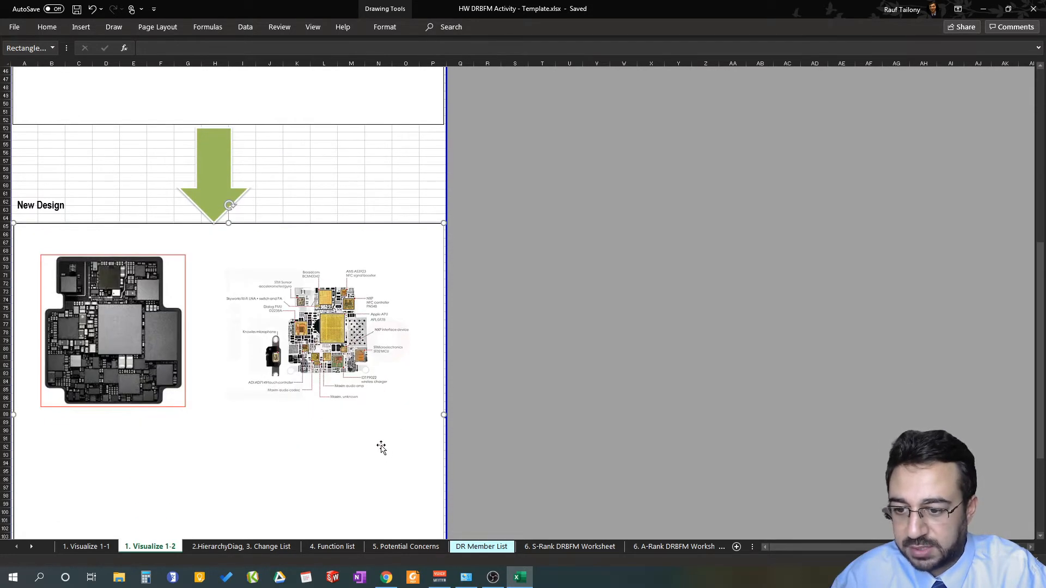
left_click(319, 330)
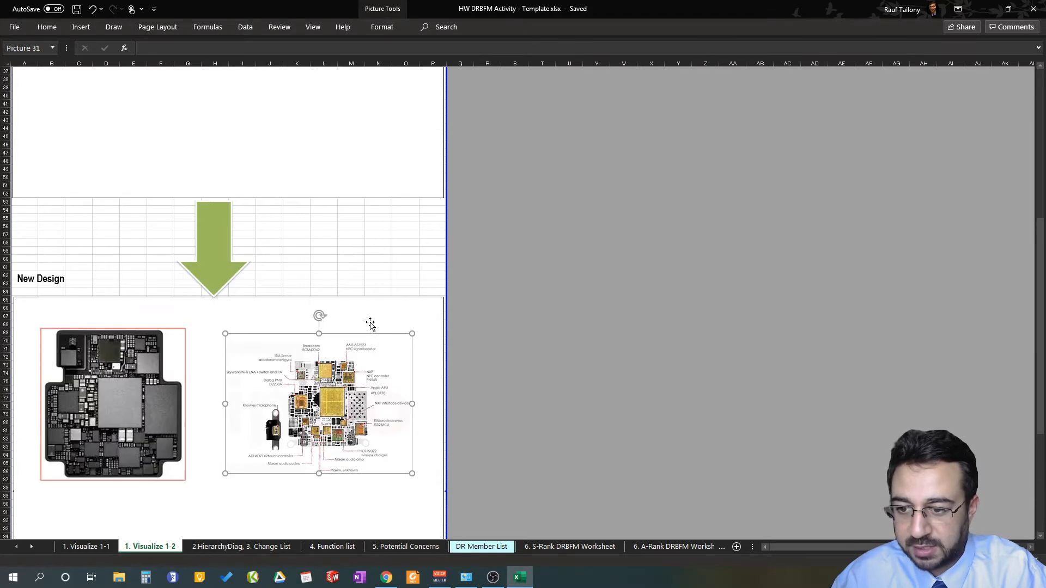
left_click(355, 280)
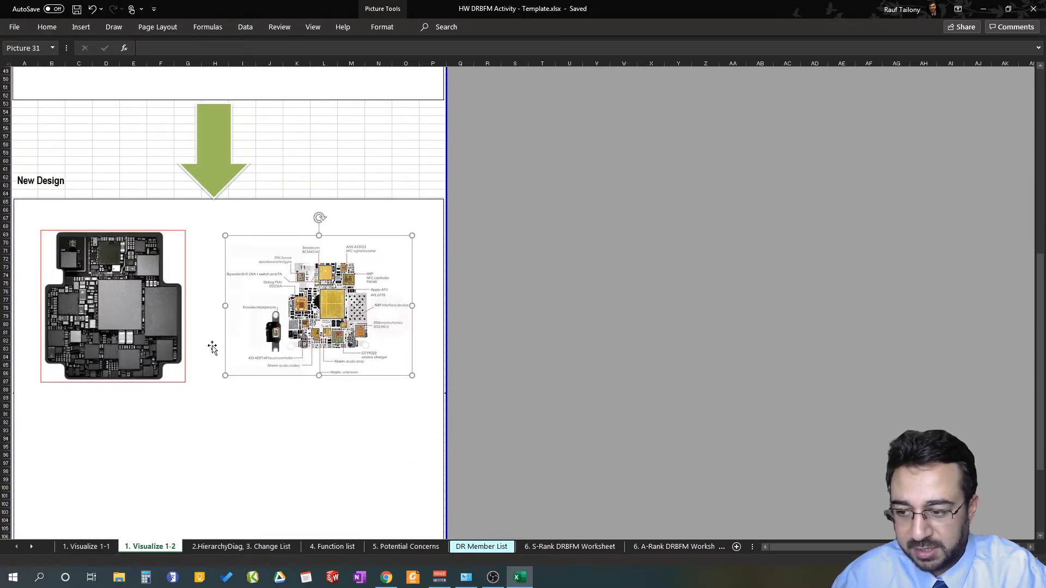
mouse_move(305, 391)
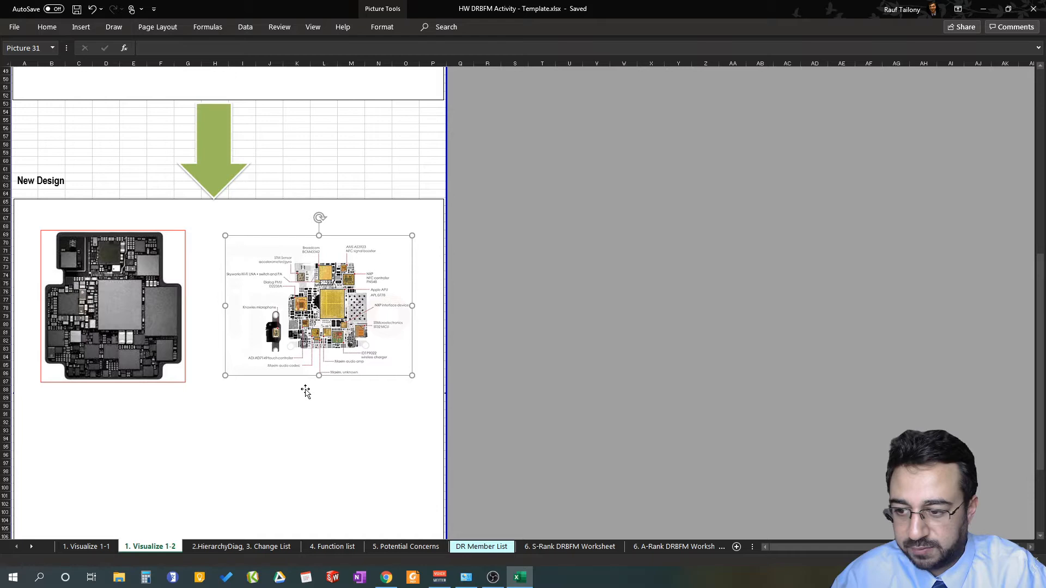
scroll("down", 3)
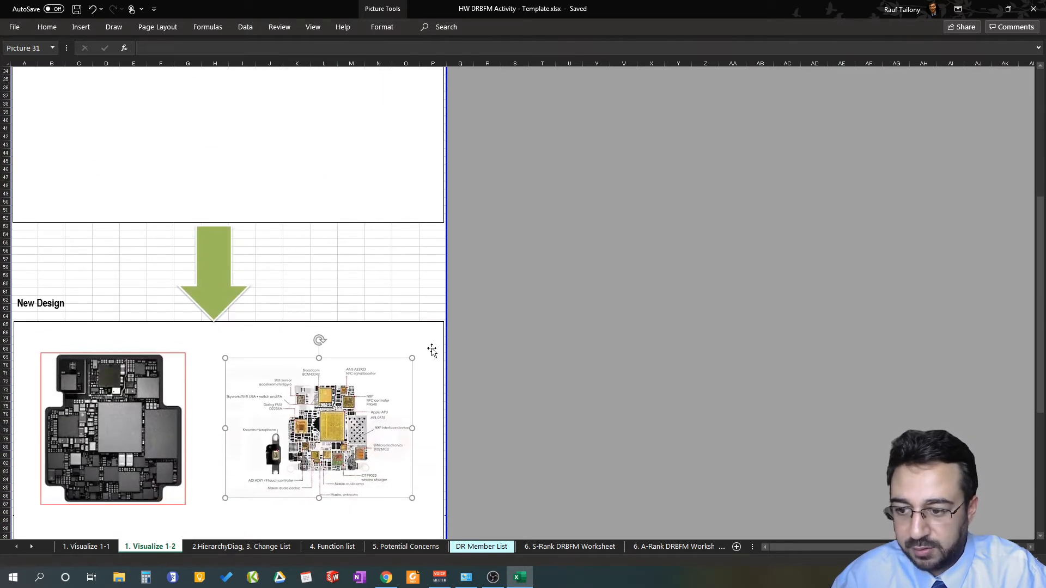
mouse_move(361, 331)
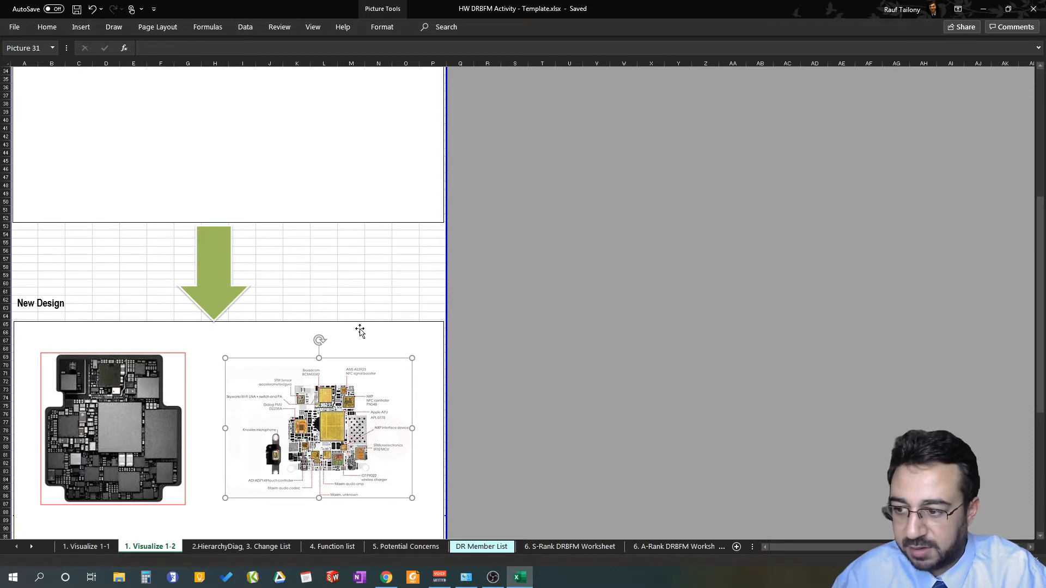
mouse_move(300, 311)
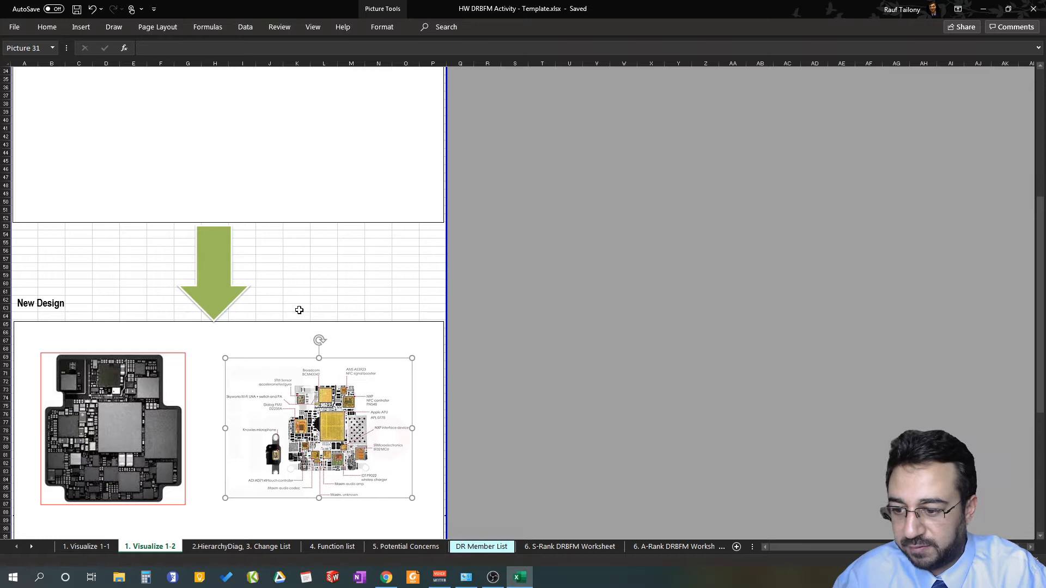
mouse_move(179, 381)
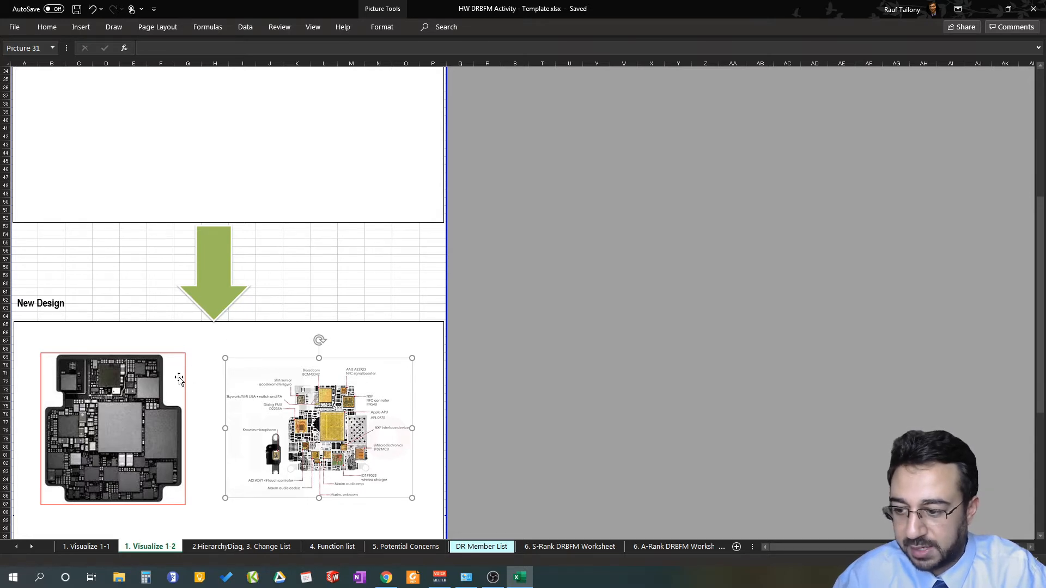
scroll("down", 3)
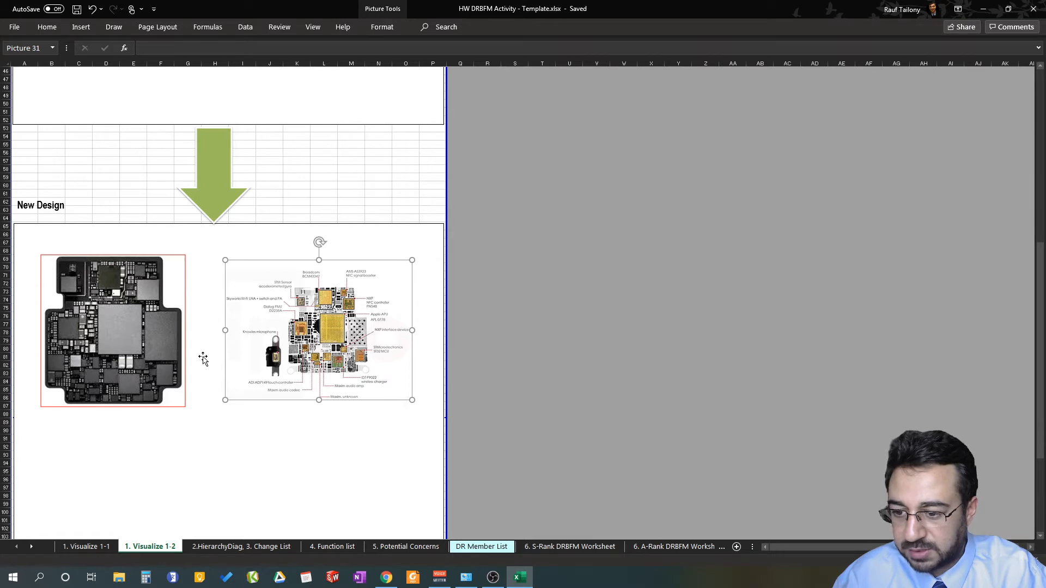
mouse_move(212, 367)
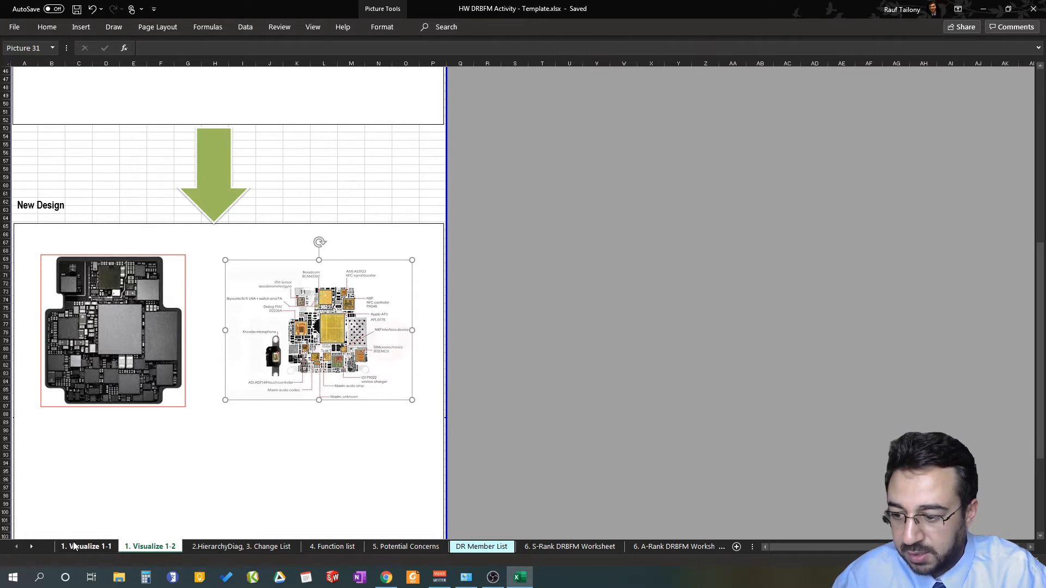
Step: Move from Visualize 1-1 to the 2.HierarchyDiag, 3. Change List sheet showing the Change Comparison List
left_click(85, 546)
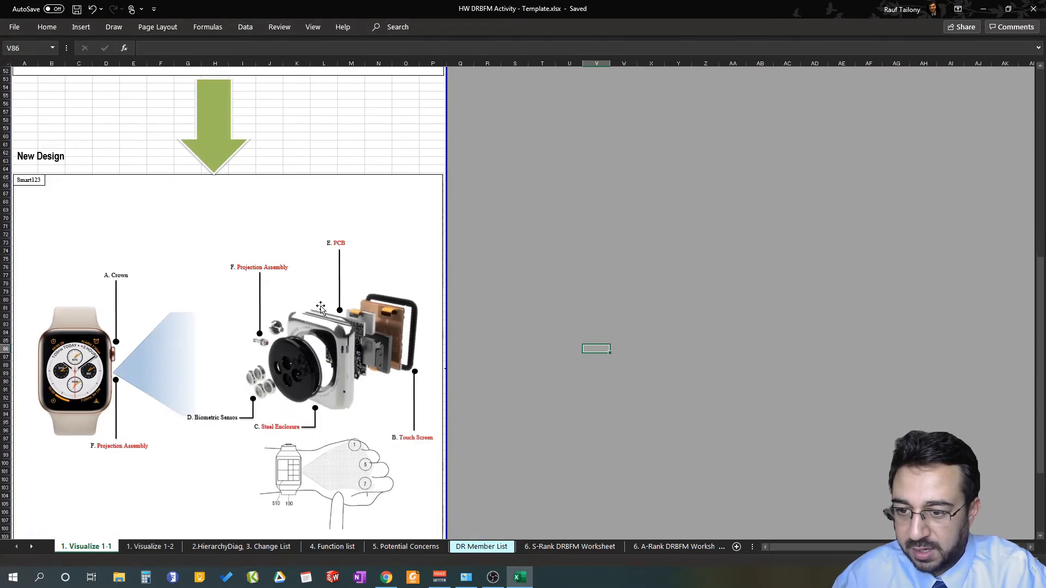
scroll("down", 3)
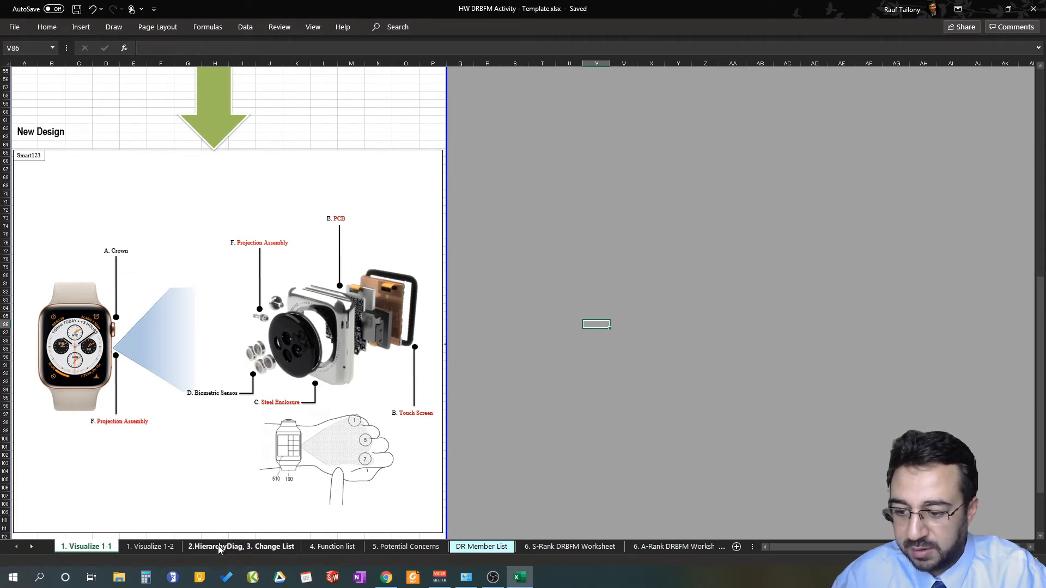
left_click(242, 546)
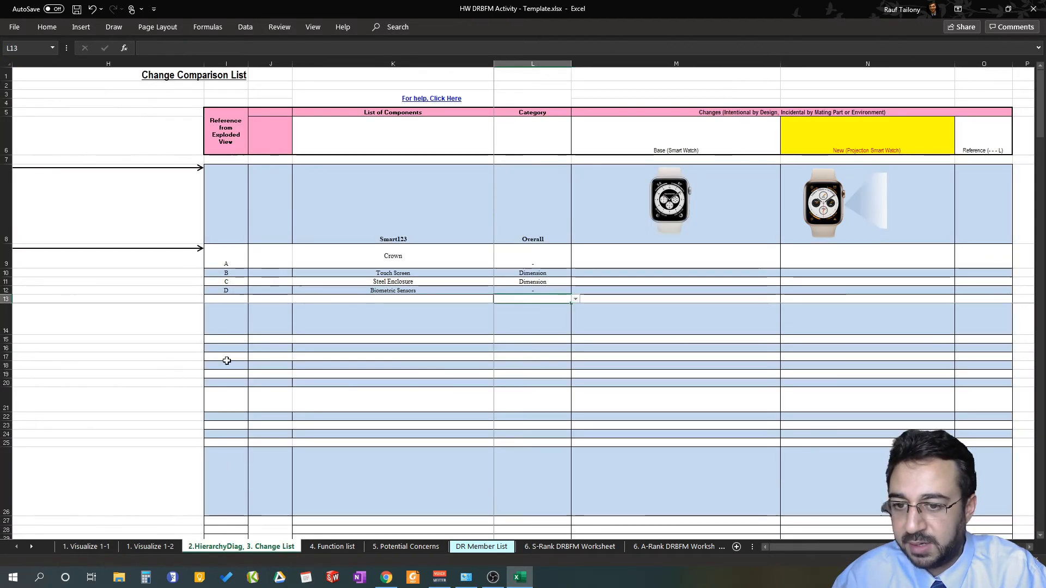
mouse_move(506, 489)
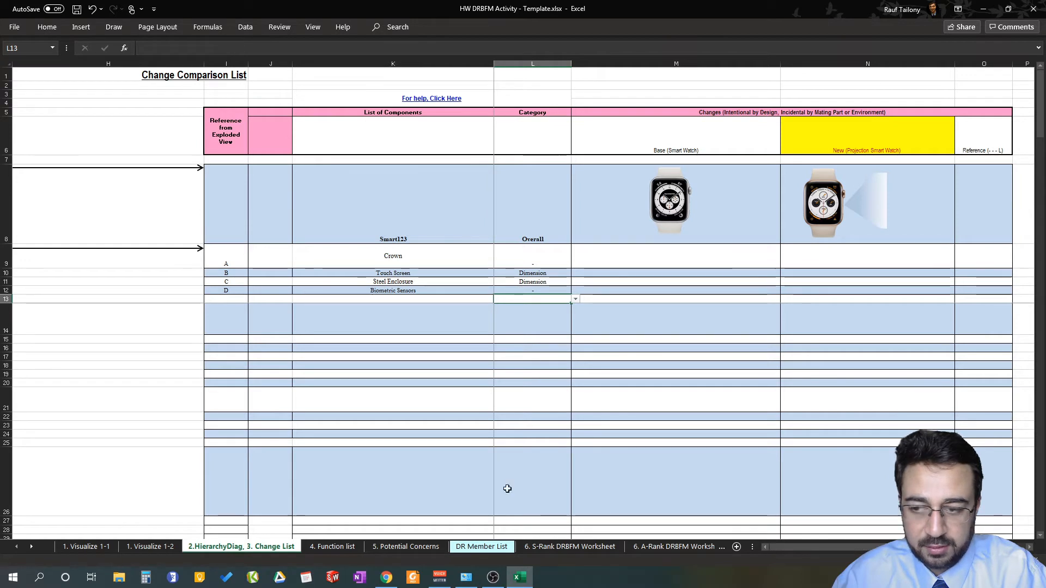
left_click(107, 290)
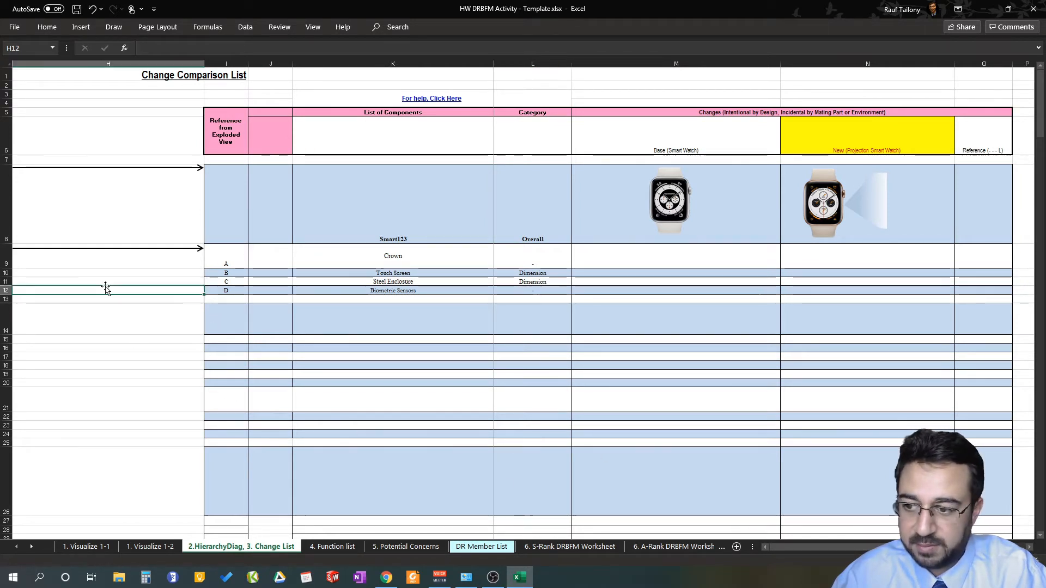
left_click(107, 290)
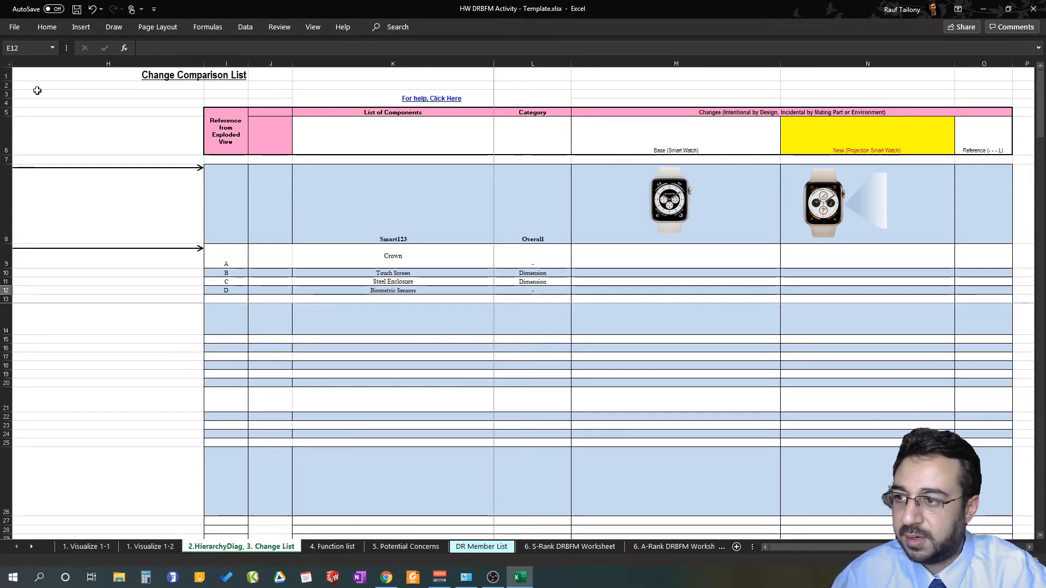
left_click(313, 26)
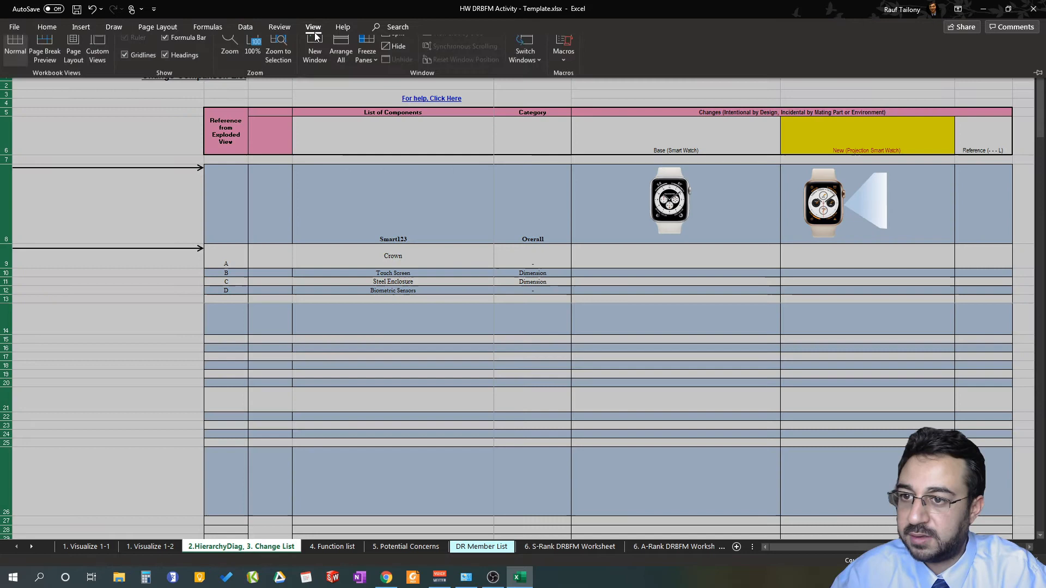
left_click(366, 55)
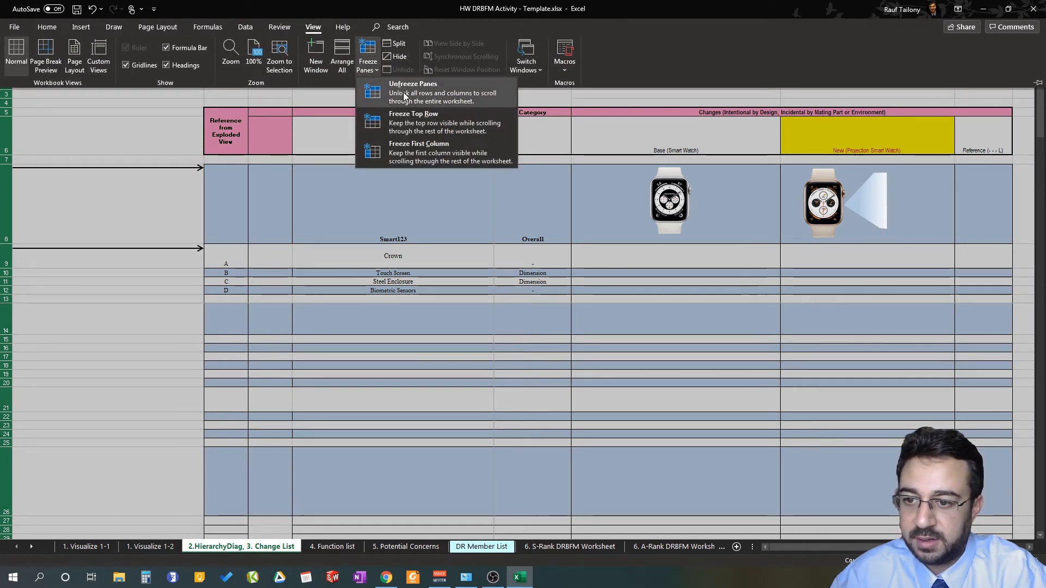
left_click(412, 84)
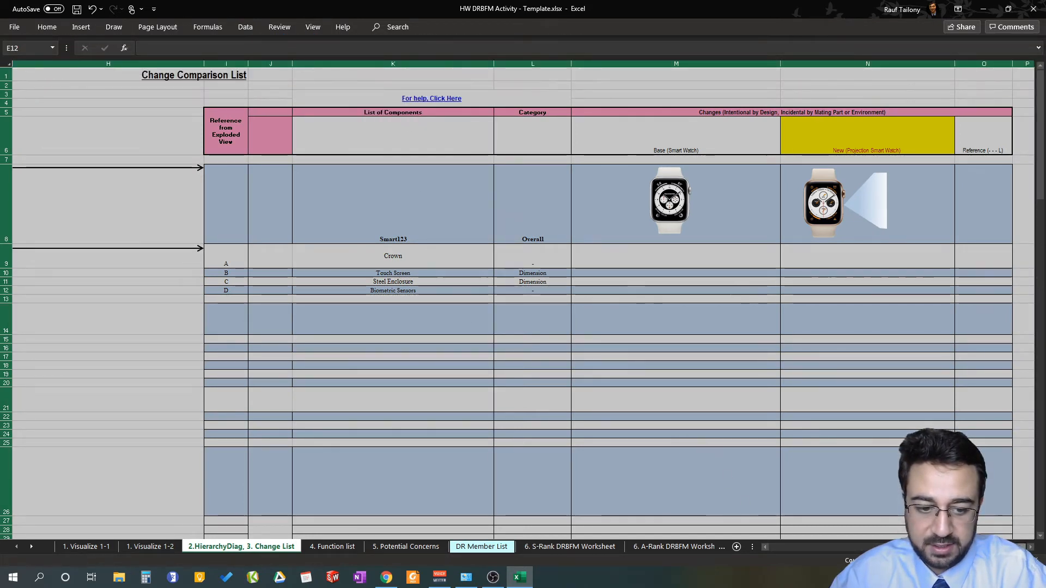
scroll("left", 3)
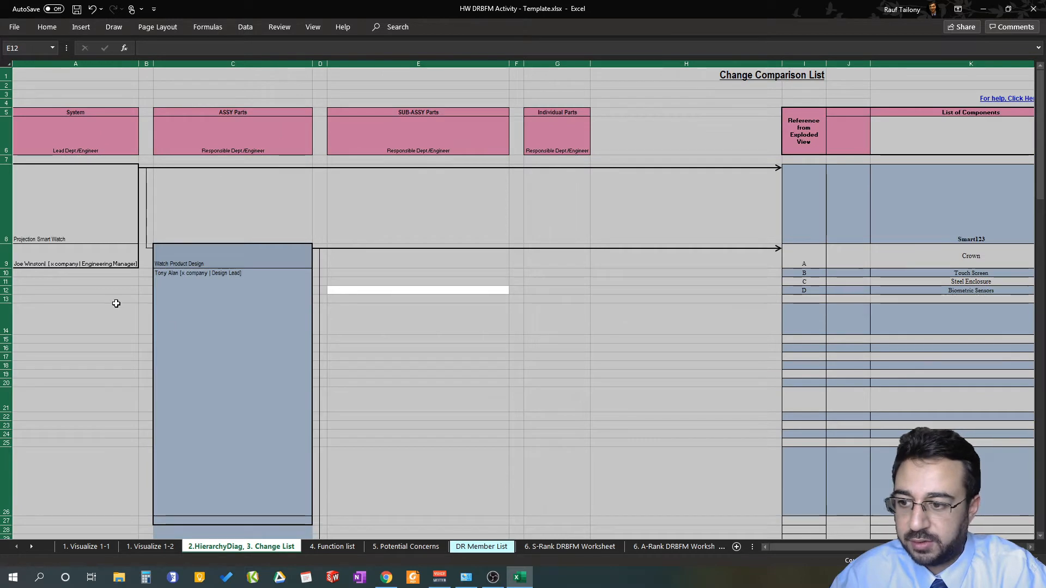
left_click(76, 318)
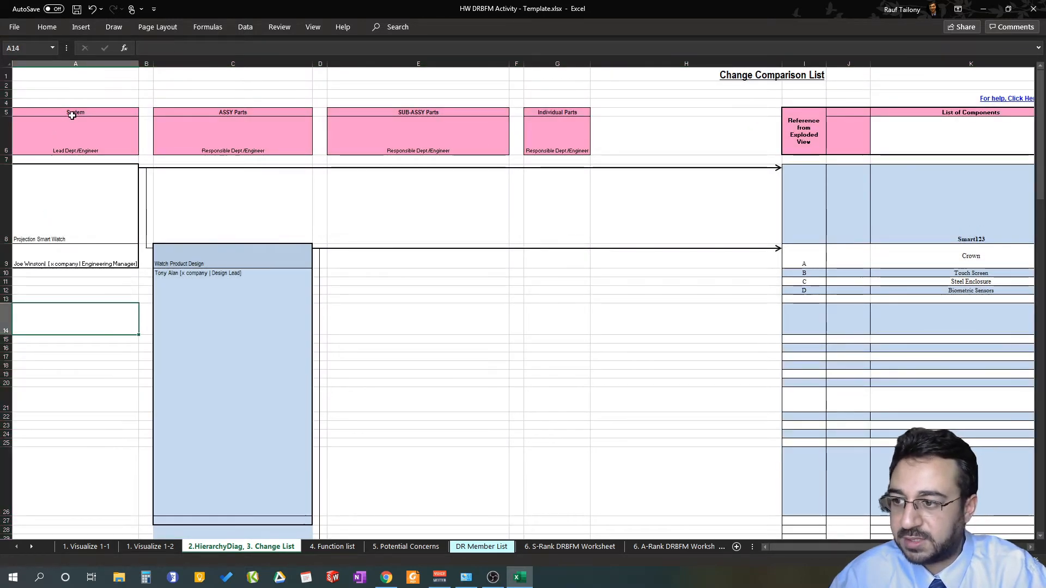
mouse_move(88, 138)
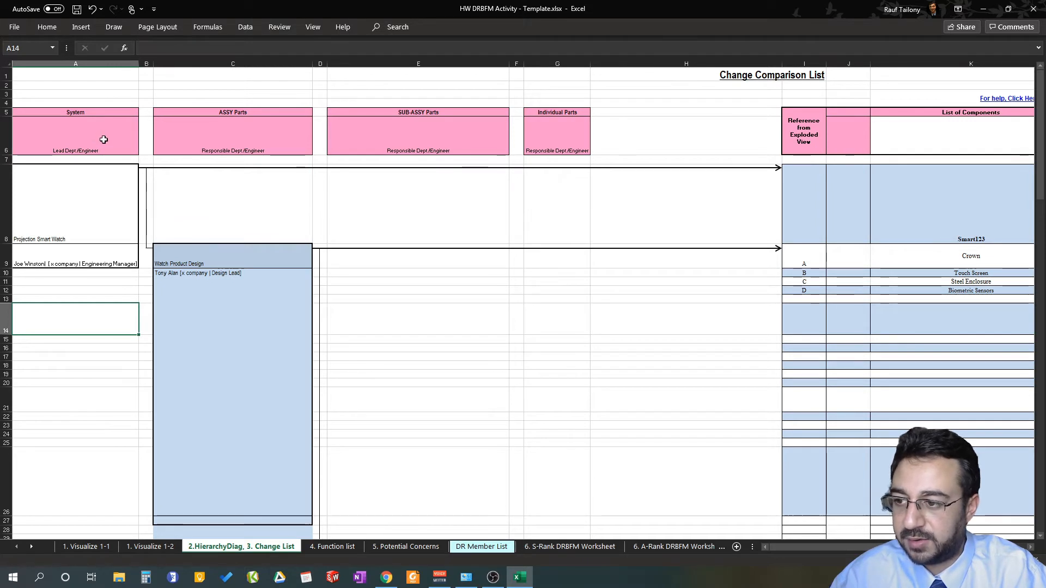
mouse_move(70, 230)
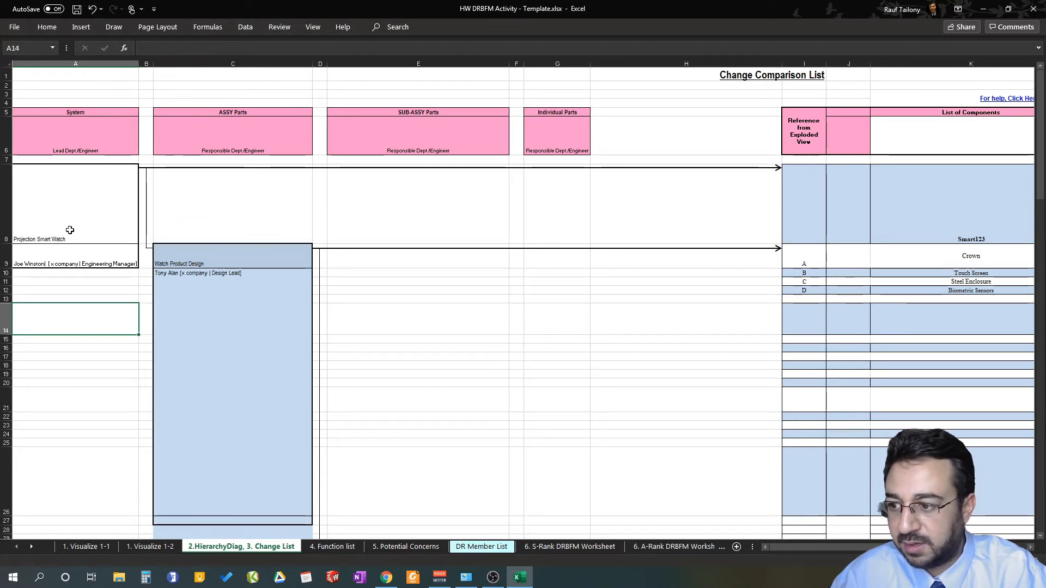
left_click(75, 204)
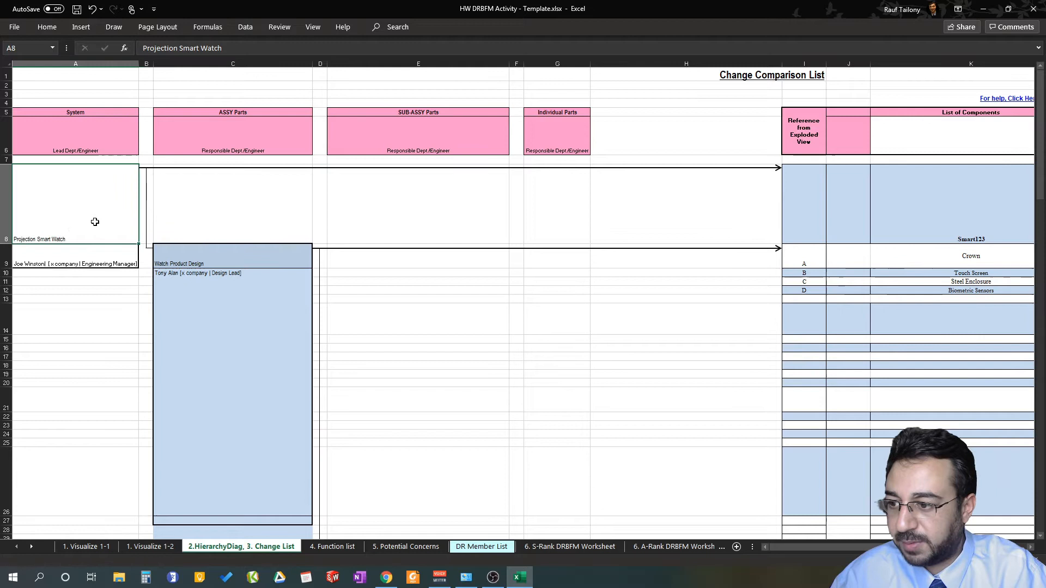
left_click(75, 264)
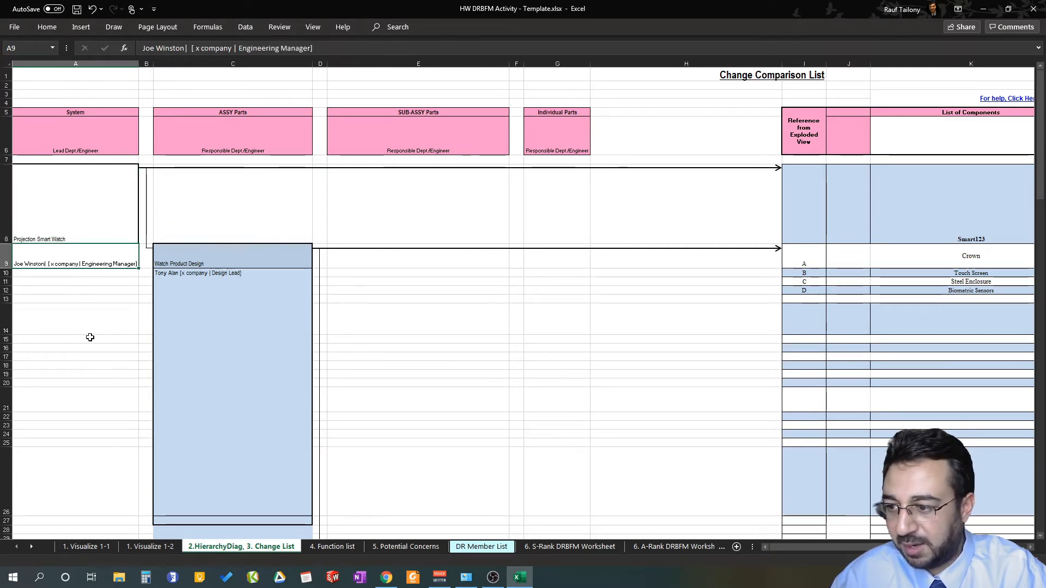
mouse_move(68, 291)
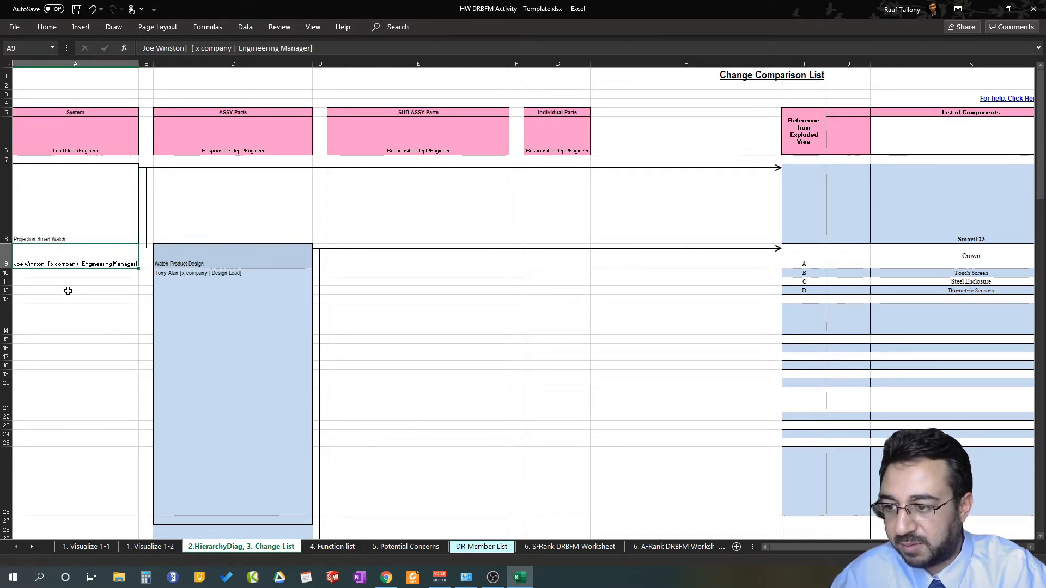
mouse_move(58, 260)
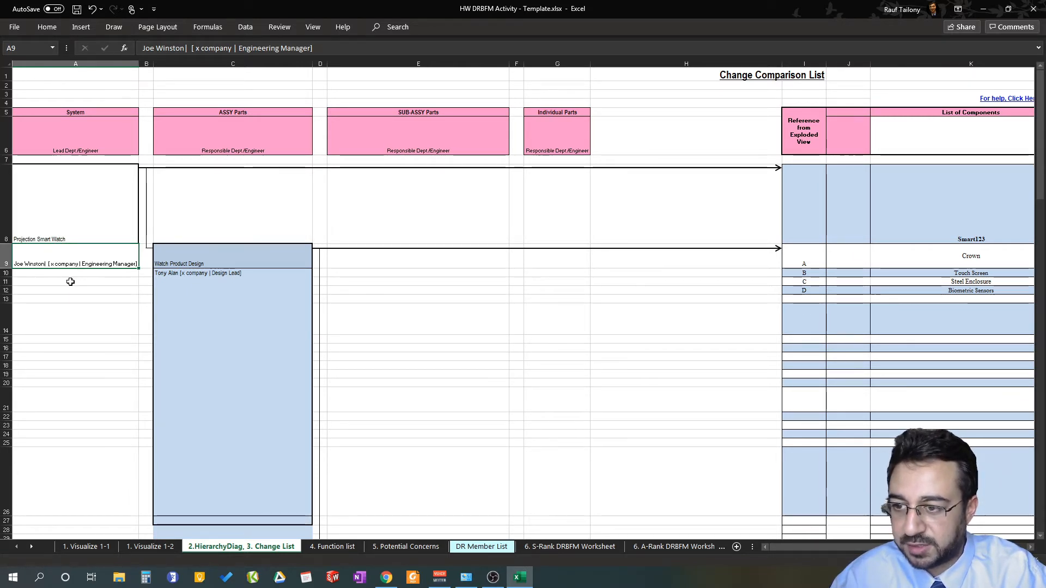
left_click(61, 204)
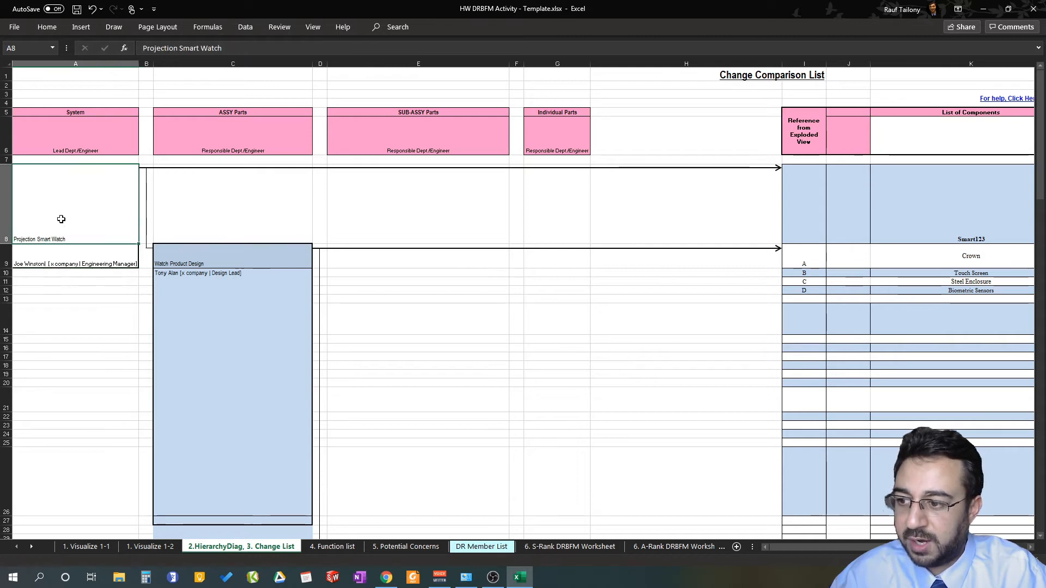
mouse_move(546, 220)
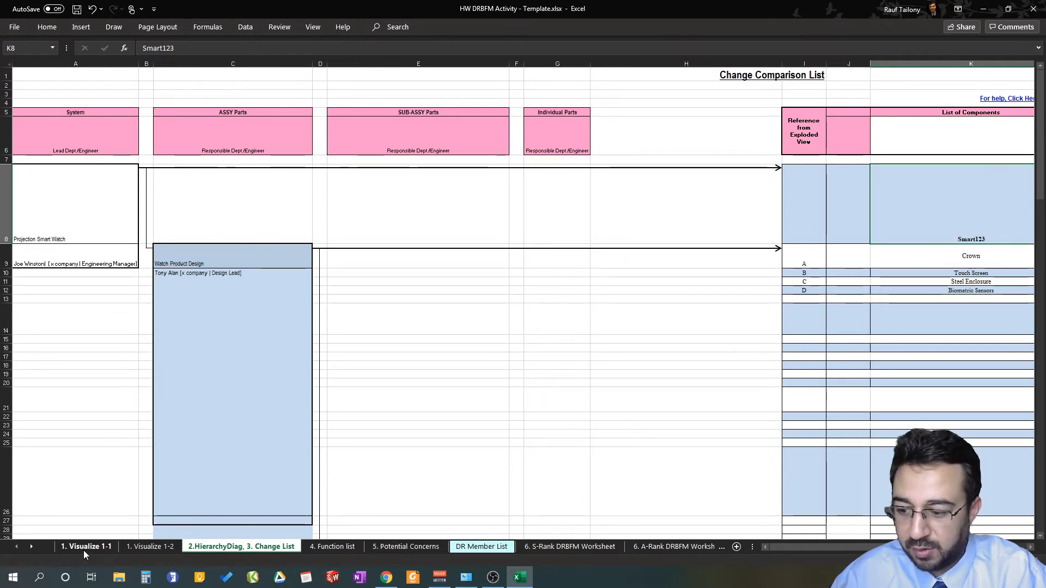
left_click(86, 546)
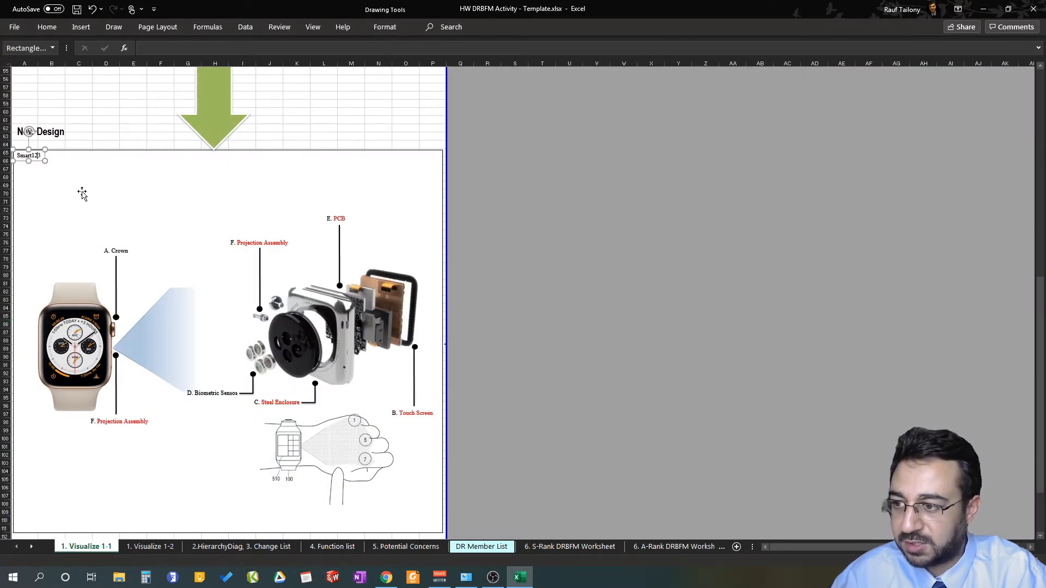
scroll("up", 3)
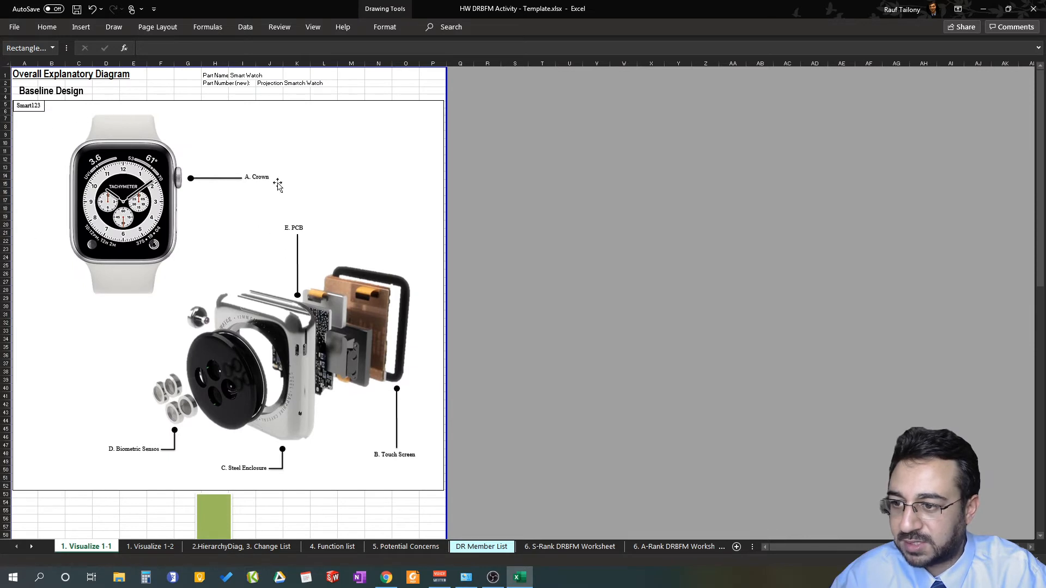
left_click(242, 546)
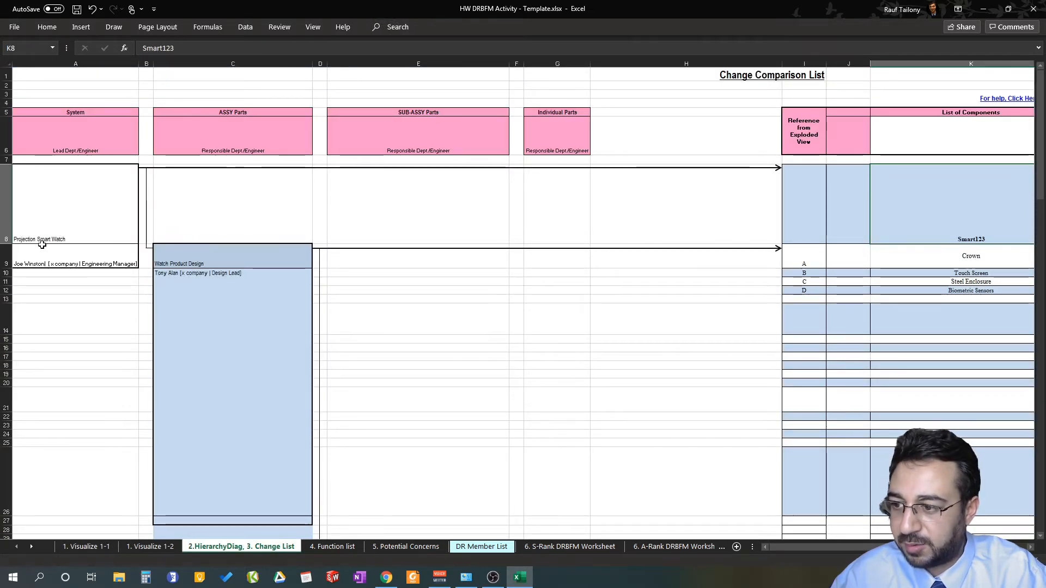
mouse_move(111, 244)
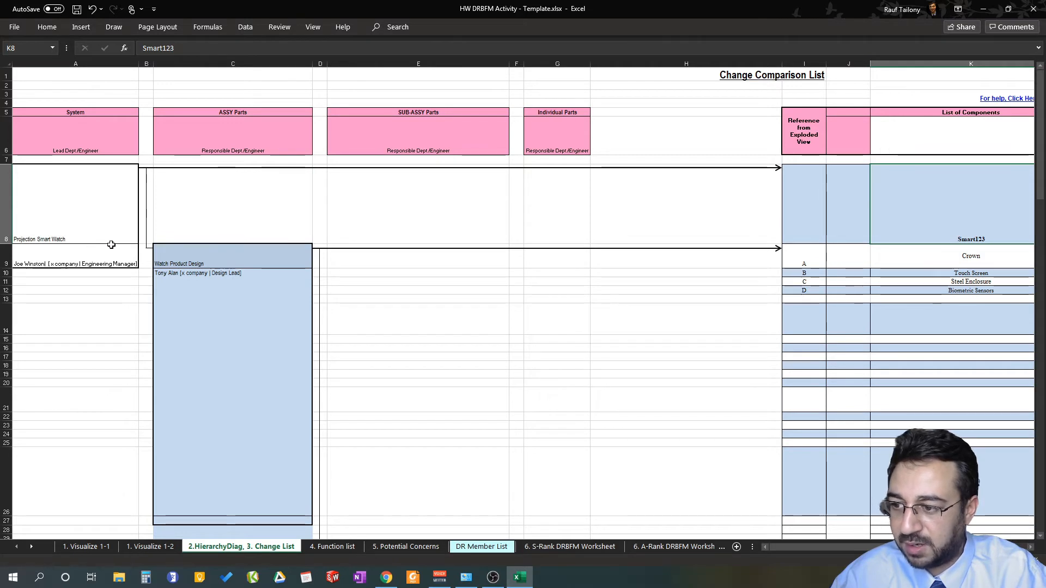
mouse_move(139, 218)
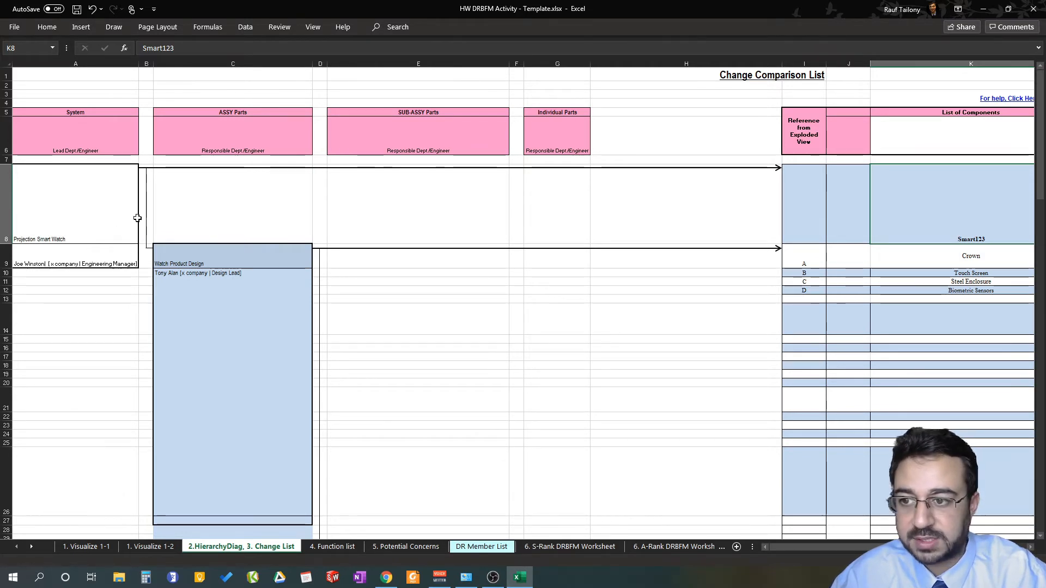
mouse_move(249, 141)
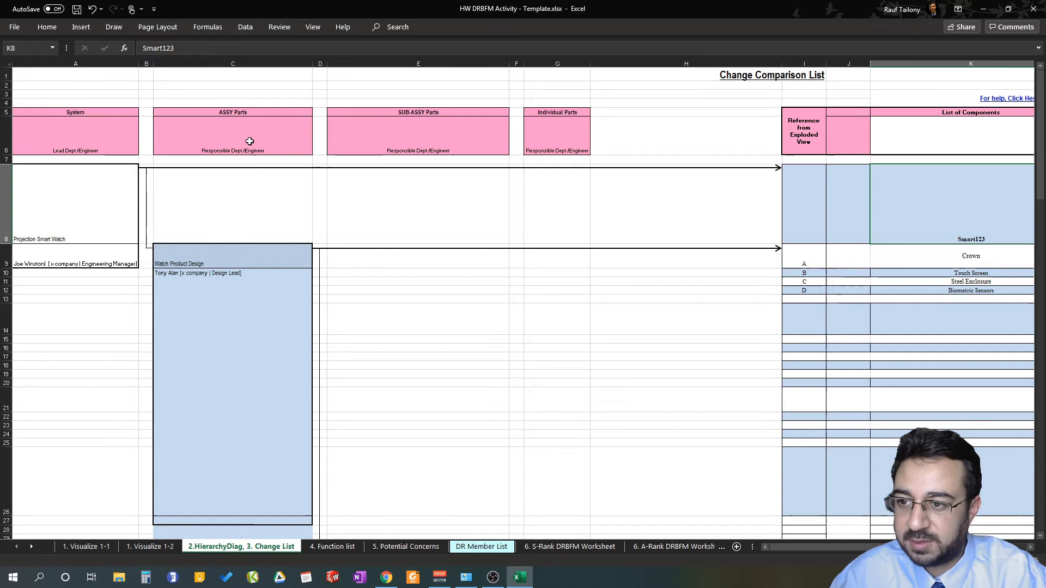
scroll("down", 3)
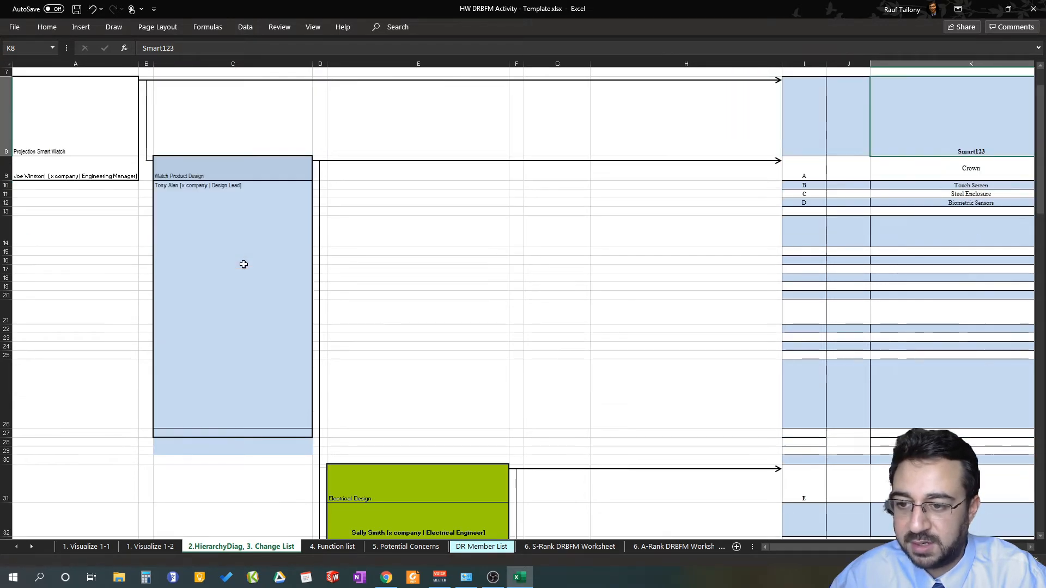
scroll("up", 3)
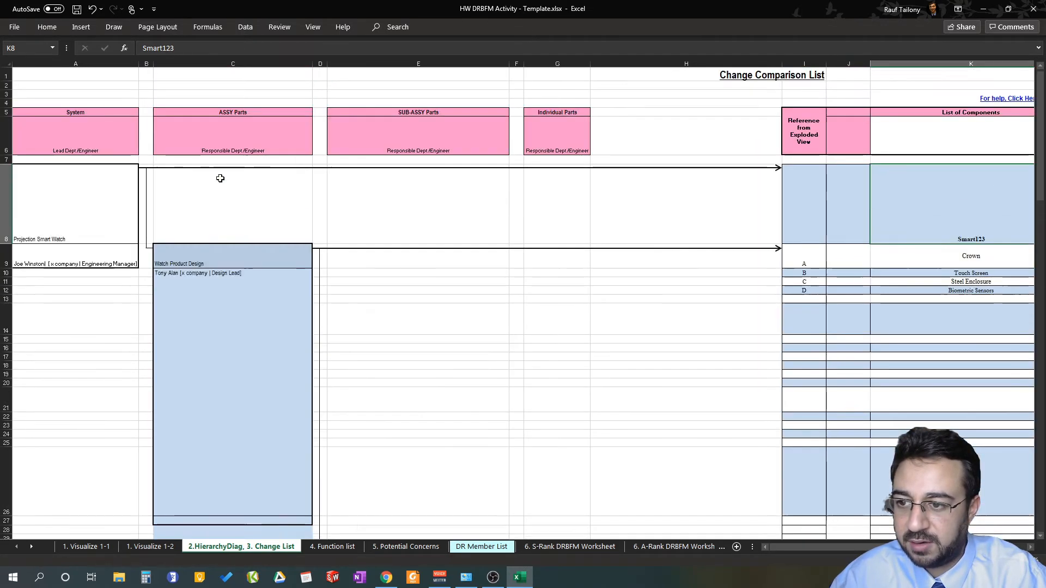
left_click(213, 255)
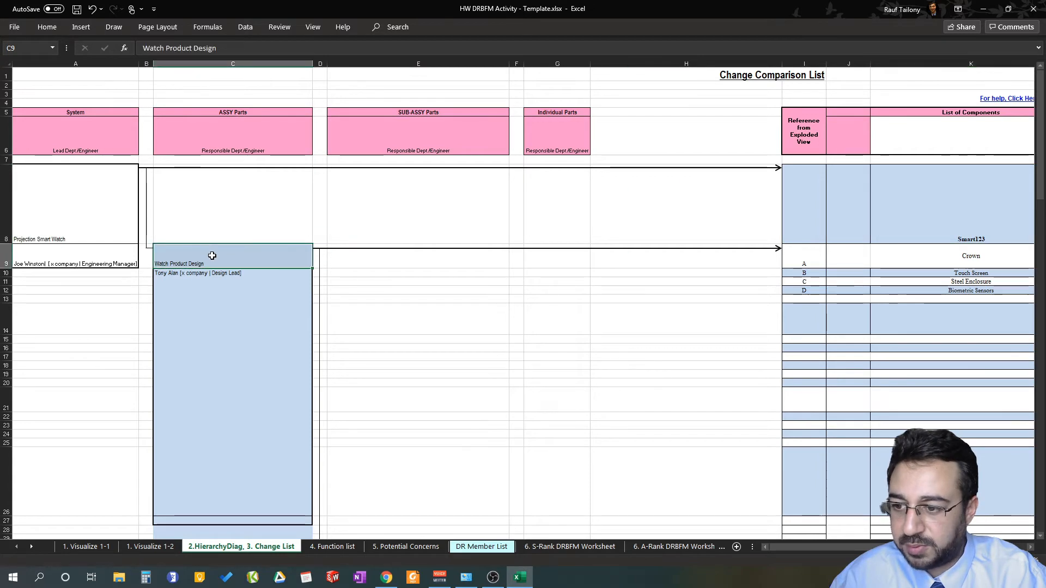
scroll("down", 3)
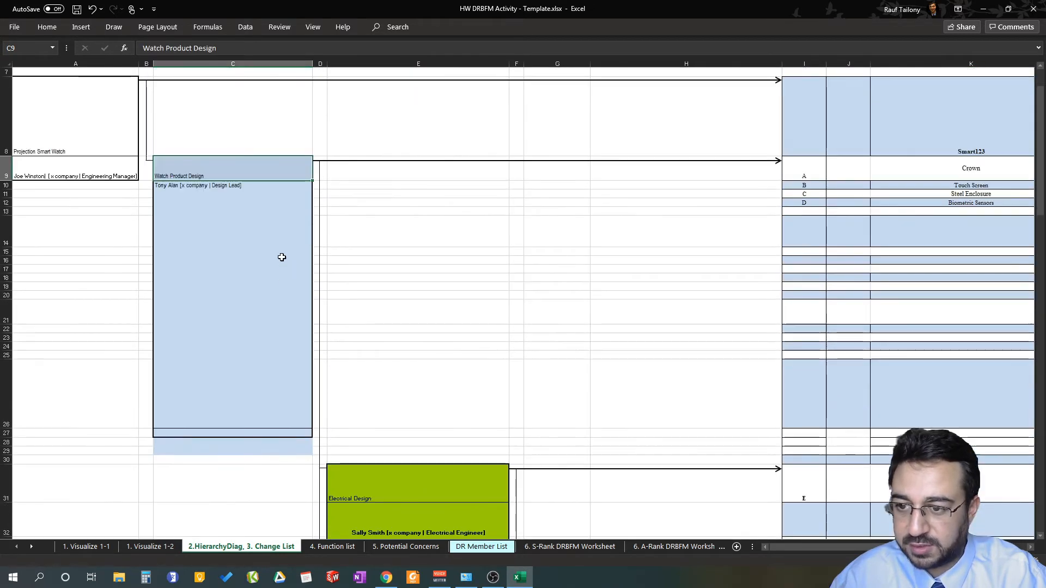
mouse_move(263, 370)
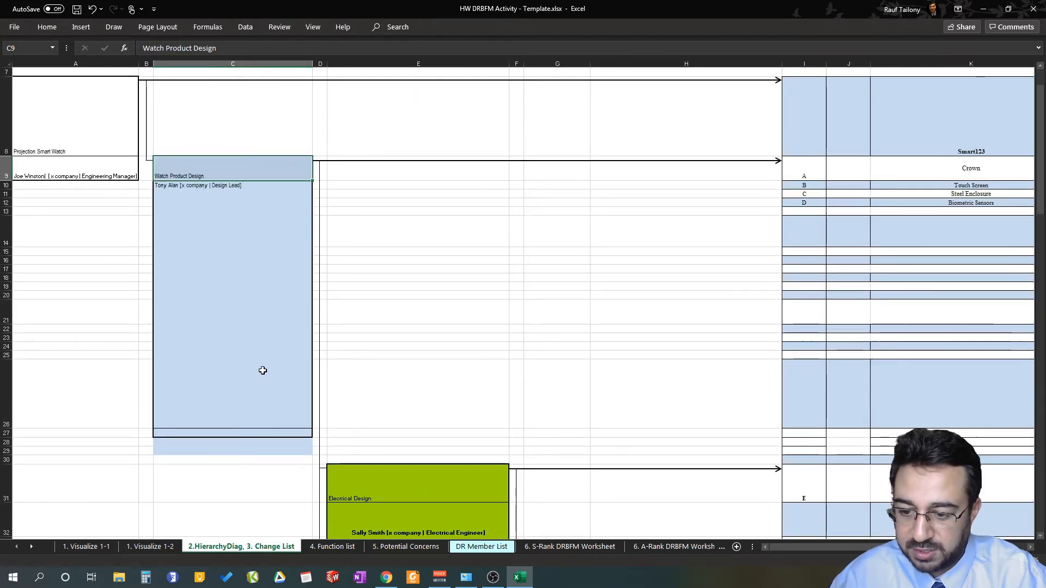
scroll("down", 3)
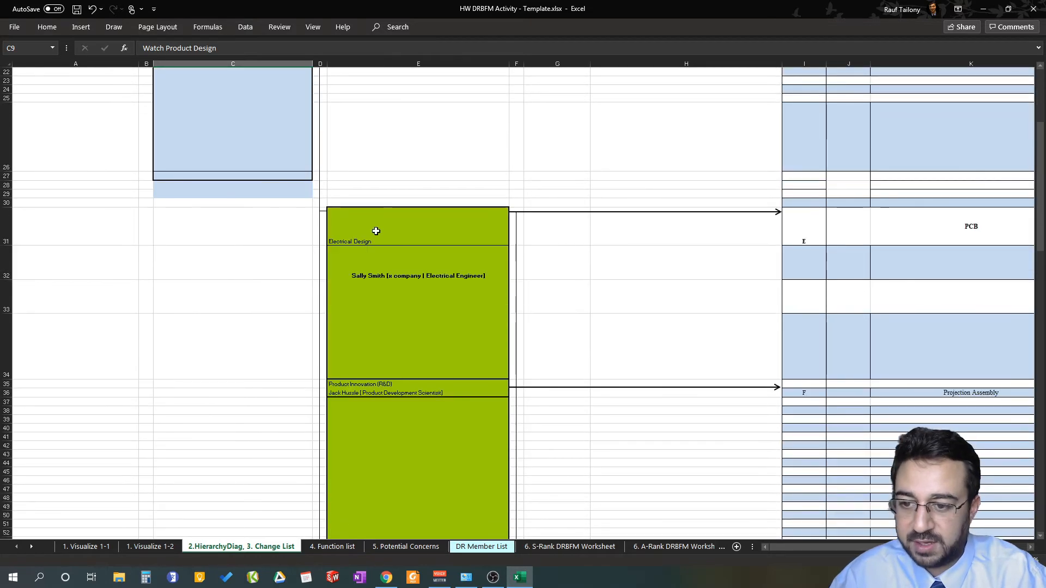
left_click(419, 227)
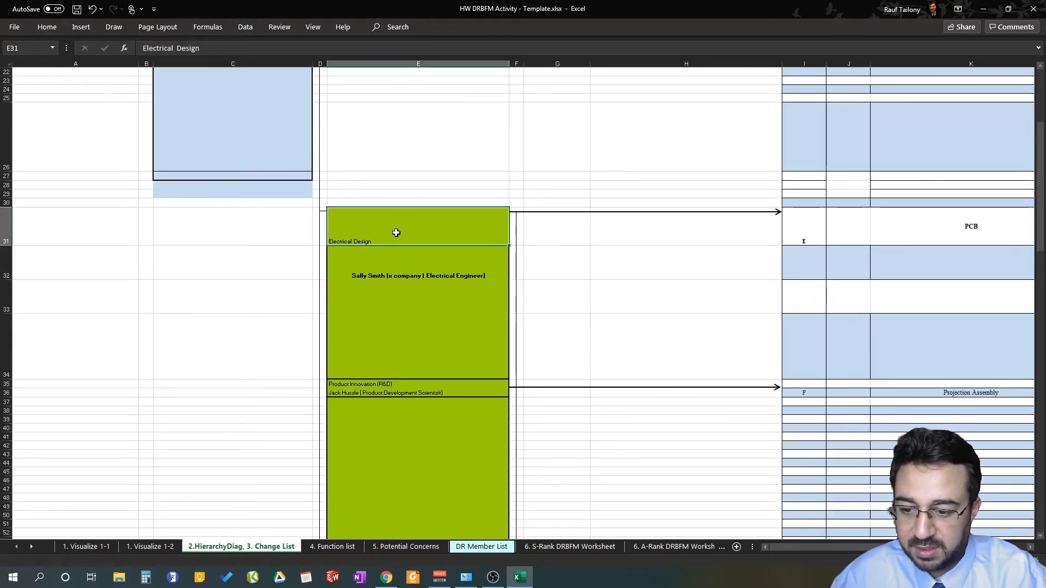
scroll("down", 3)
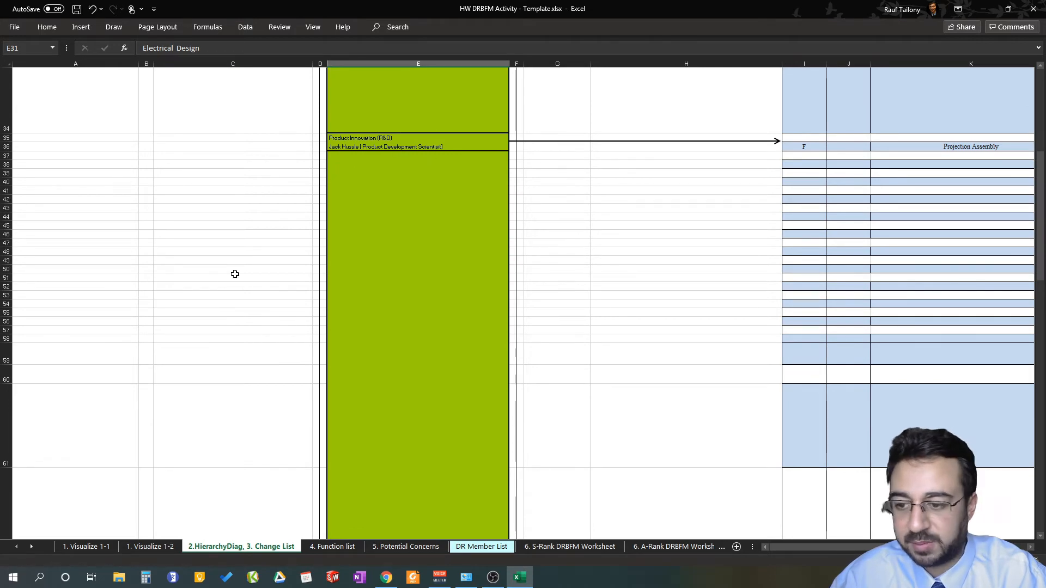
scroll("up", 3)
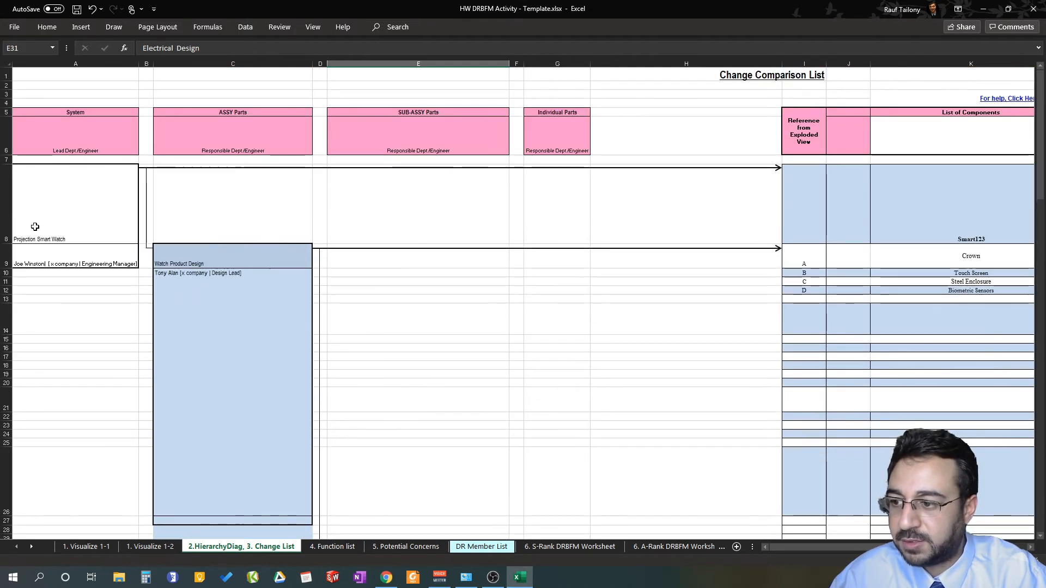
left_click(971, 239)
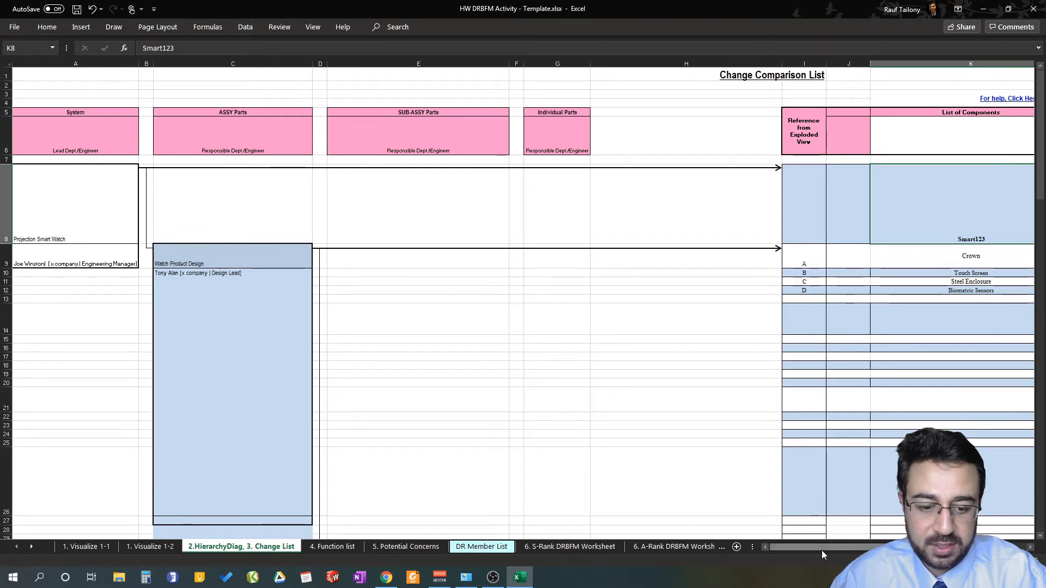
scroll("right", 3)
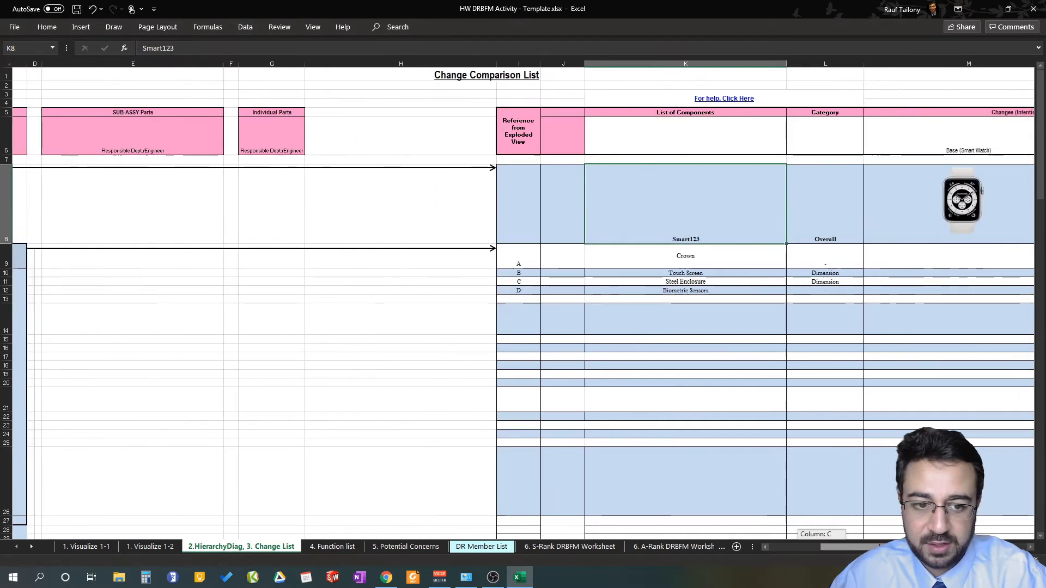
scroll("right", 3)
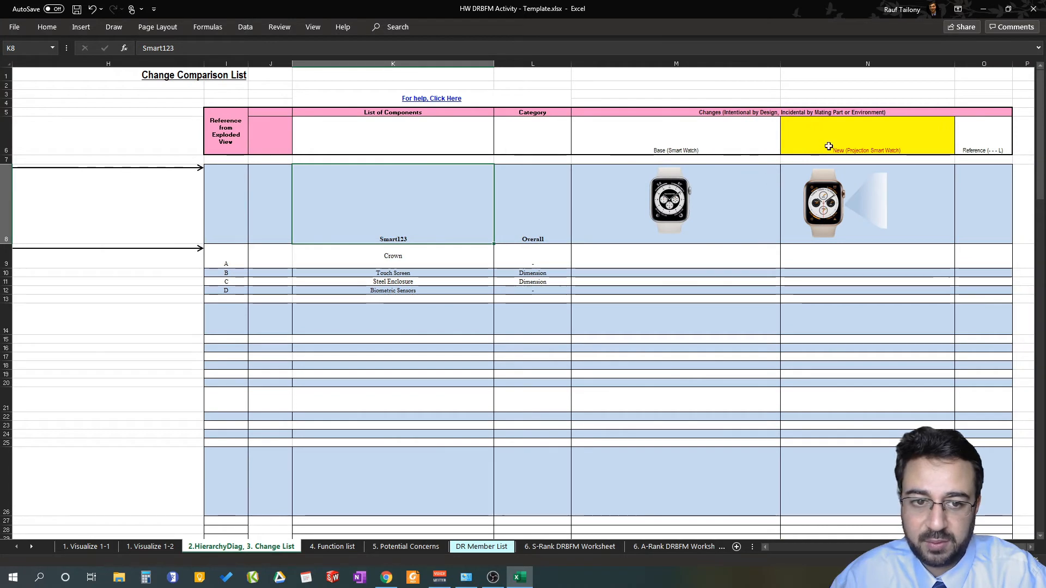
mouse_move(631, 209)
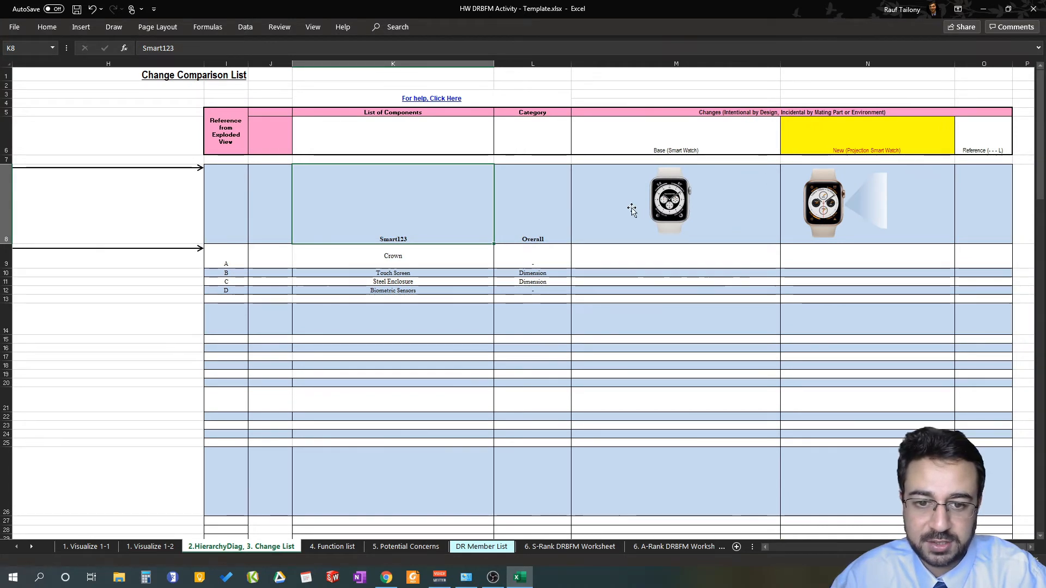
left_click(823, 203)
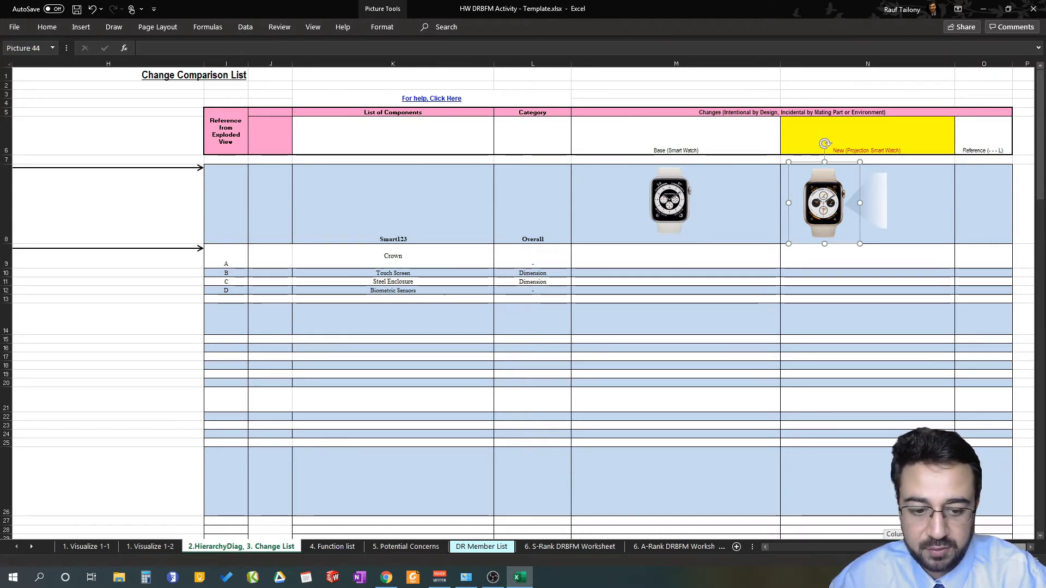
scroll("left", 3)
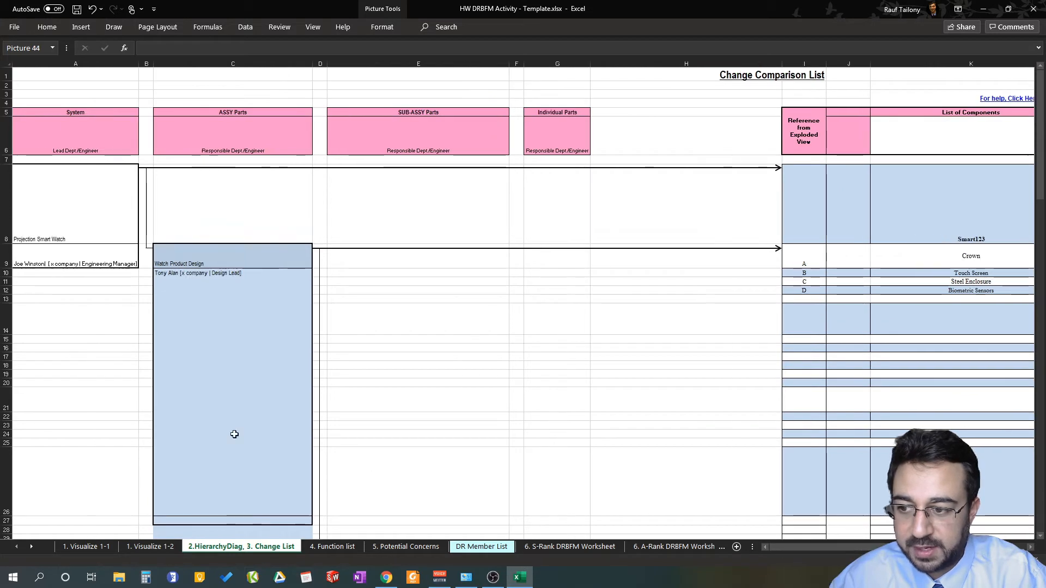
mouse_move(170, 255)
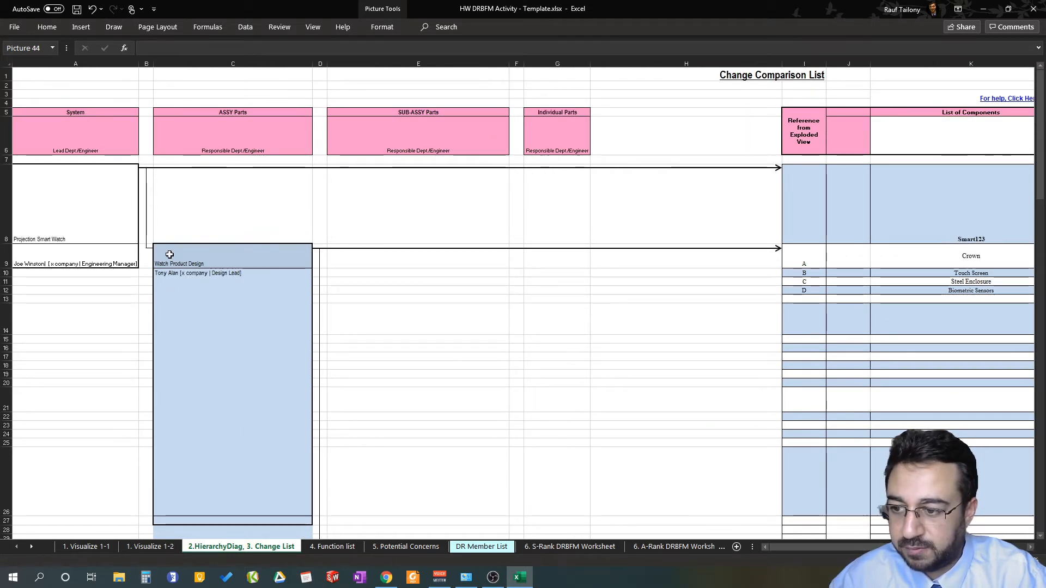
left_click(232, 255)
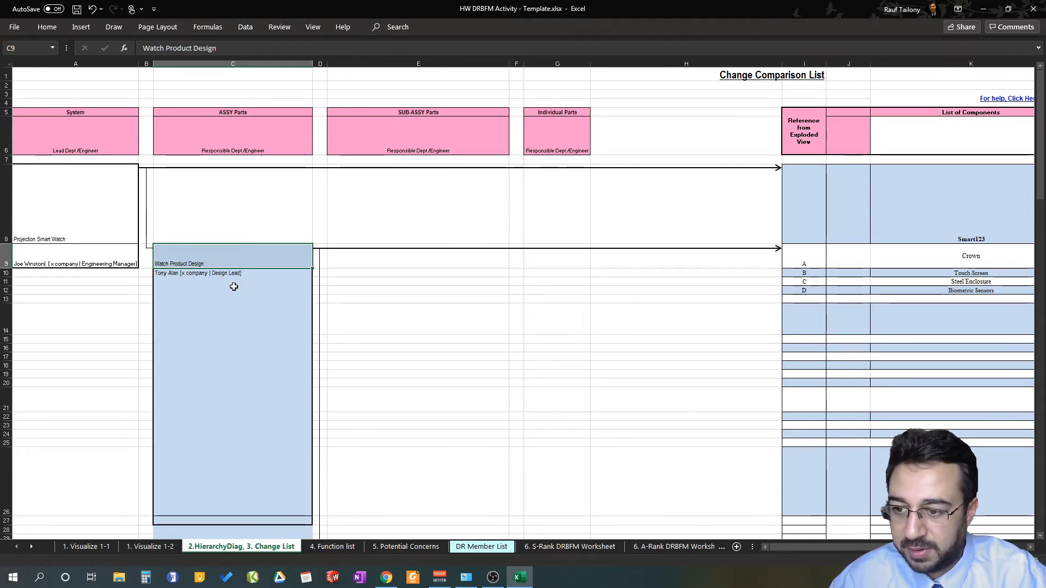
mouse_move(205, 260)
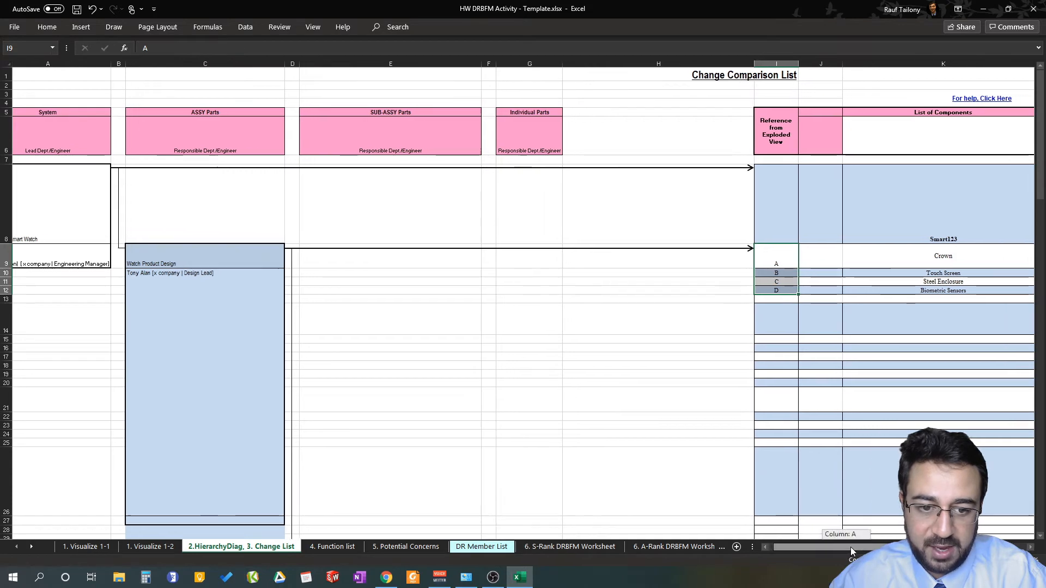
scroll("right", 3)
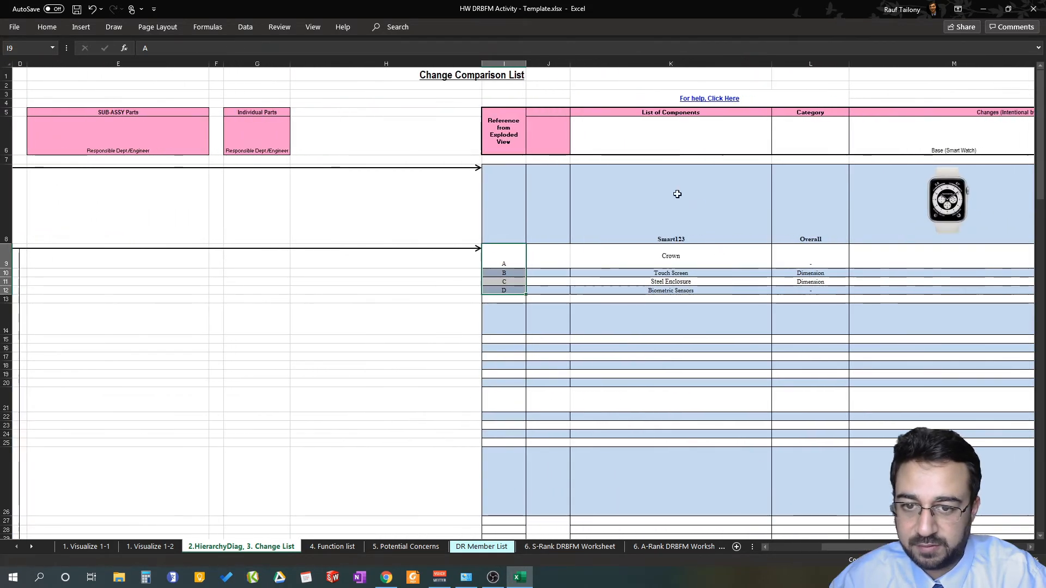
left_click(504, 132)
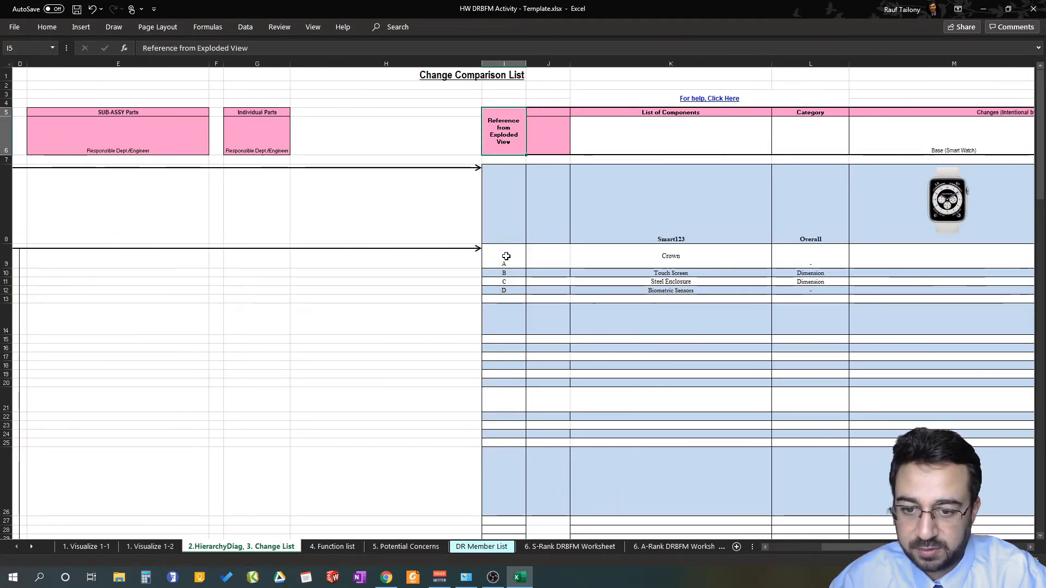
mouse_move(637, 261)
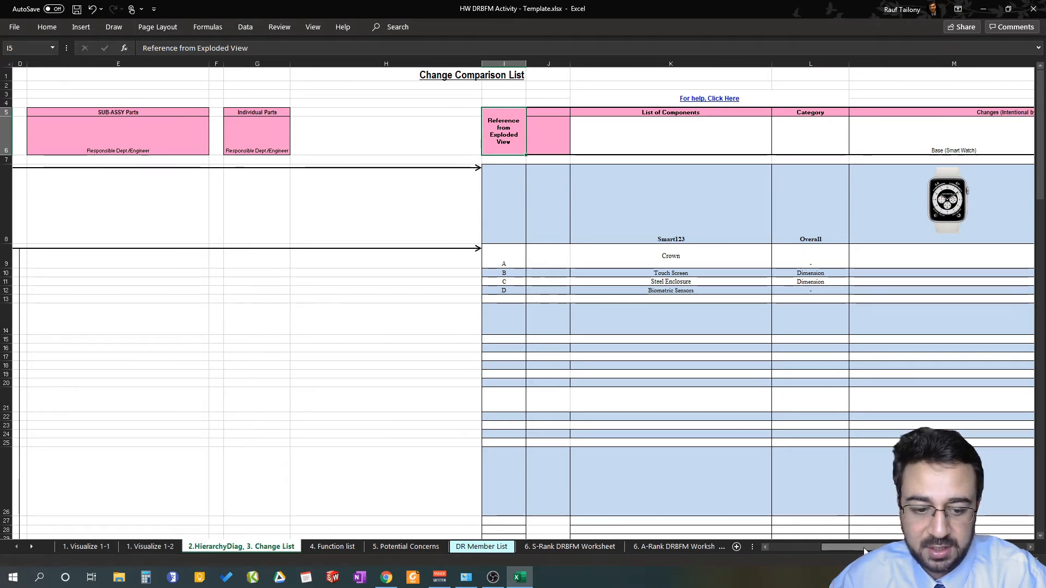
scroll("right", 3)
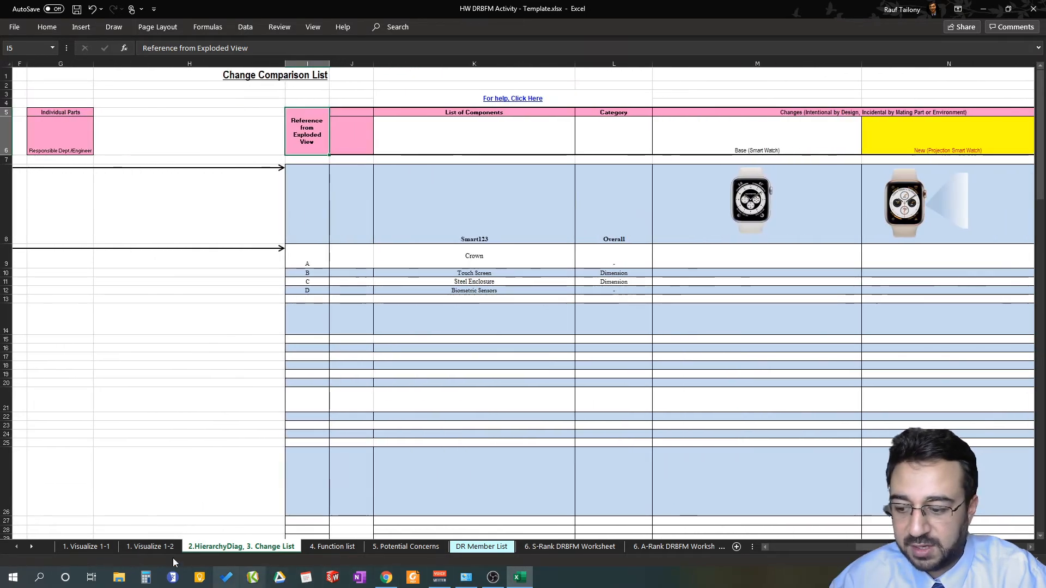
left_click(85, 546)
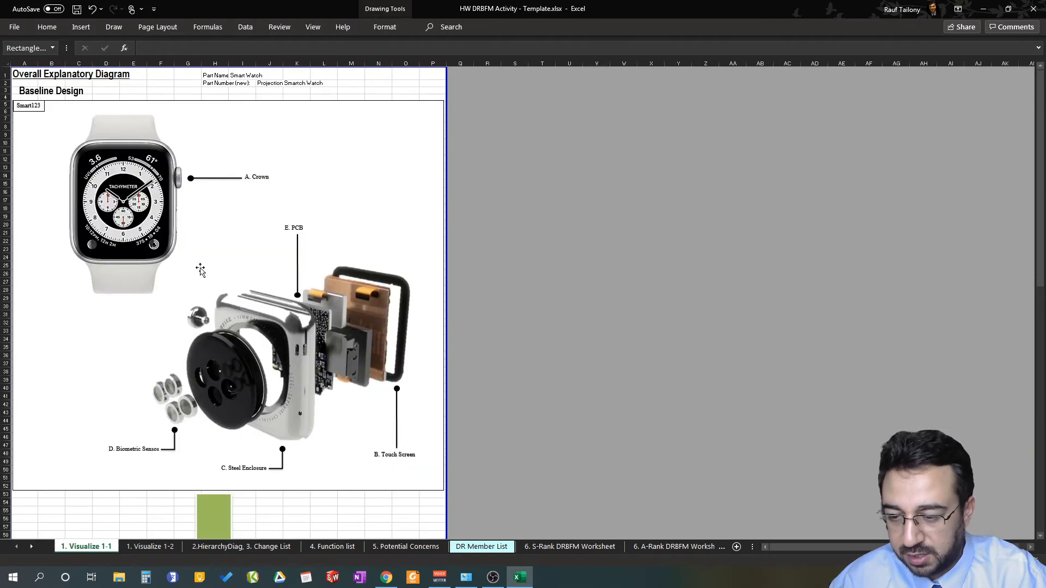
mouse_move(195, 271)
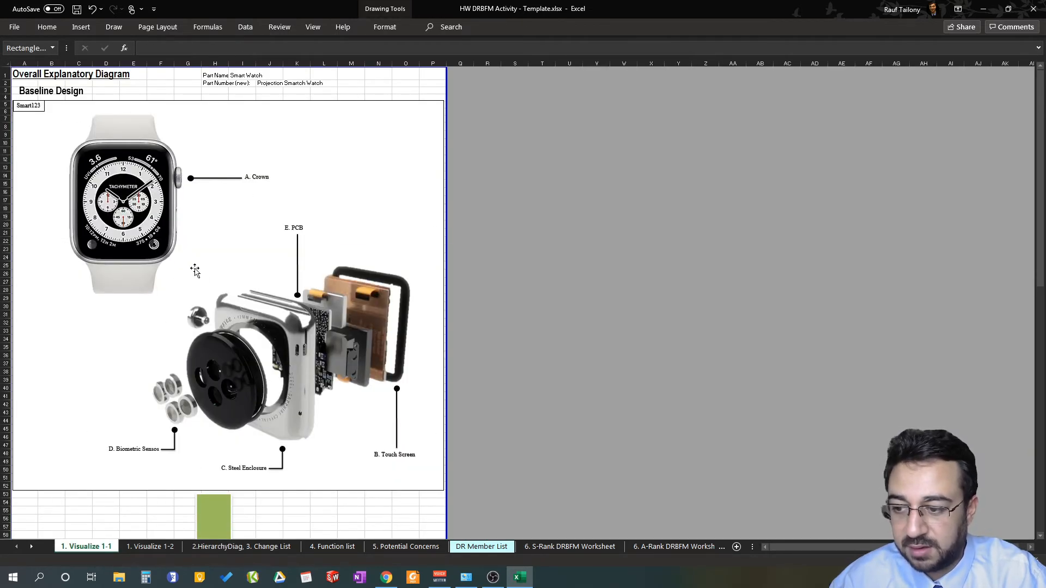
scroll("down", 3)
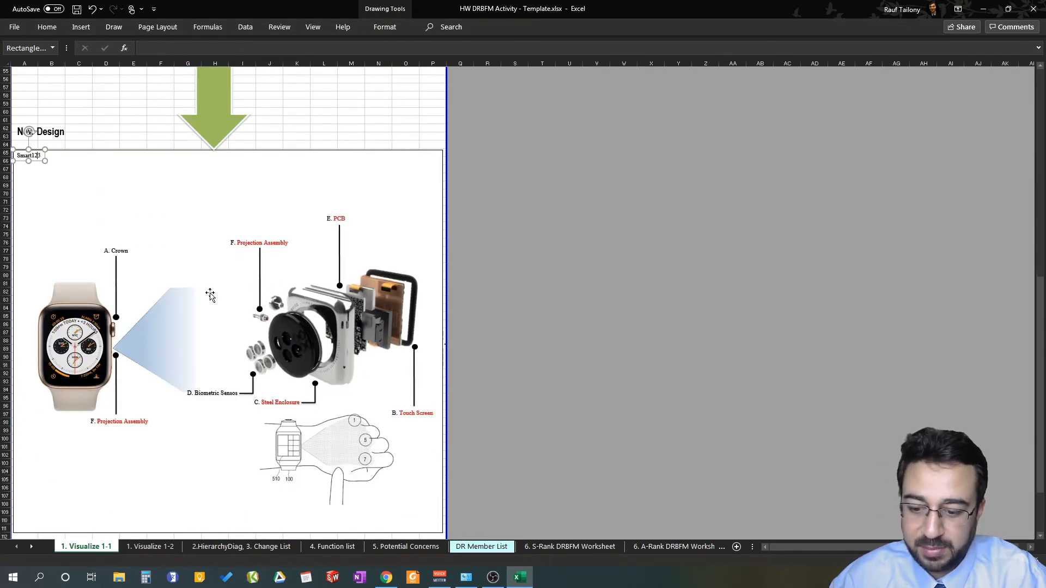
mouse_move(380, 310)
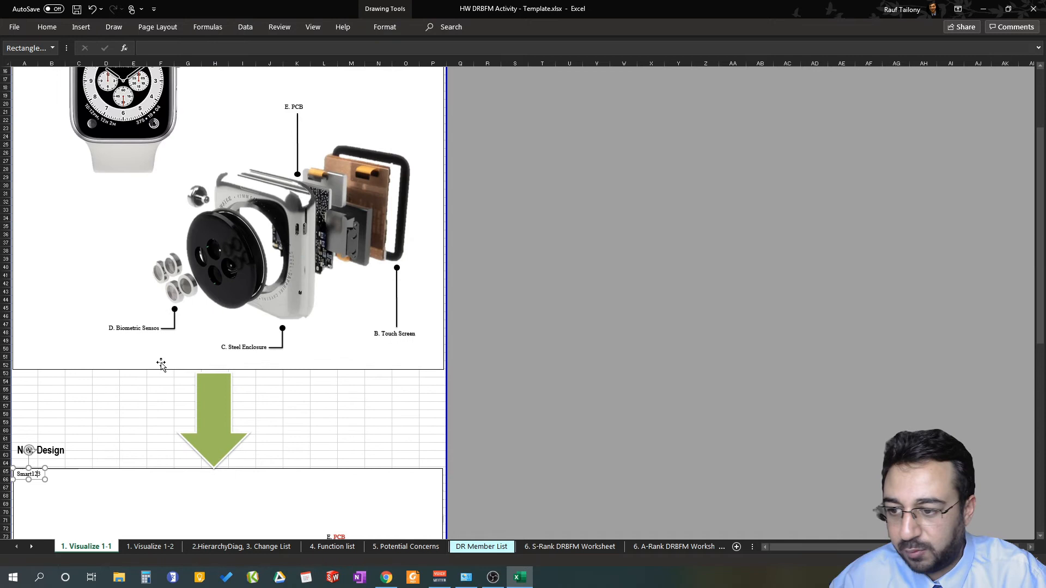
scroll("down", 3)
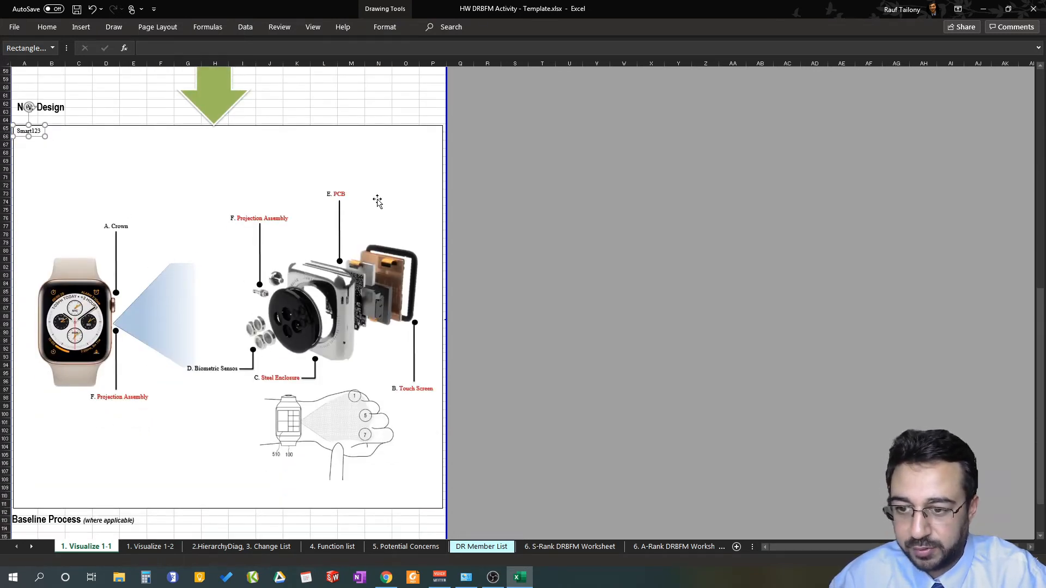
left_click(242, 545)
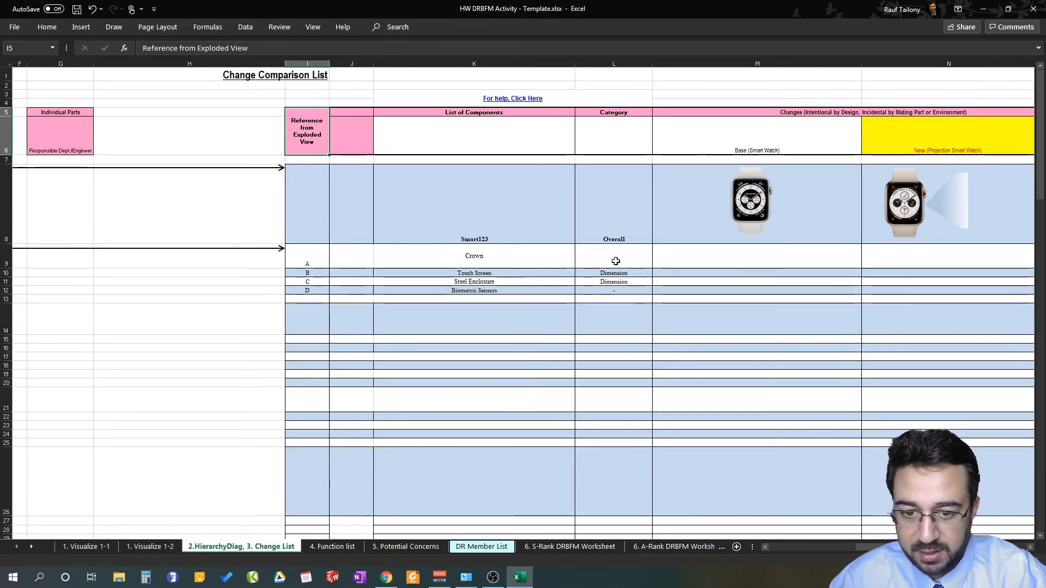
Step: Mark Crown unchanged with a dash in M9 and N9 for the base and new watch
left_click(705, 261)
type("-N9")
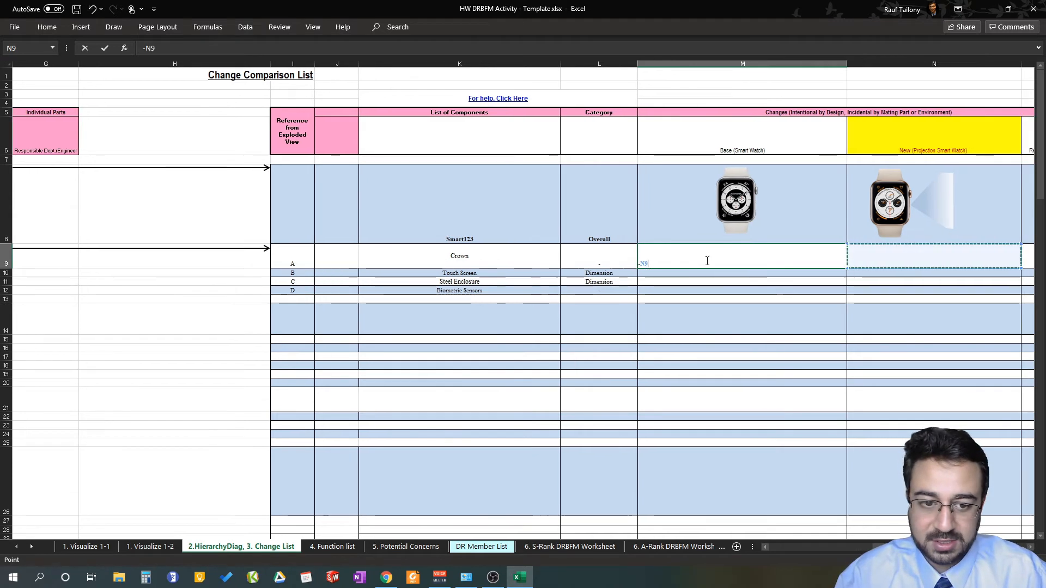
left_click(742, 255)
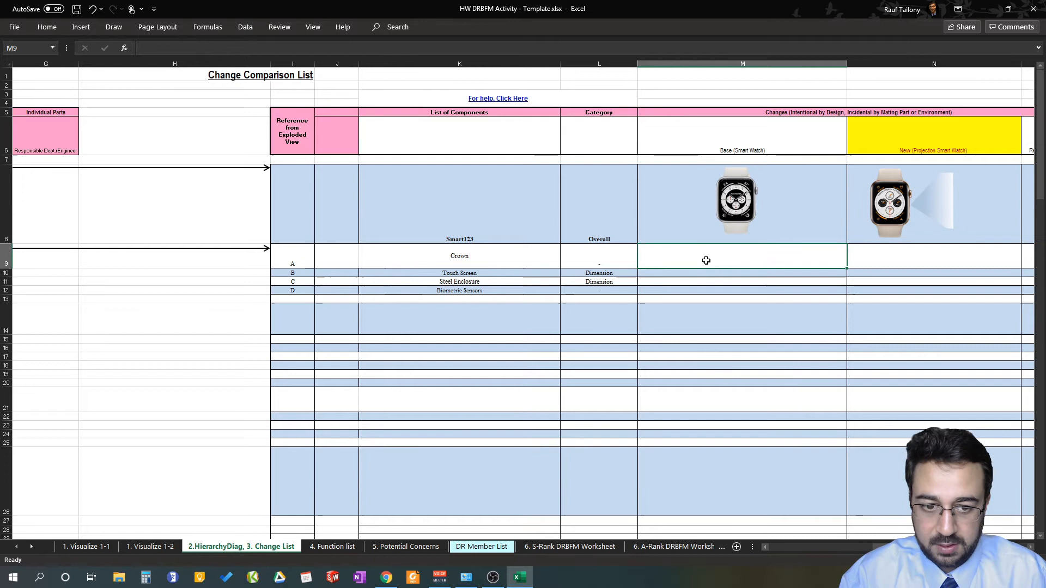
left_click(934, 260)
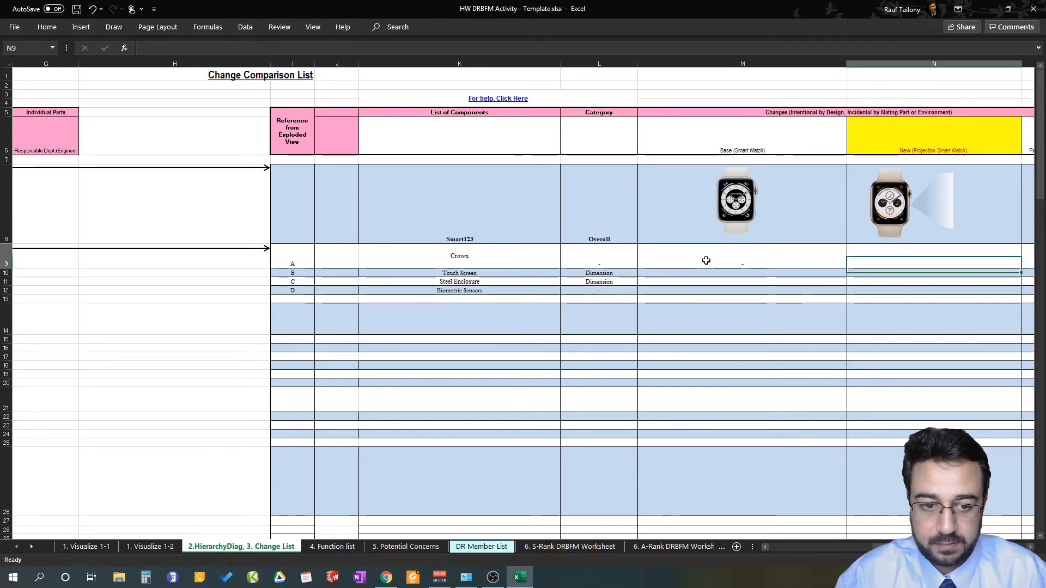
left_click(934, 281)
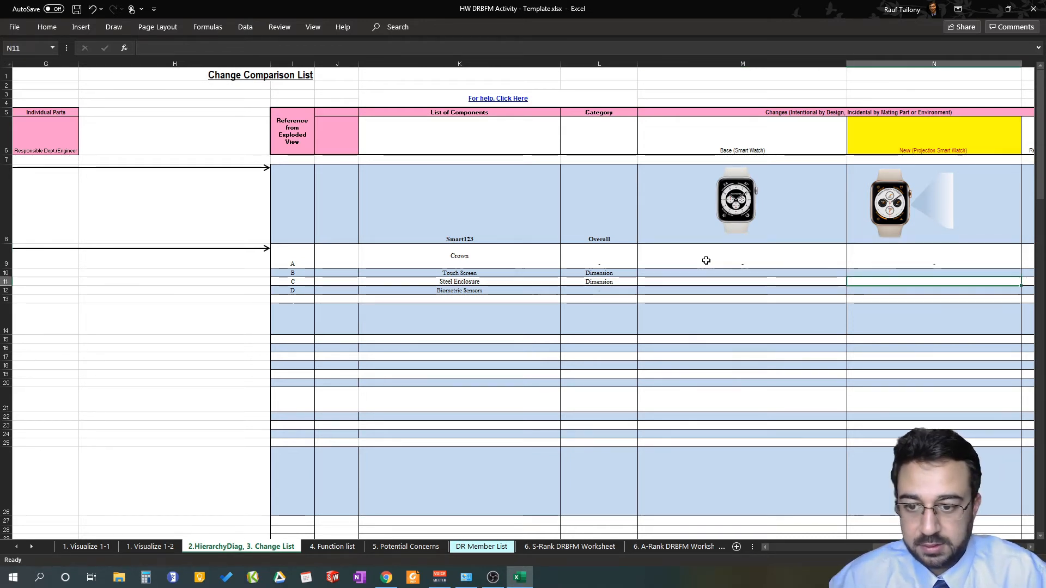
mouse_move(955, 204)
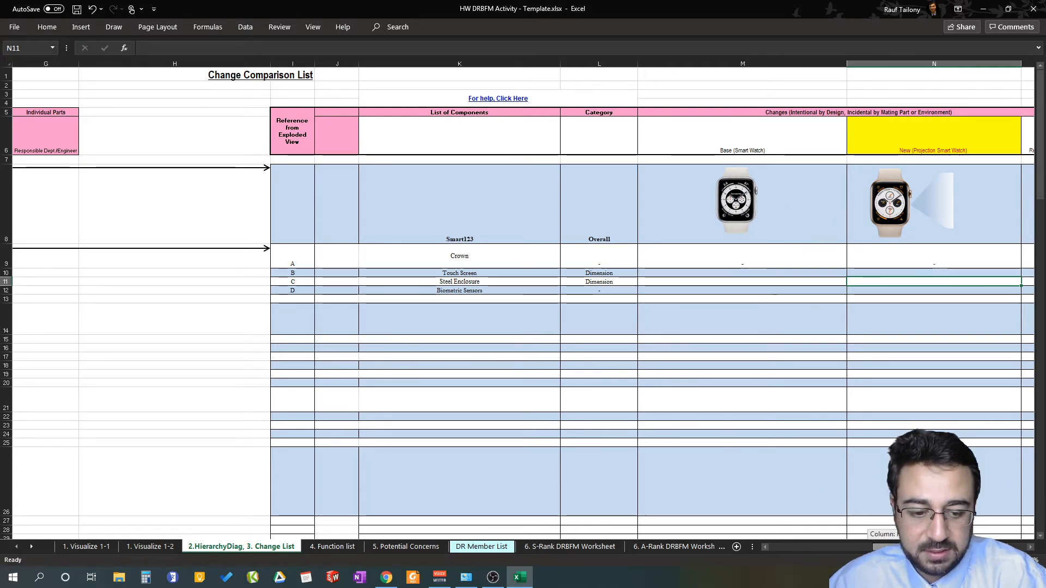
scroll("right", 3)
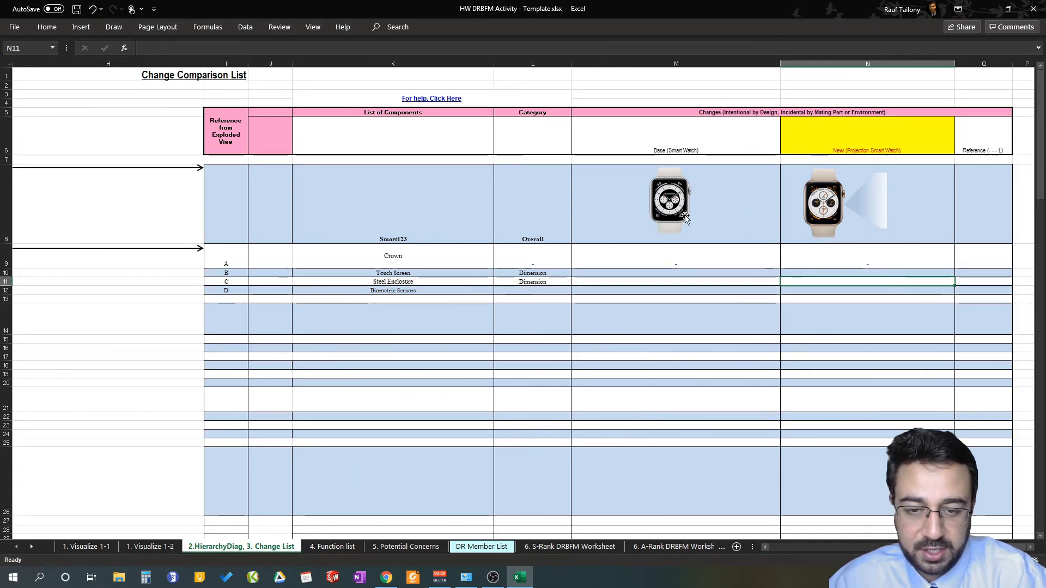
mouse_move(811, 173)
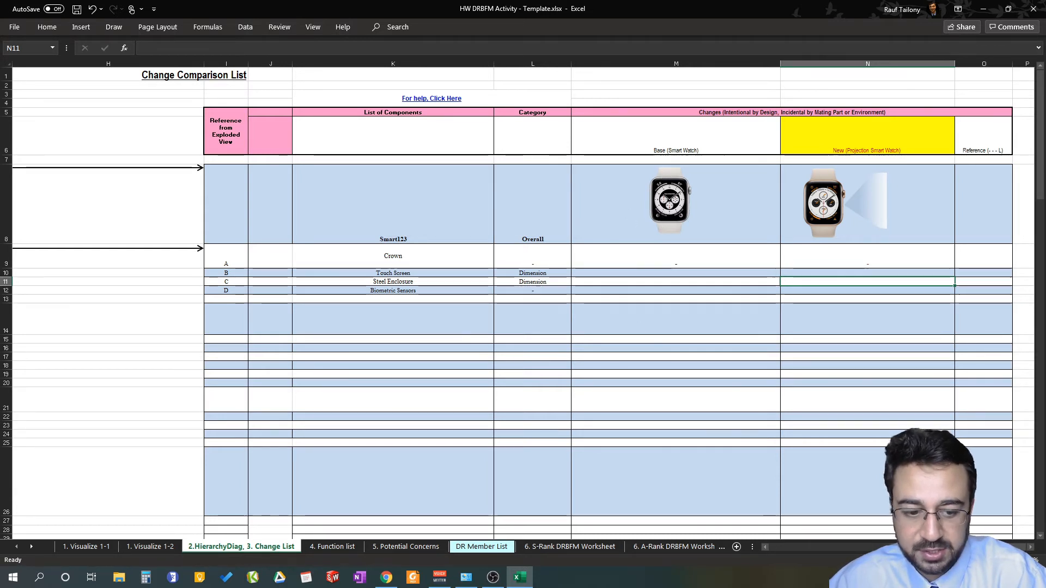
scroll("left", 3)
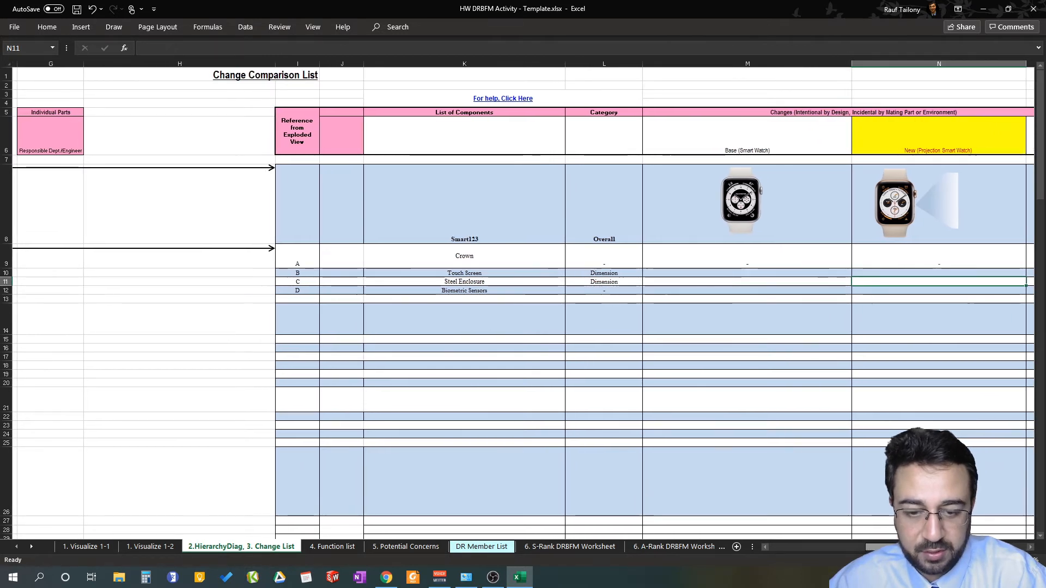
scroll("left", 3)
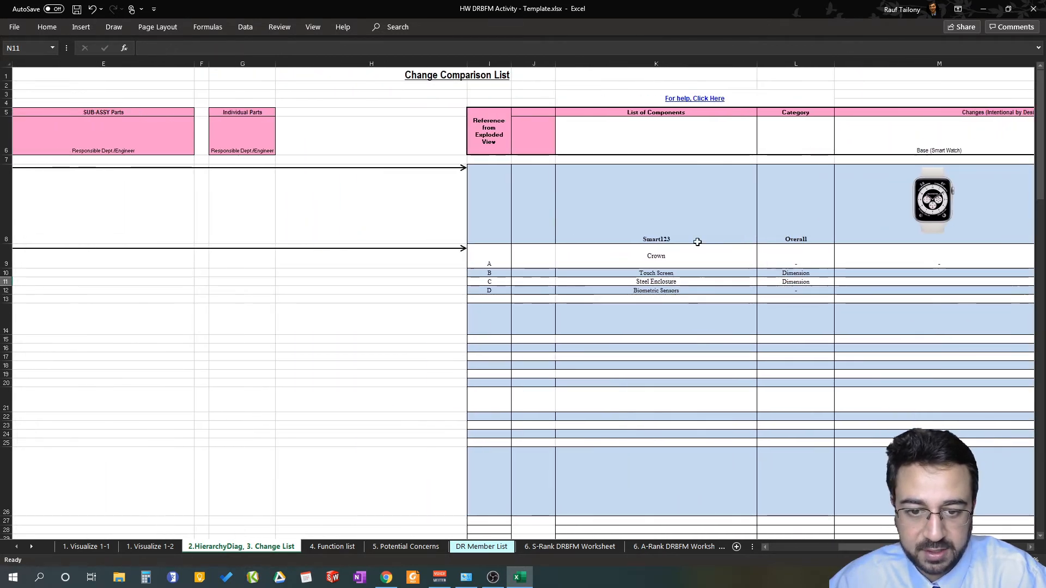
Step: Review K9, K10 and the Category heading, then begin 20 in M10 for the base Touch Screen
left_click(655, 255)
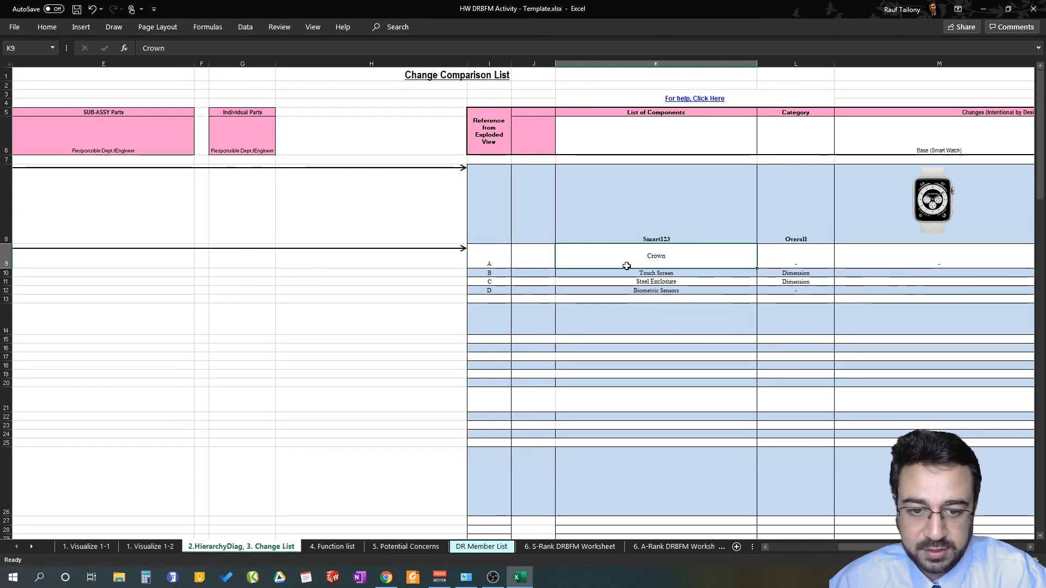
left_click(655, 273)
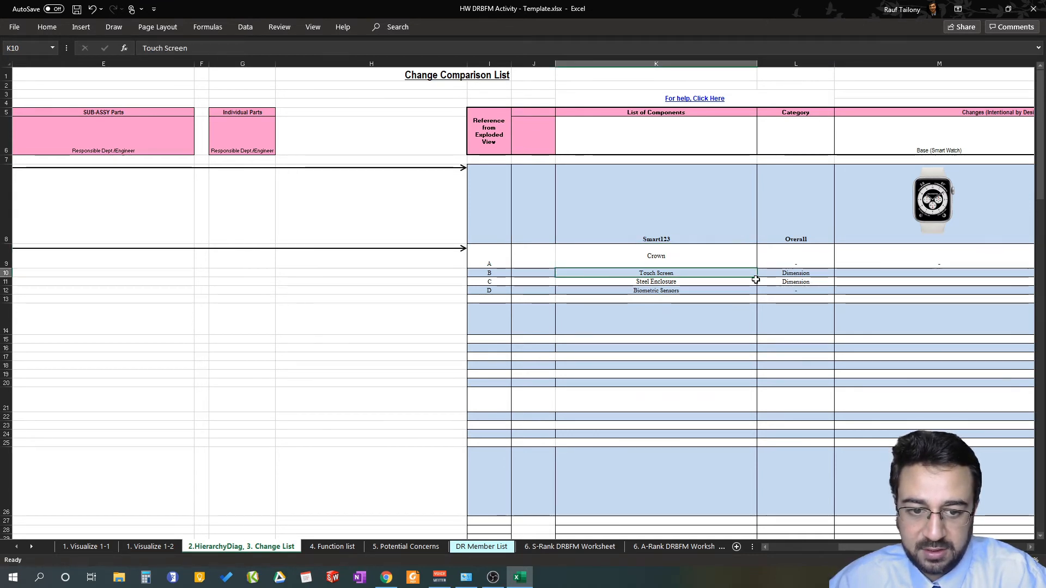
left_click(795, 133)
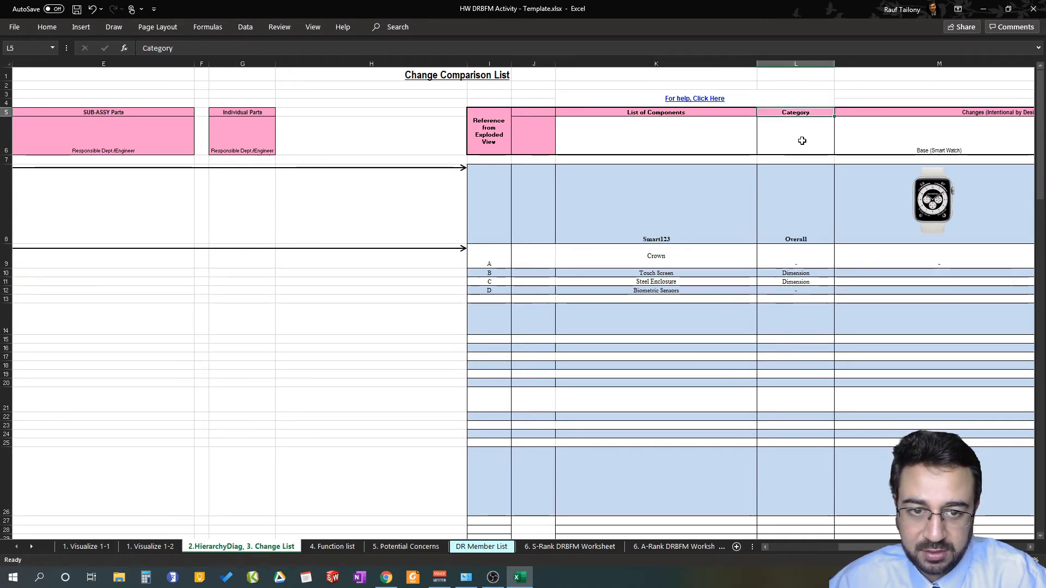
left_click(883, 273)
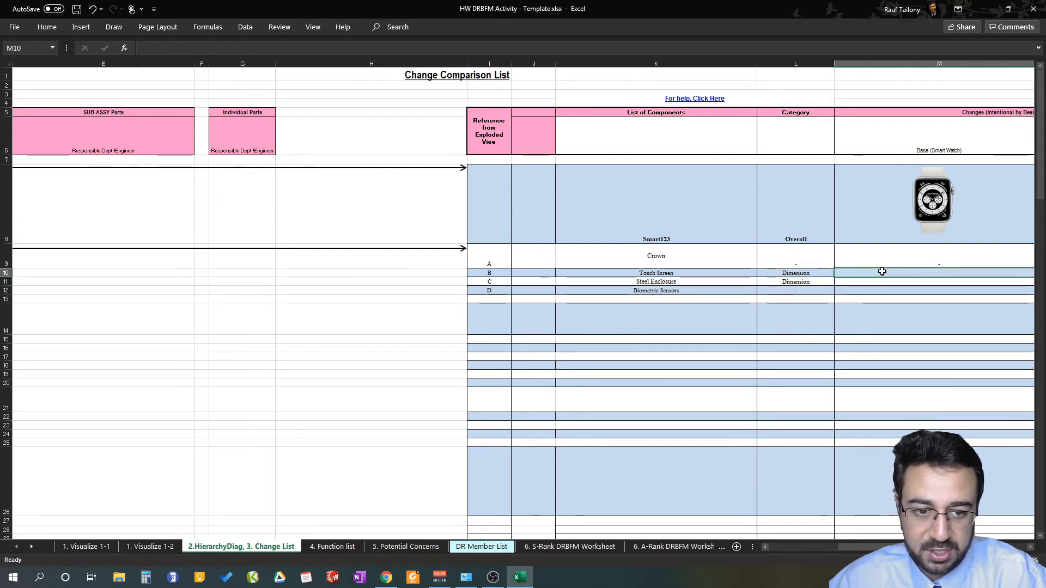
type("20")
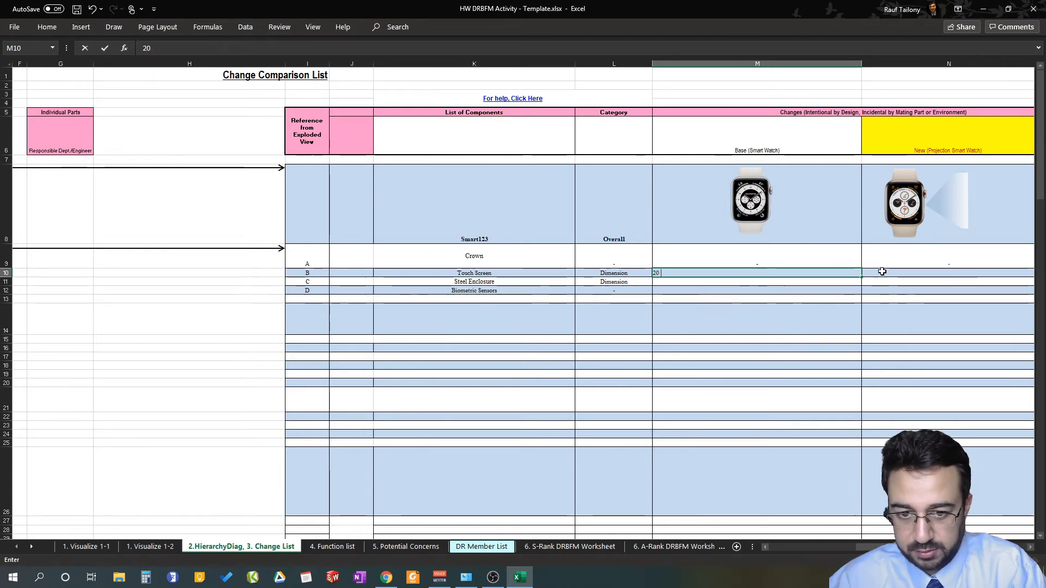
Step: Finish the base Touch Screen as 20 mm x 20 mm x 10mm and enter 20x19x9 for the new watch in N10
type("mm x 20 mm x 10")
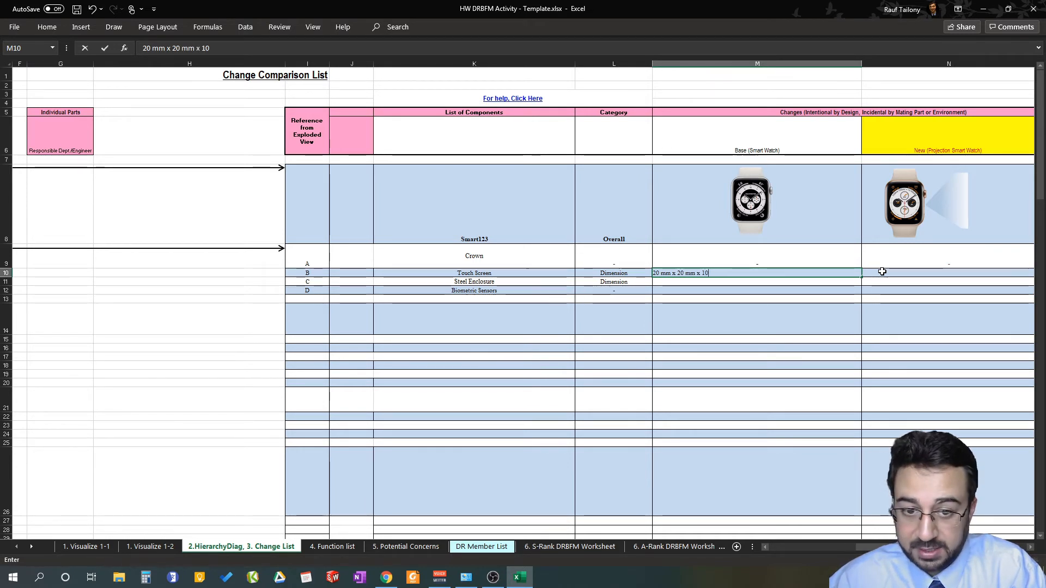
type("mm")
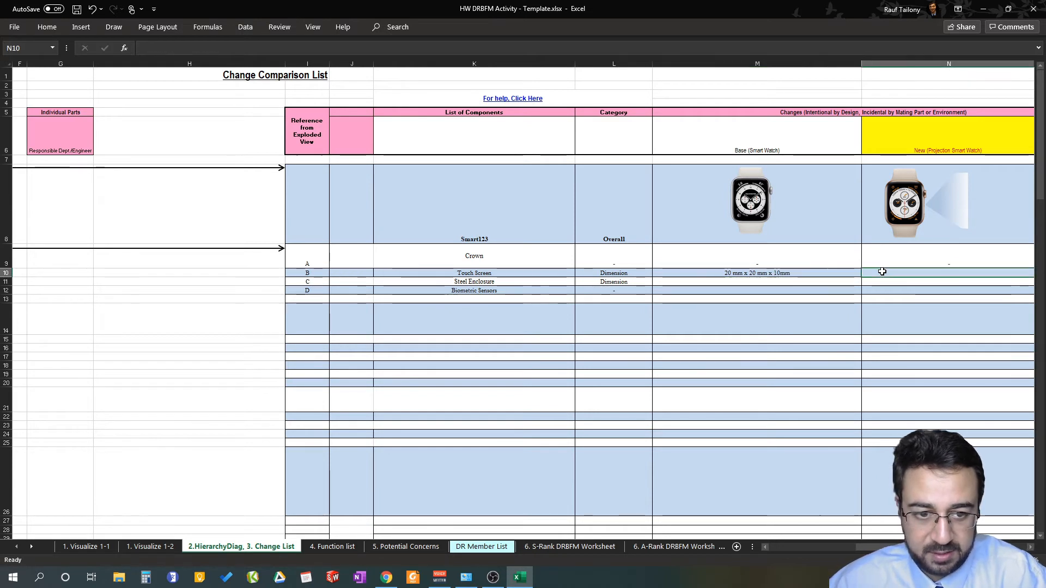
type("20")
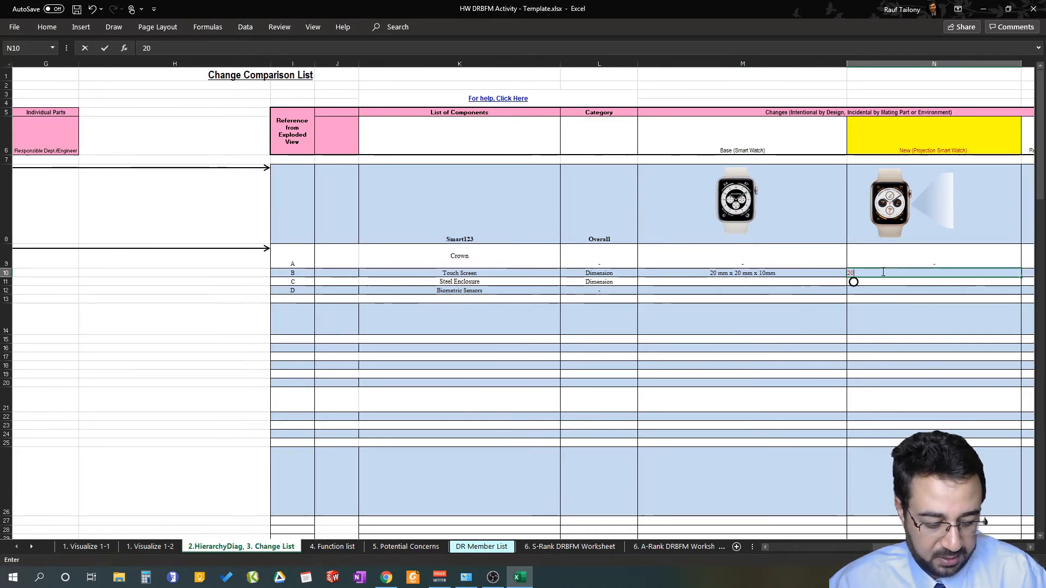
type("x")
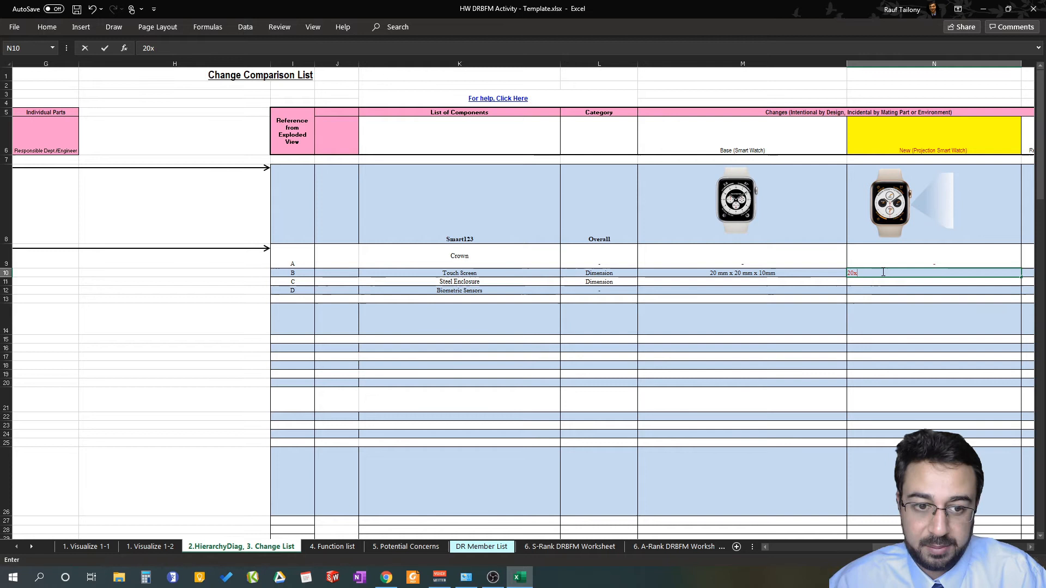
type("19")
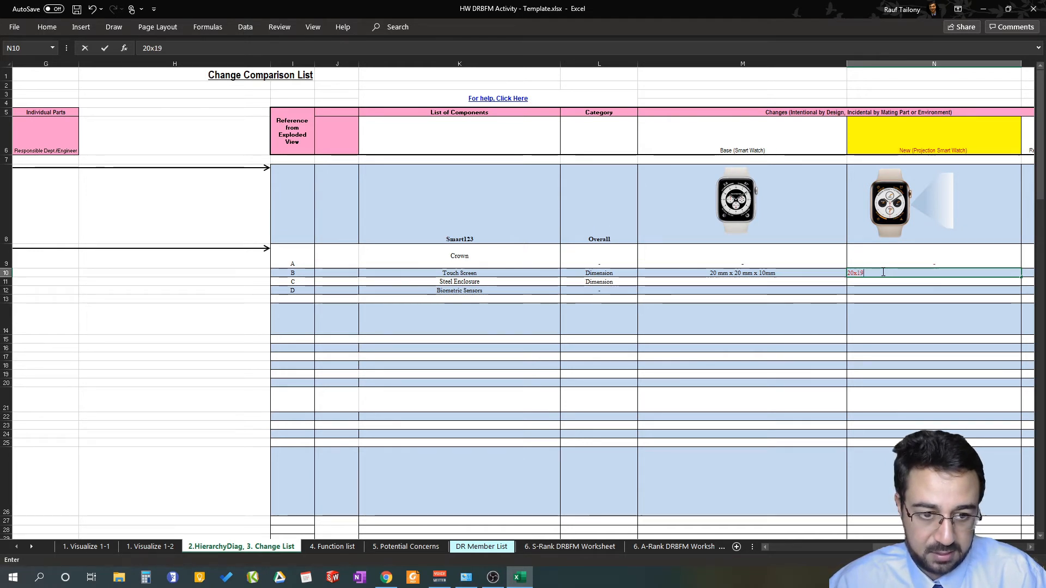
type("x")
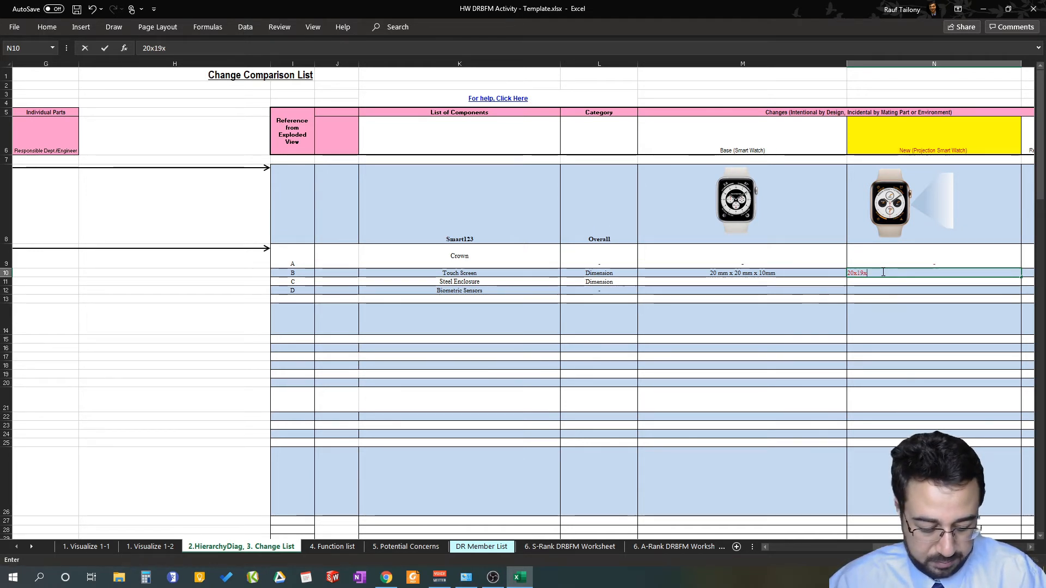
type("9")
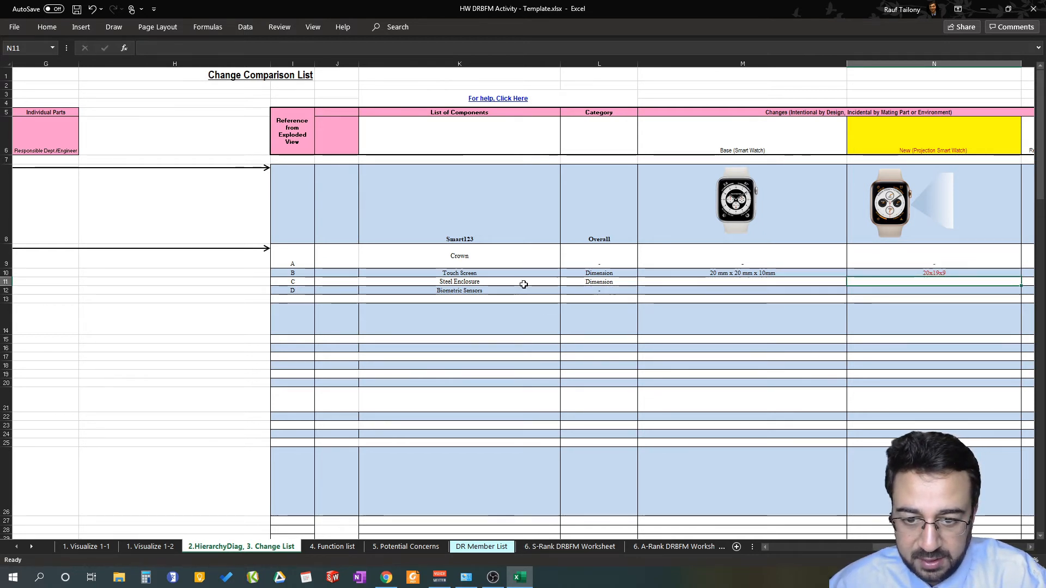
Step: Enter placeholder xxxx for the Steel Enclosure base value in M11
left_click(458, 281)
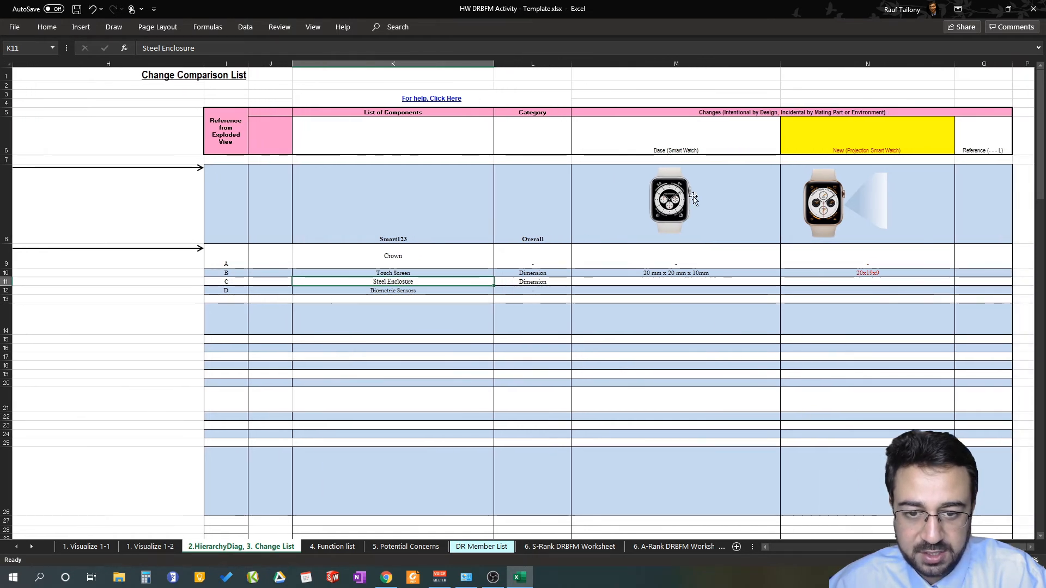
mouse_move(432, 275)
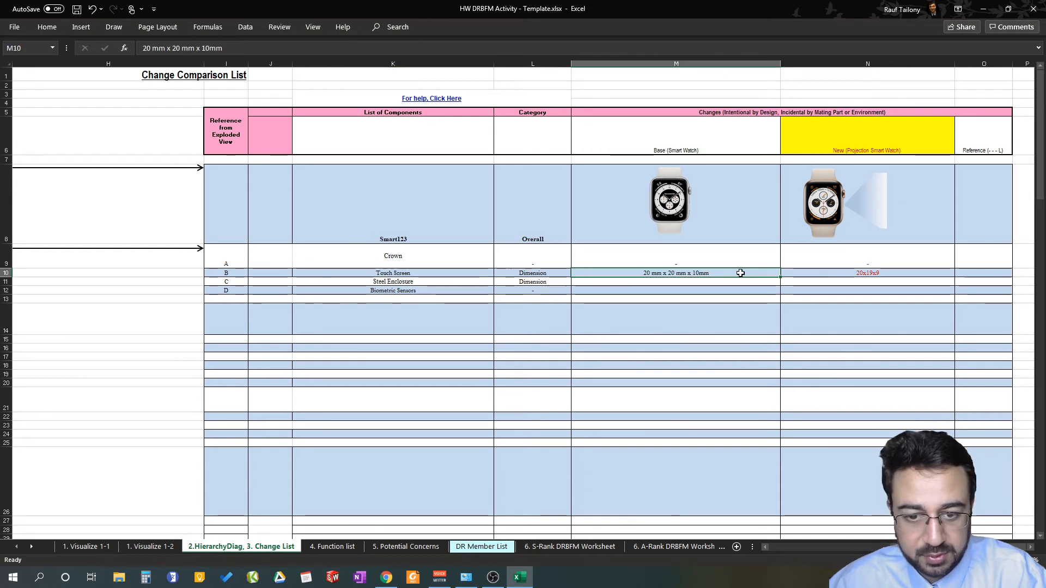
left_click(867, 272)
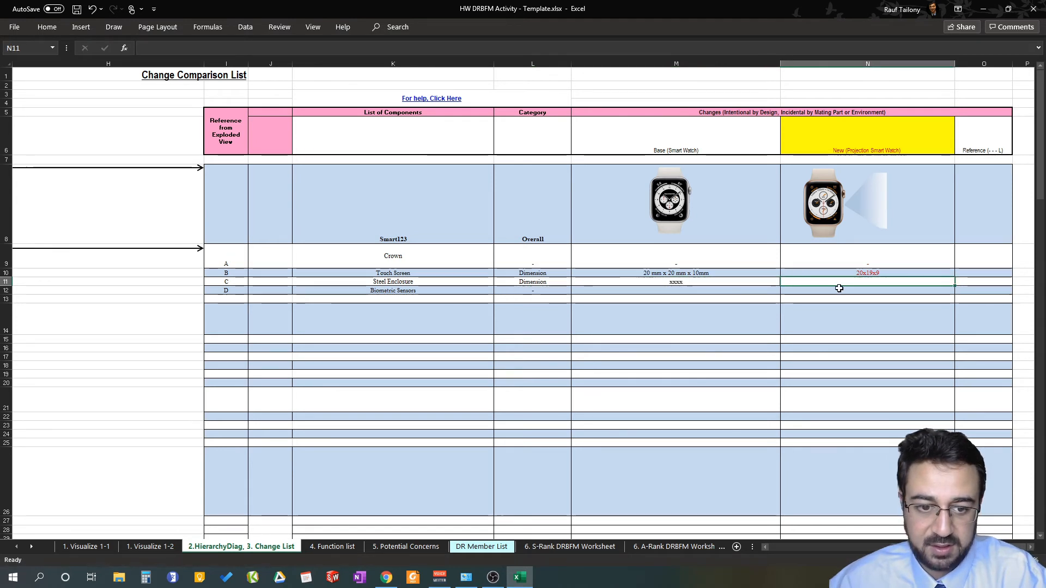
type("xxxx")
left_click(867, 289)
type("-")
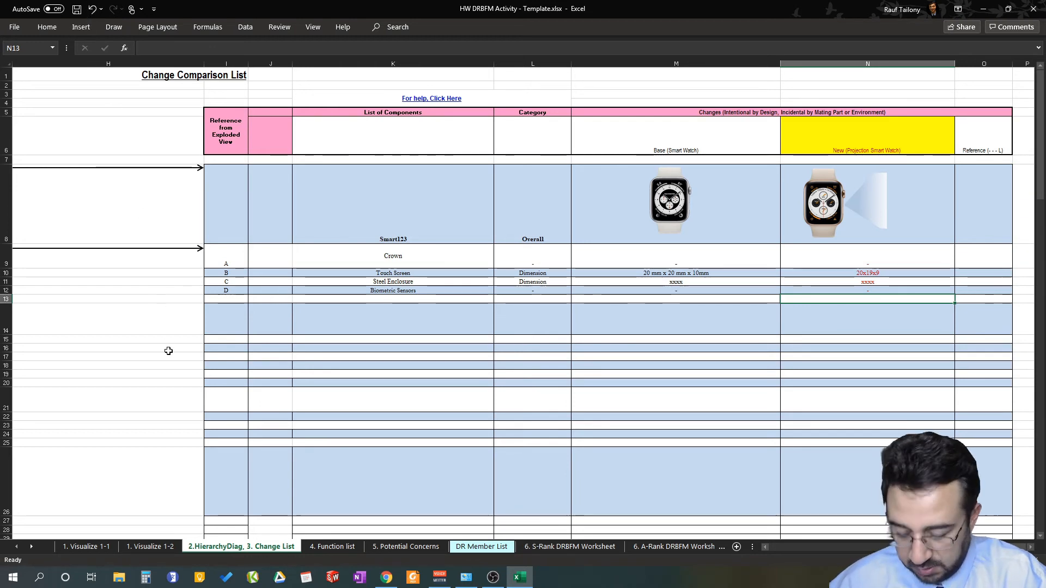
scroll("left", 3)
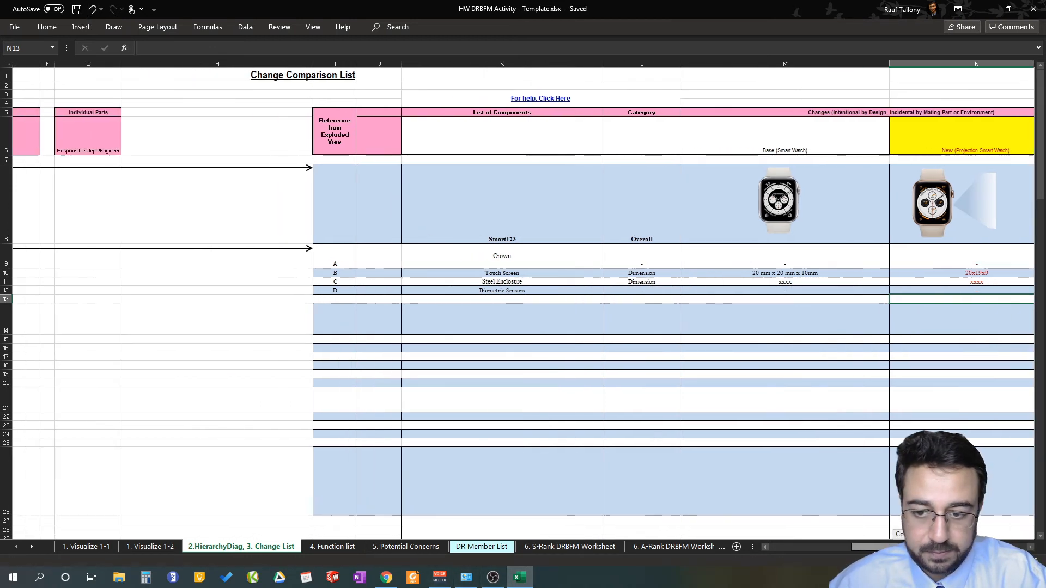
Step: Show the Visualize 1-1 sheet with the exploded smartwatch diagram
left_click(85, 546)
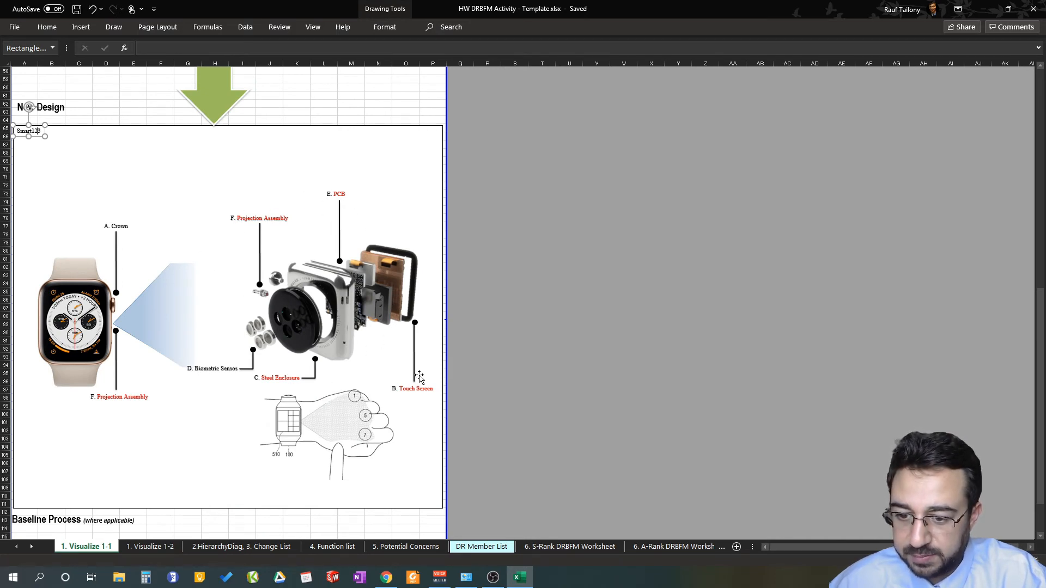
mouse_move(200, 374)
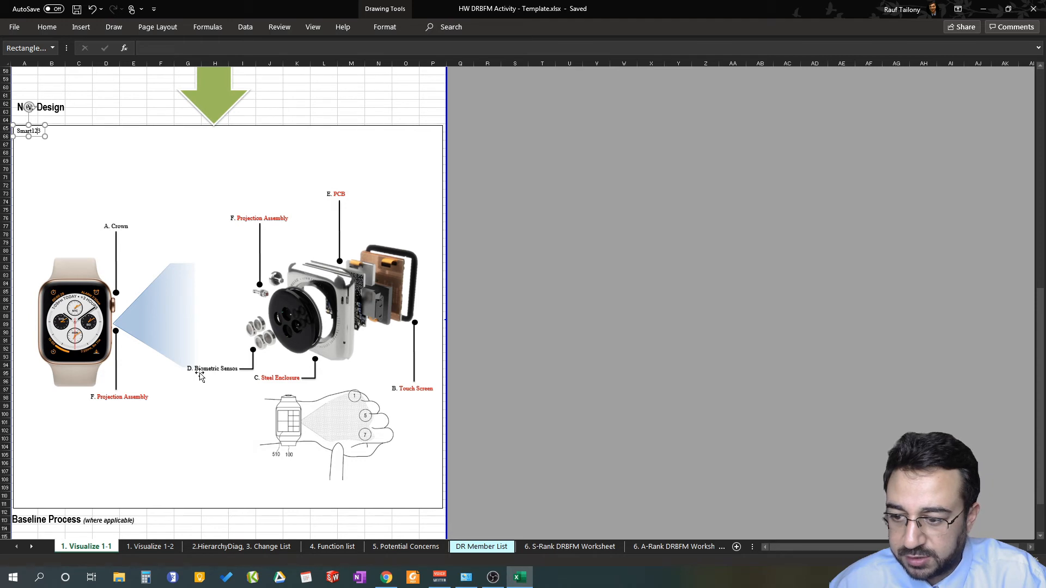
mouse_move(353, 194)
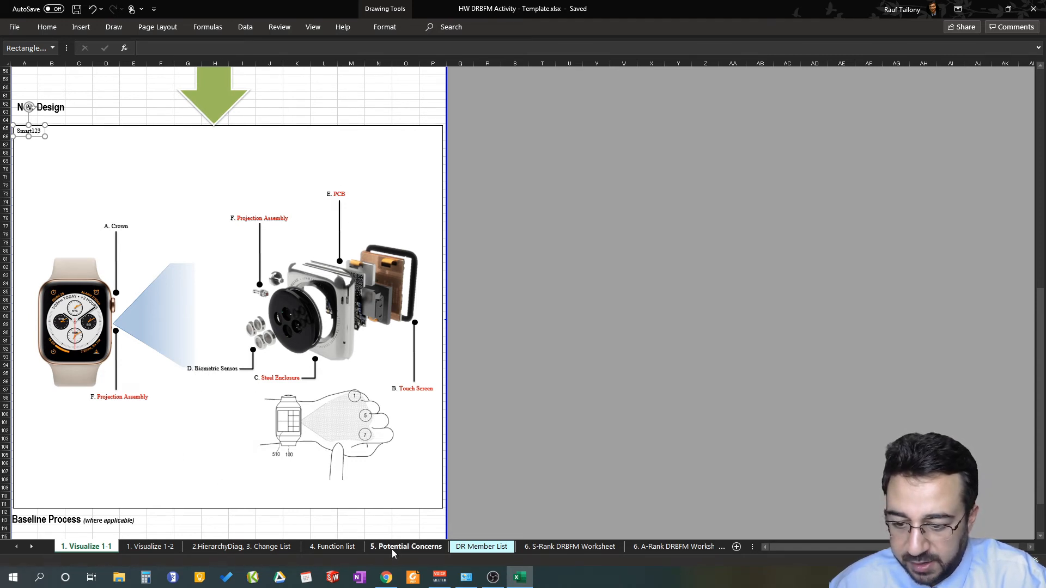
Step: Return to the change list and locate the PCB row under Electrical Design
left_click(242, 546)
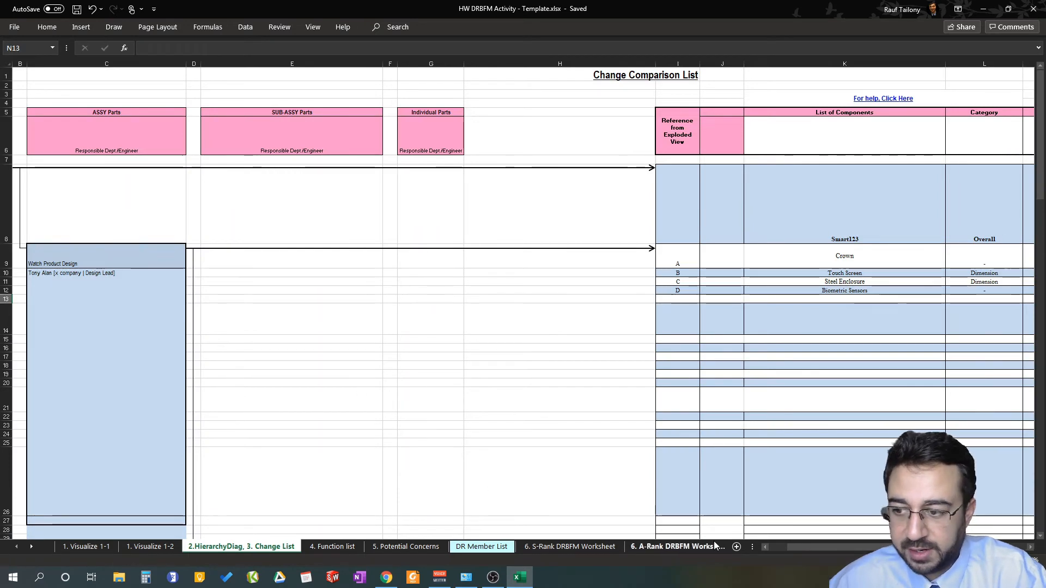
scroll("down", 3)
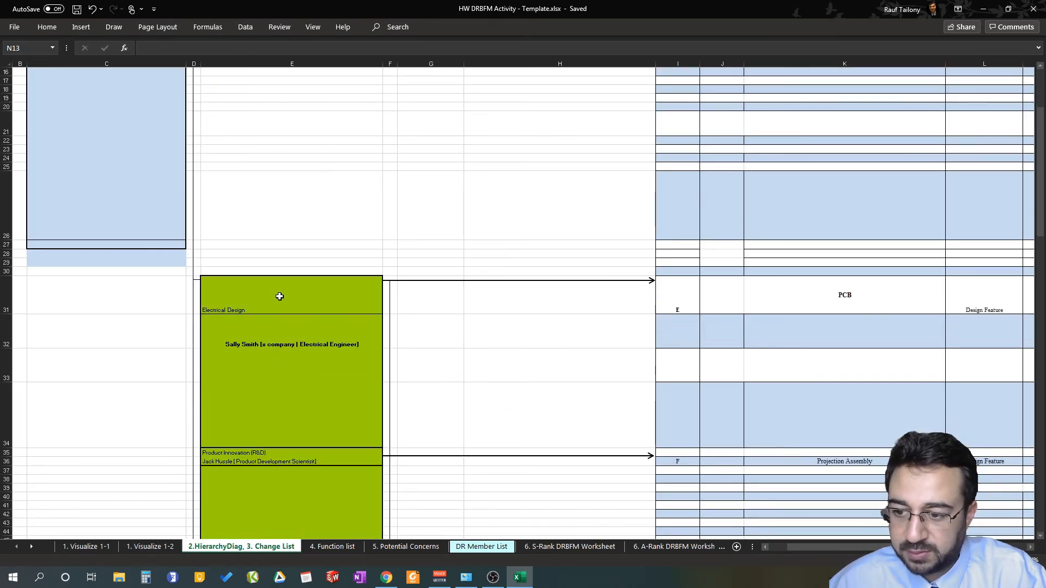
left_click(280, 295)
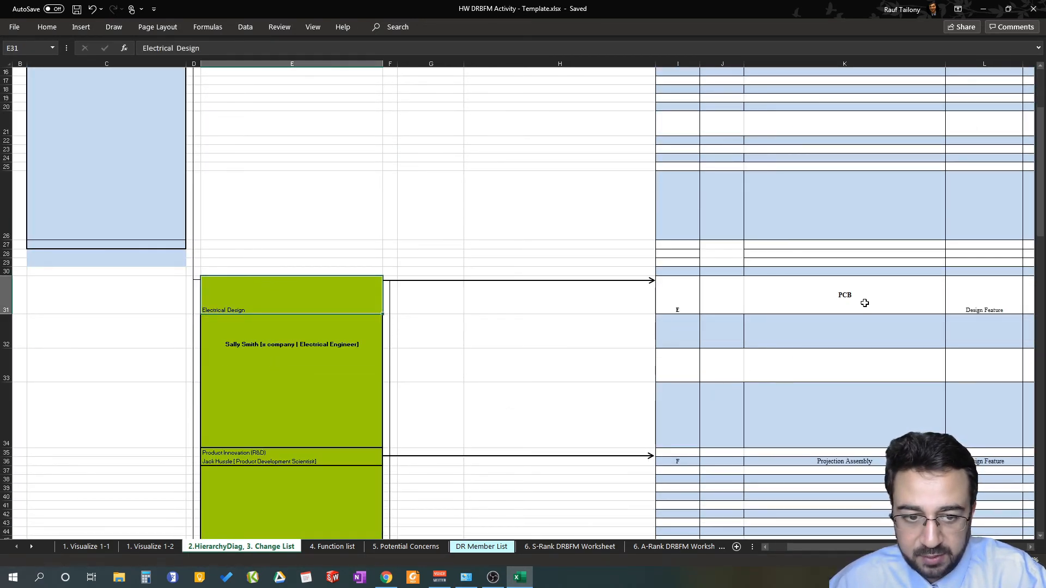
left_click(677, 295)
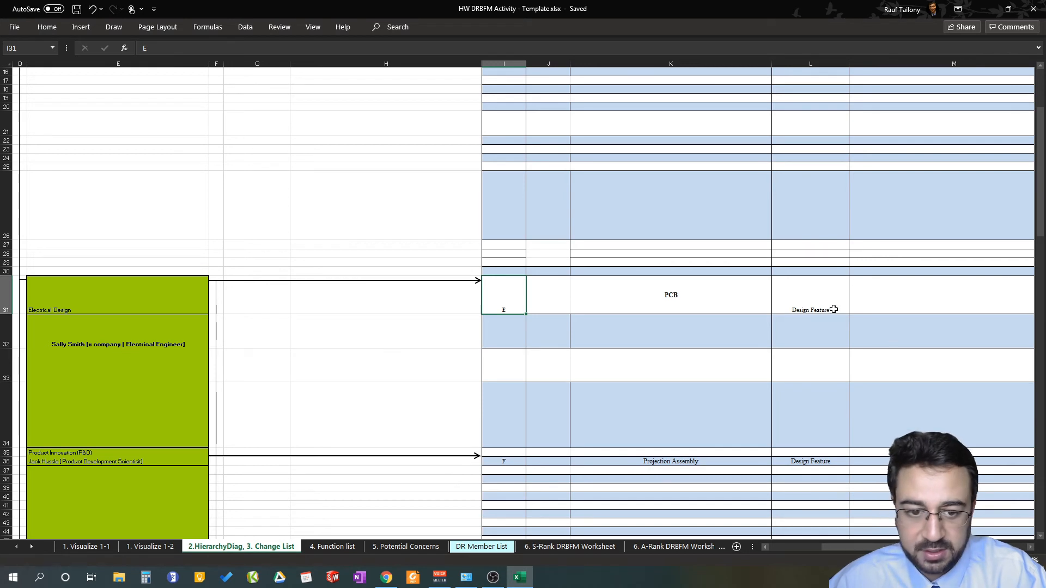
left_click(809, 309)
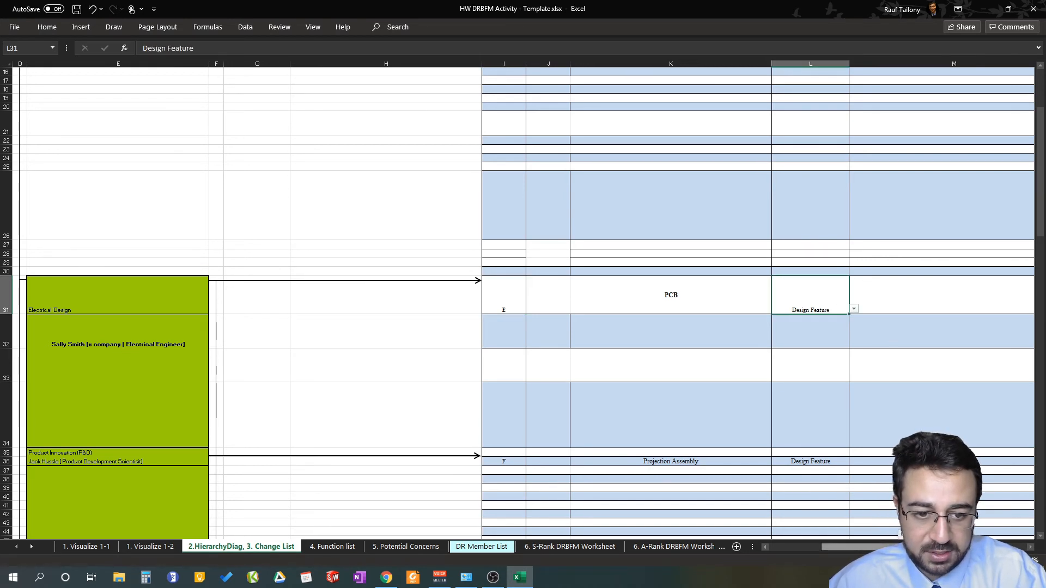
scroll("right", 3)
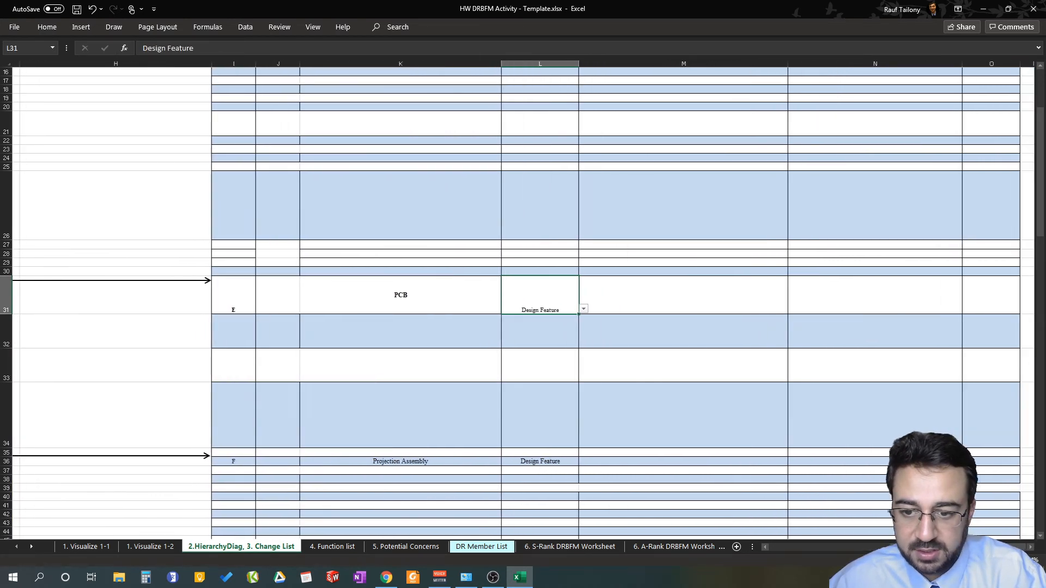
Step: Enter Design A in M31 and Design B in N31 for the PCB row
left_click(694, 297)
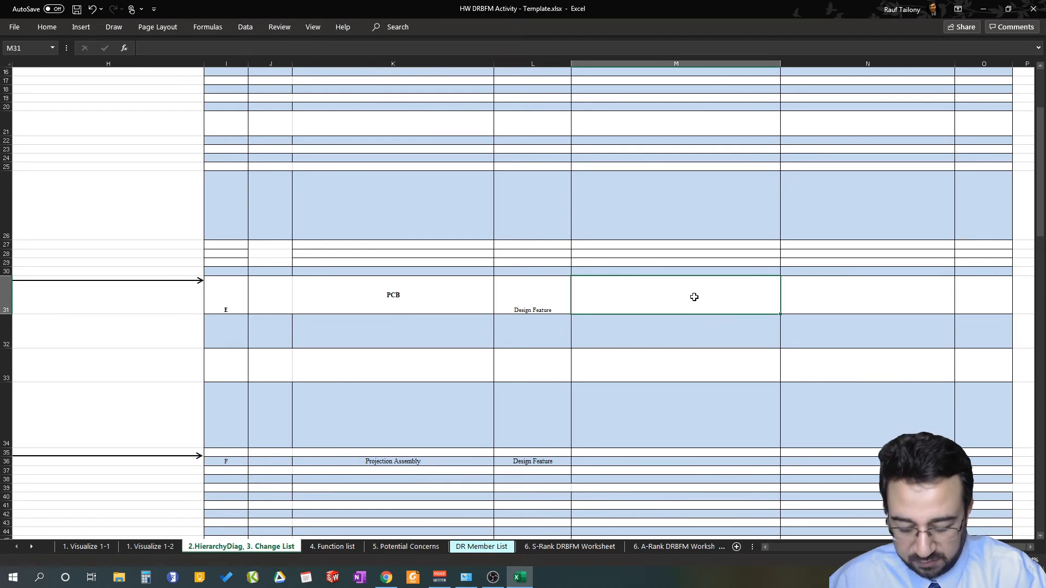
type("Desi")
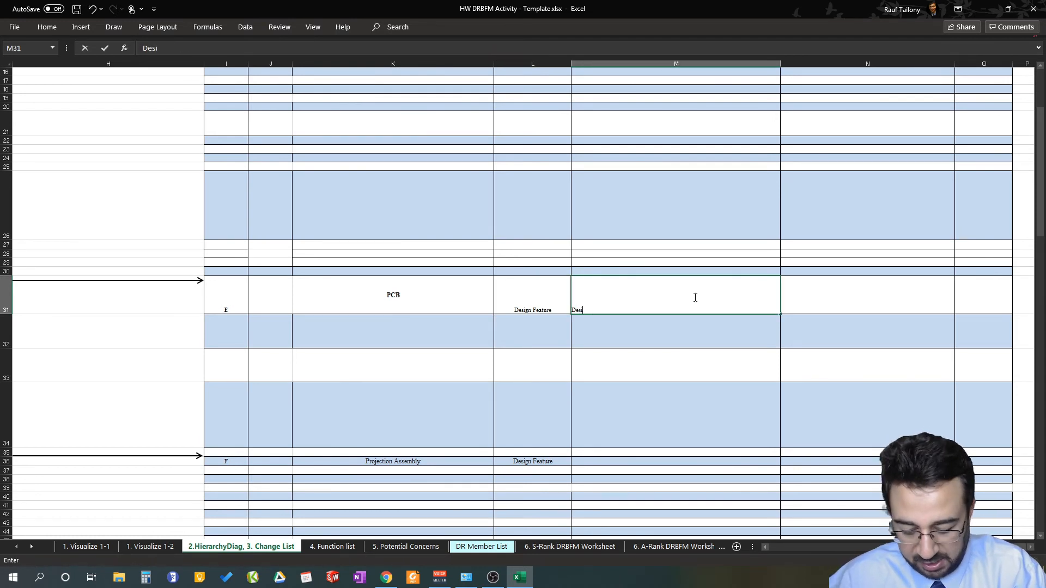
key("Return")
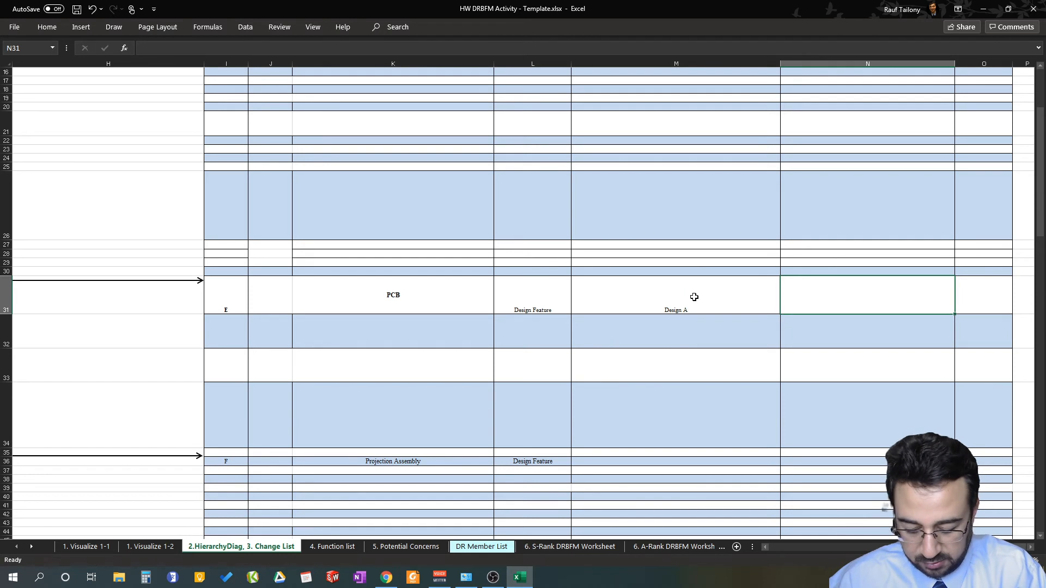
type("Design B")
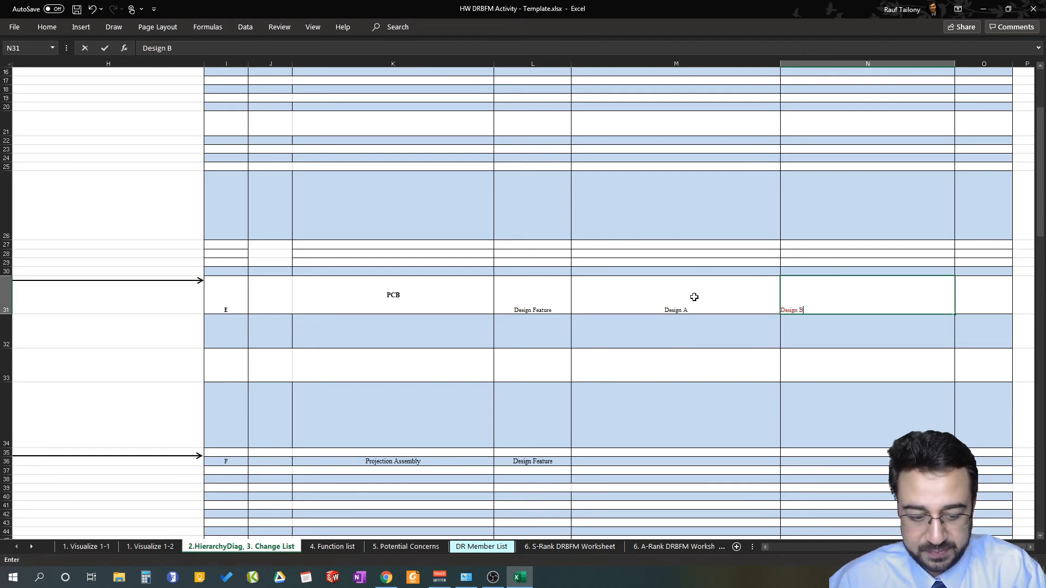
left_click(676, 295)
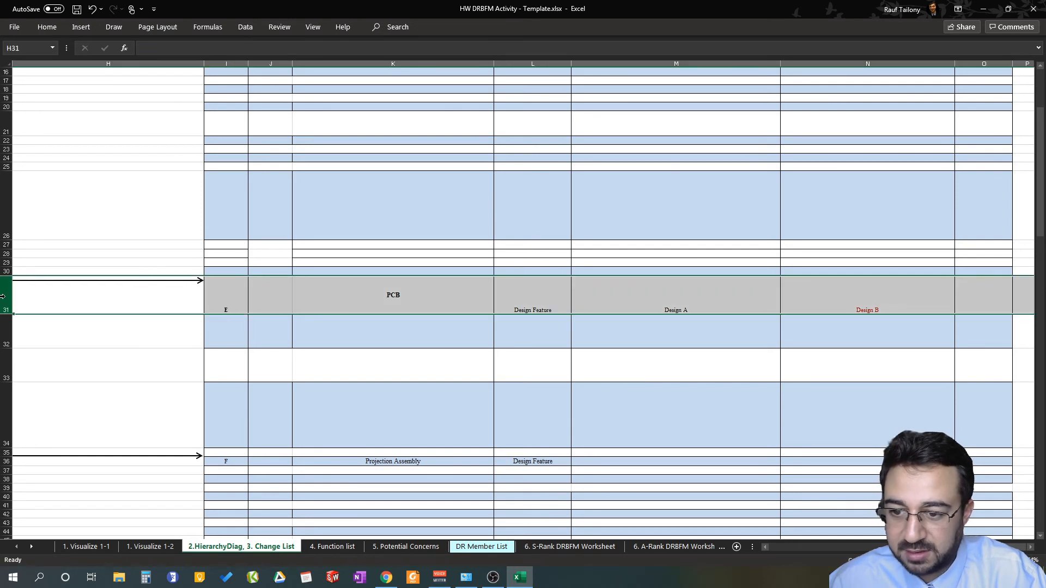
left_click(675, 295)
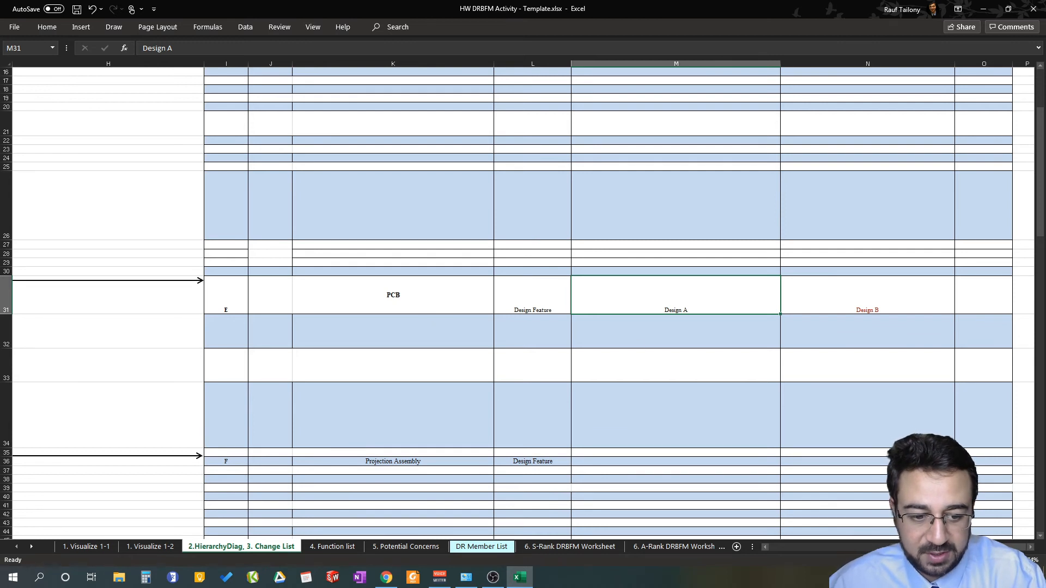
mouse_move(843, 299)
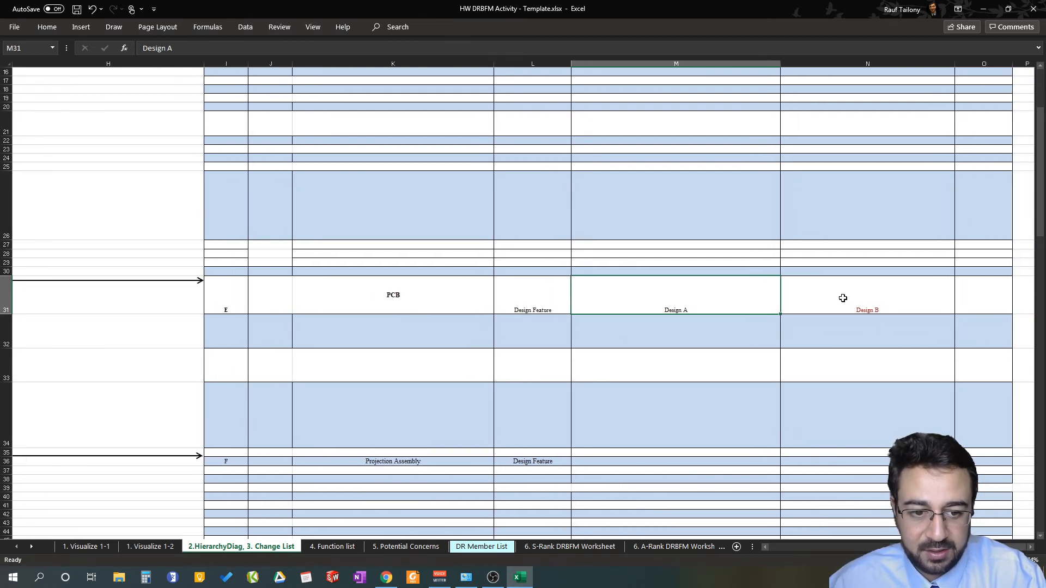
mouse_move(733, 302)
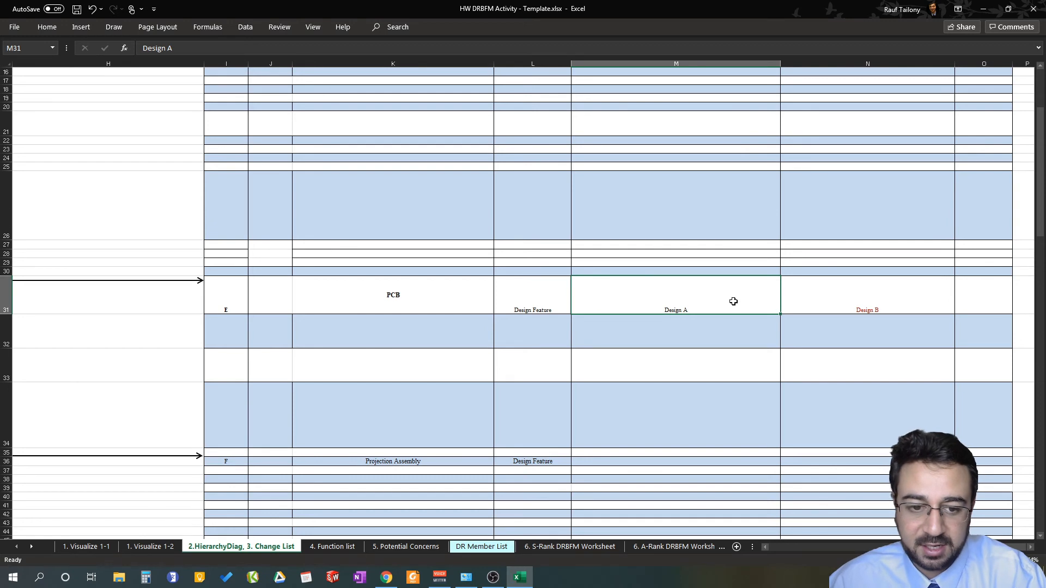
left_click(392, 295)
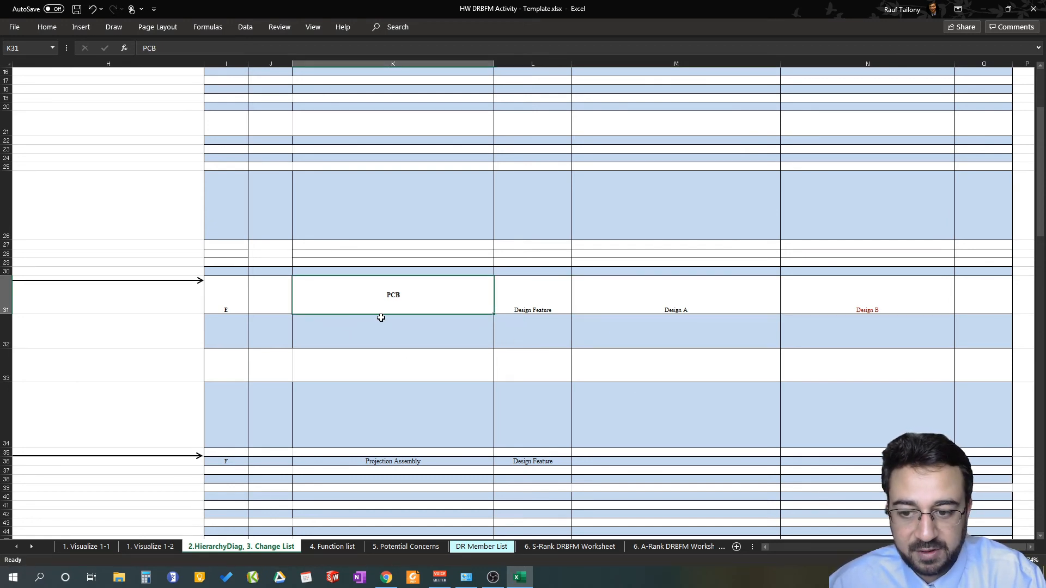
Step: Fill Projection Assembly row 36 with a dash for the base watch and New Design for the new watch
scroll("down", 3)
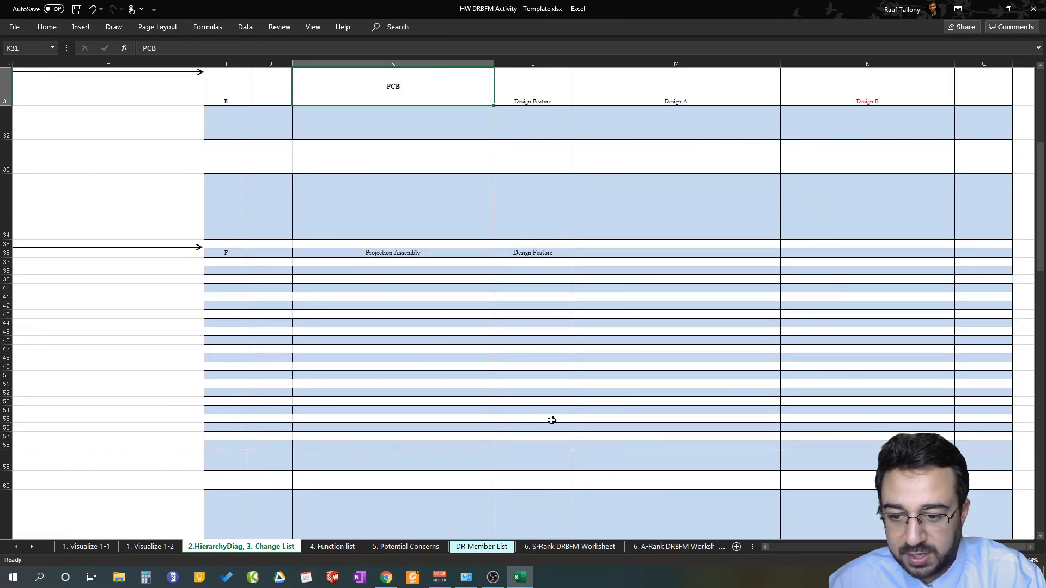
scroll("left", 3)
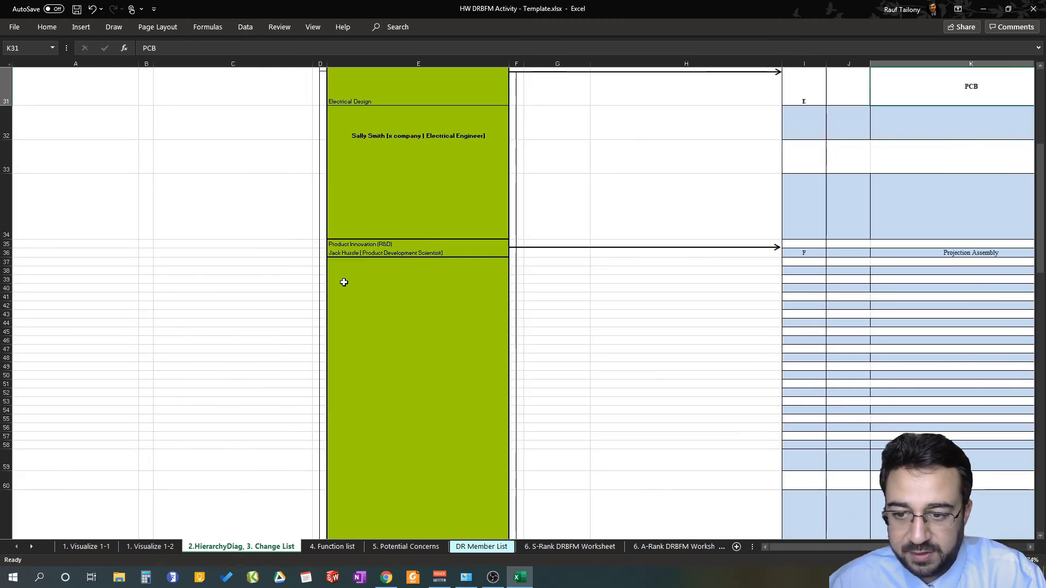
mouse_move(398, 243)
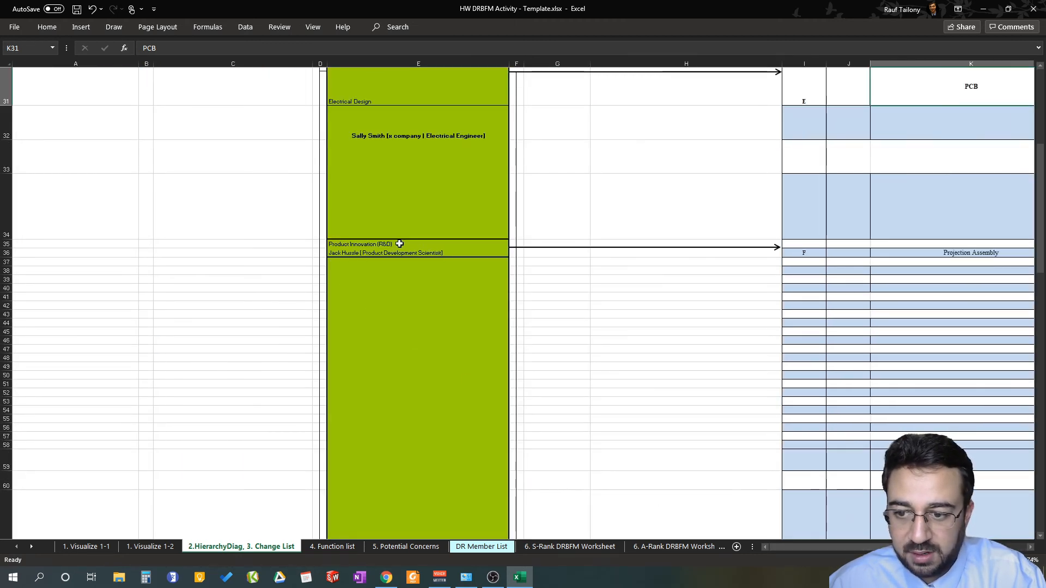
mouse_move(474, 292)
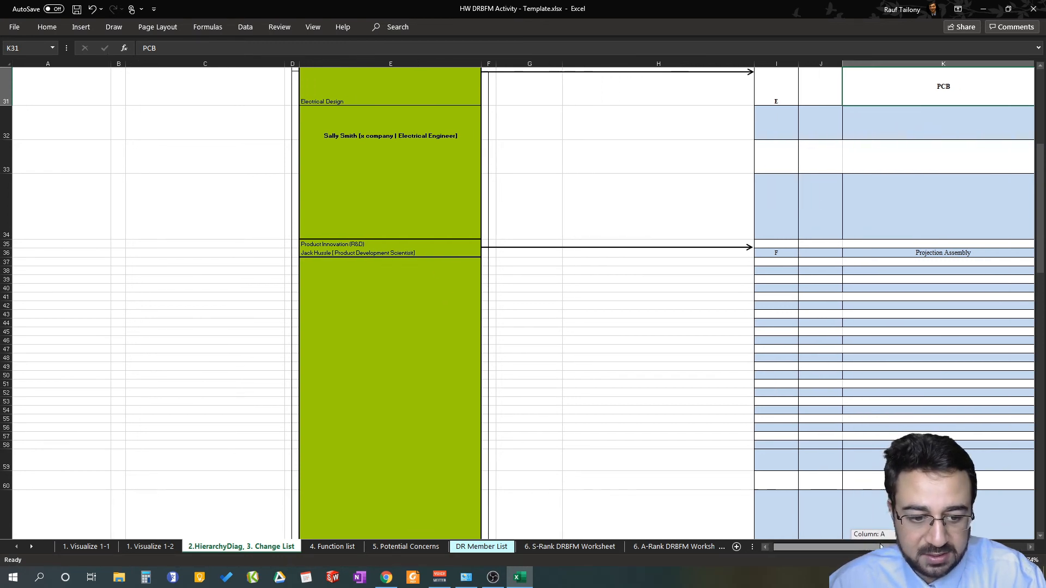
scroll("right", 3)
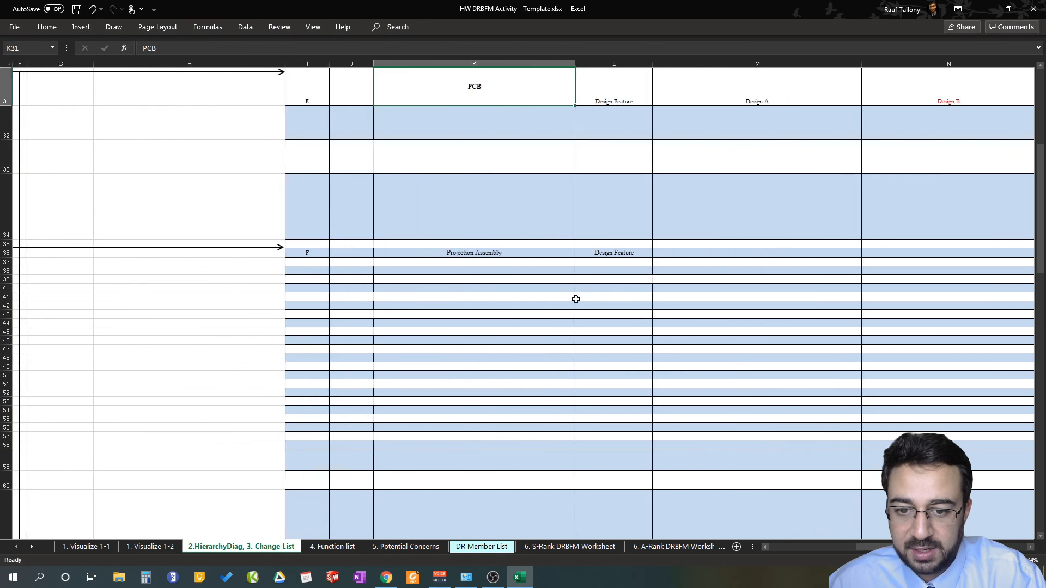
left_click(474, 252)
type("-")
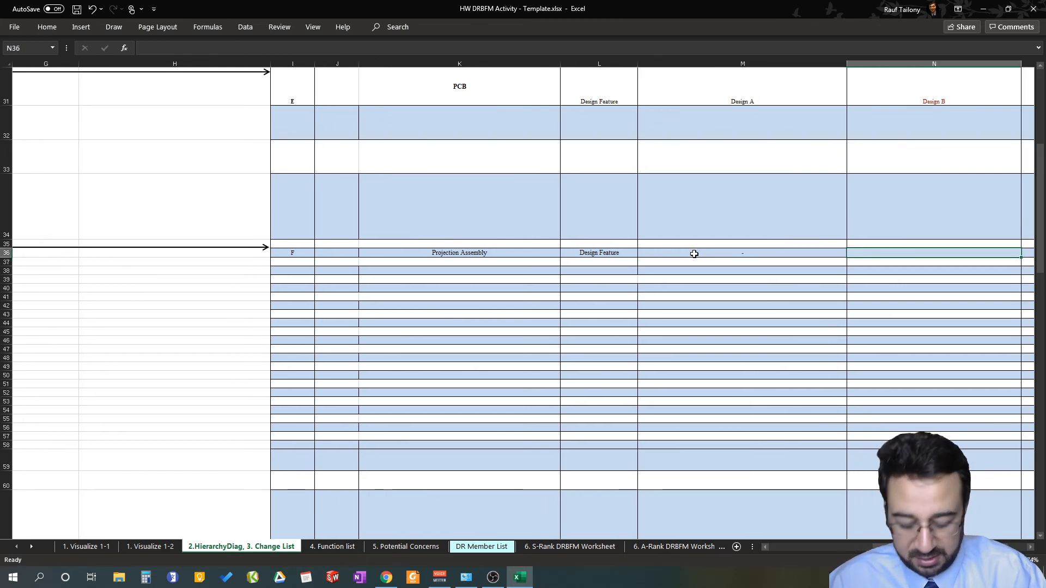
type("New DE")
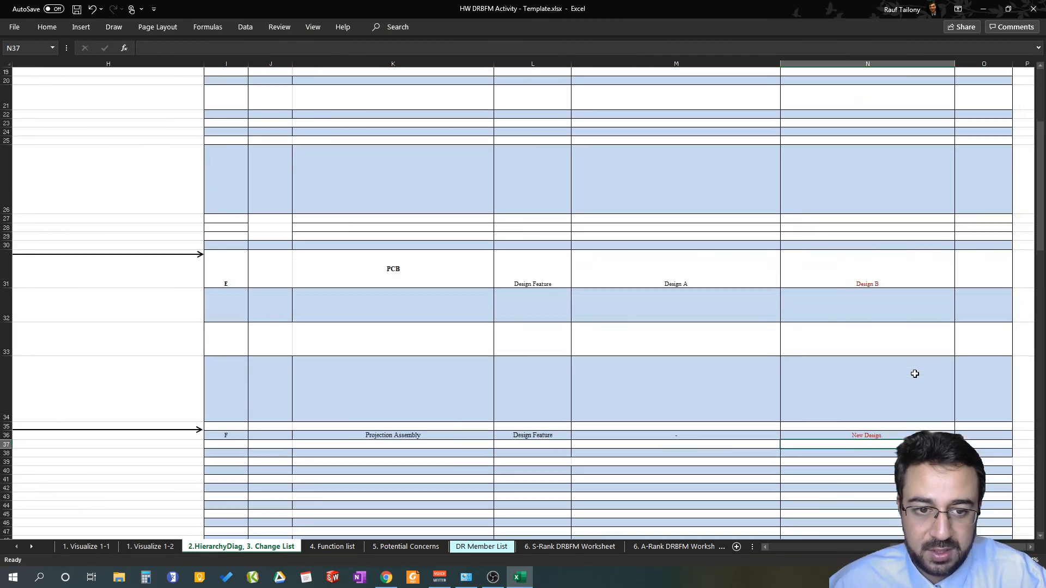
scroll("up", 3)
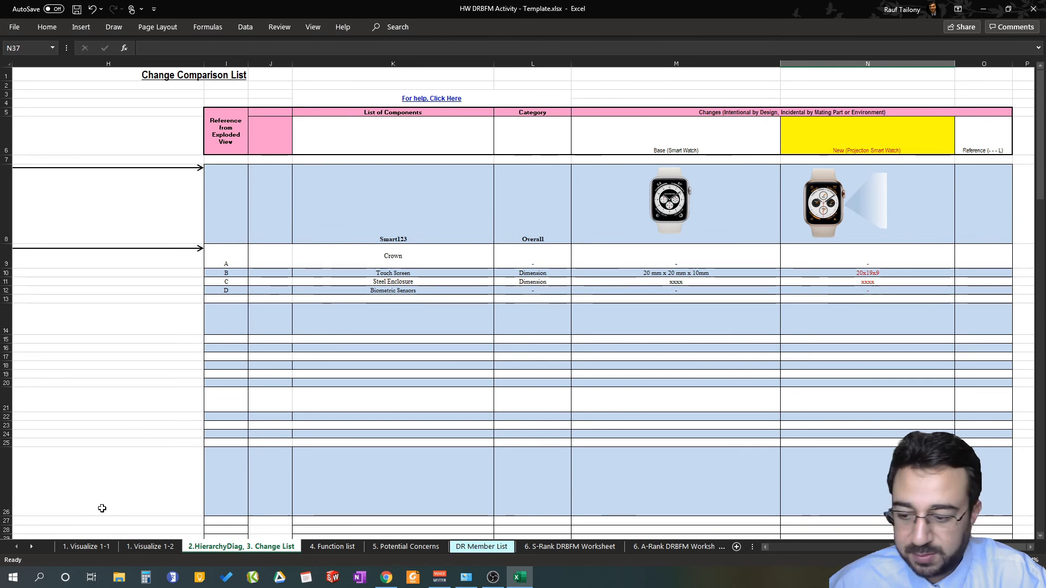
Step: Paste the projection-parts picture from Visualize 1-1 and fit it into cell N36 beside New Design
left_click(85, 546)
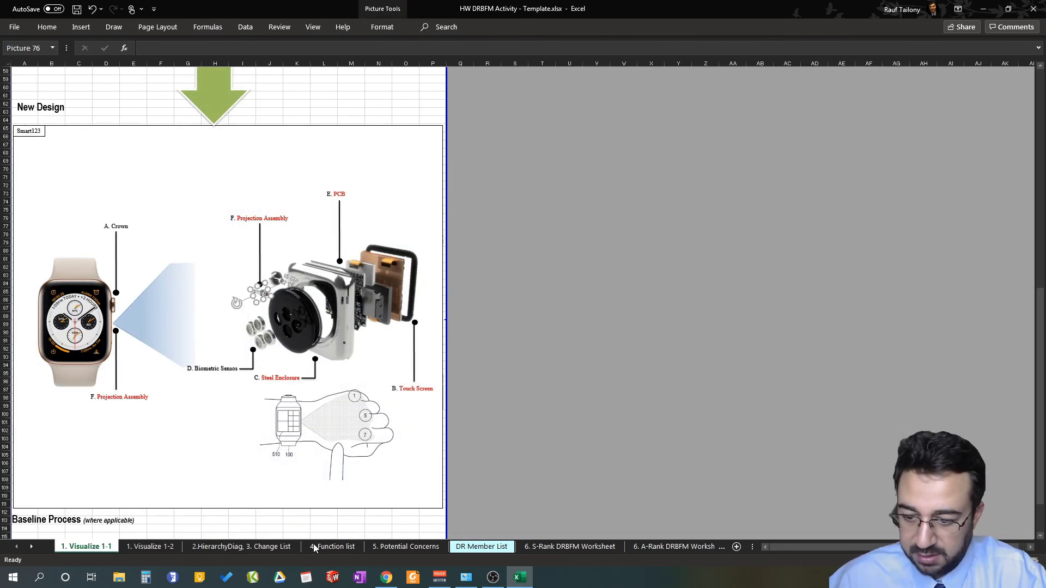
left_click(242, 546)
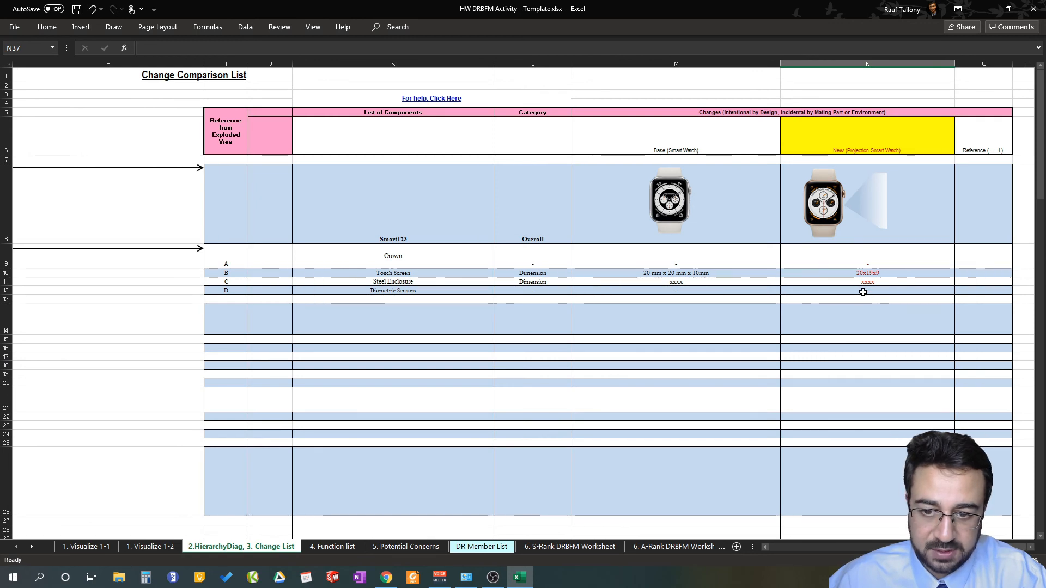
scroll("down", 3)
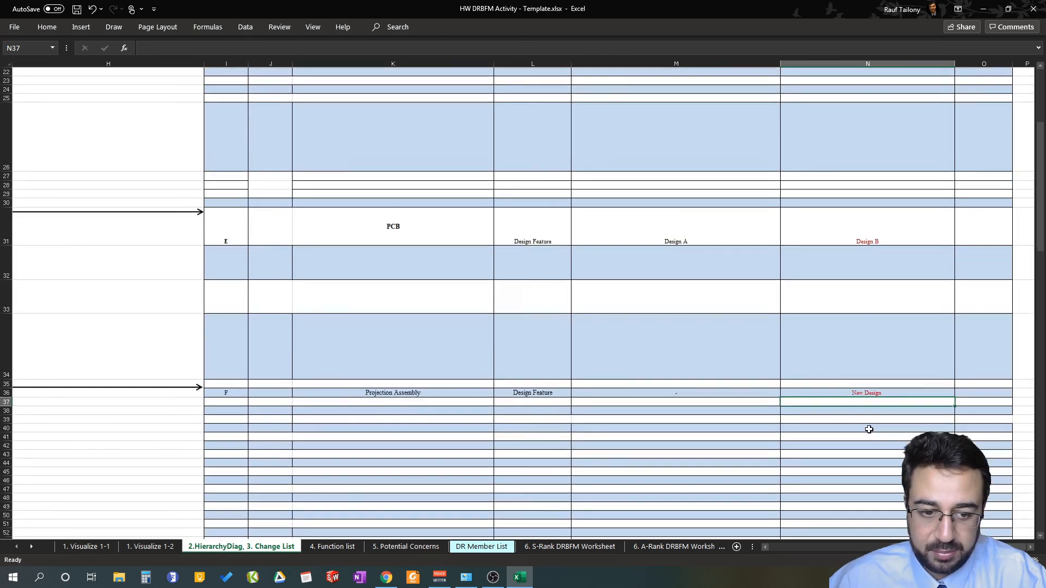
left_click(794, 396)
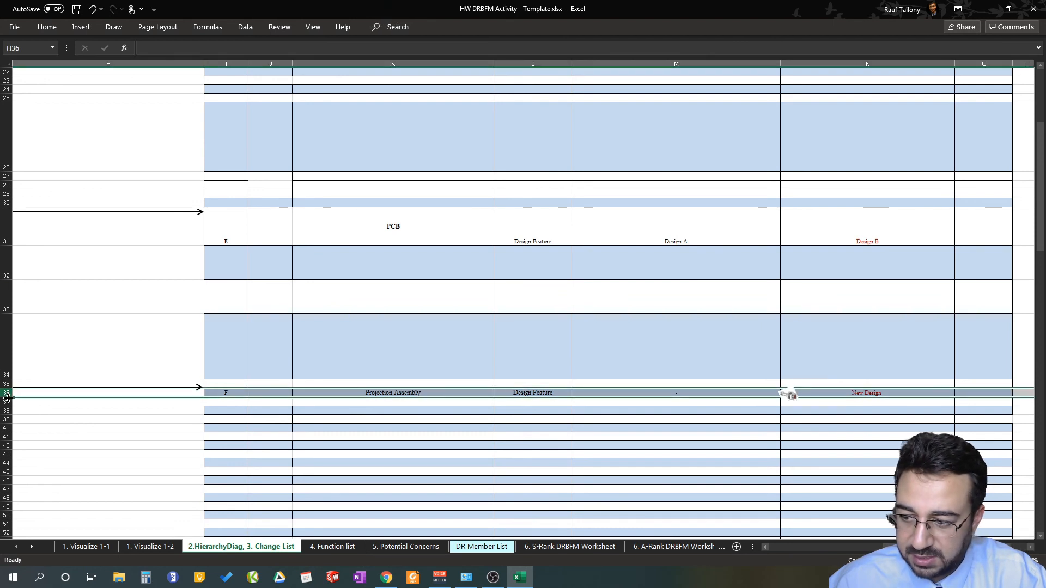
left_click(791, 393)
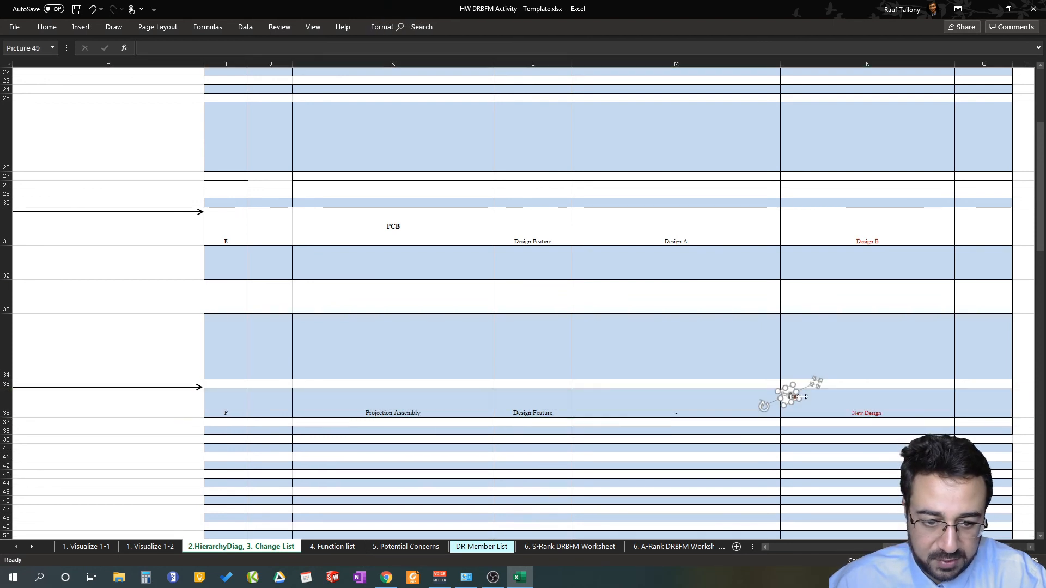
left_click(867, 402)
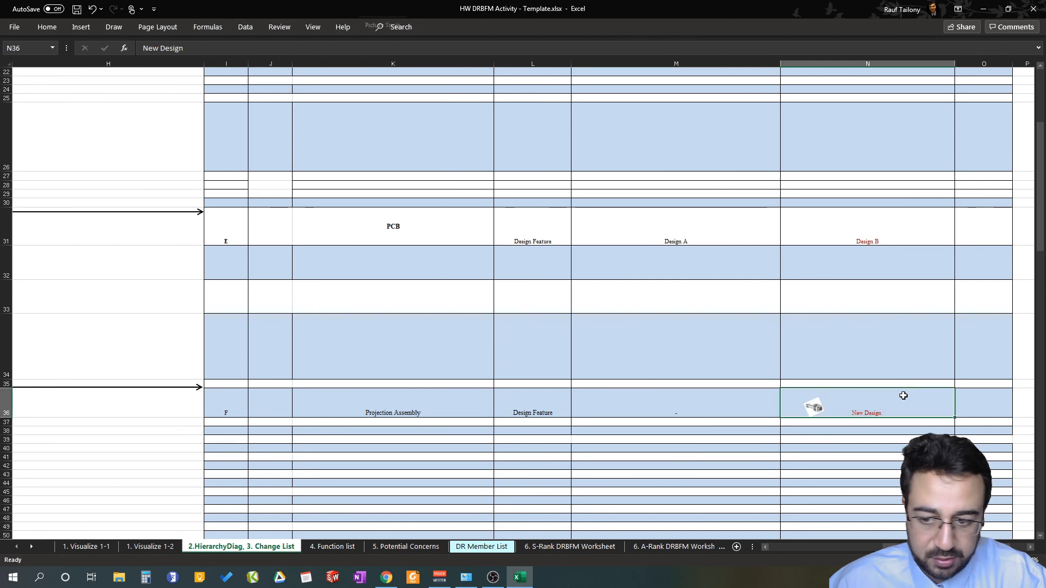
scroll("down", 3)
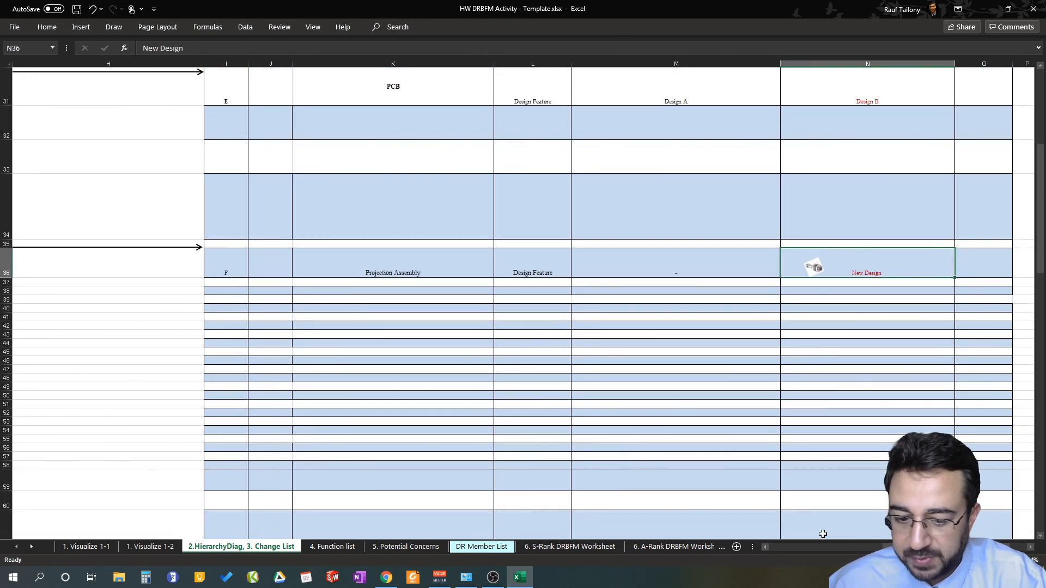
Step: Scroll back to column A and copy the hierarchy block A8:J37 down to Projection Assembly
scroll("left", 3)
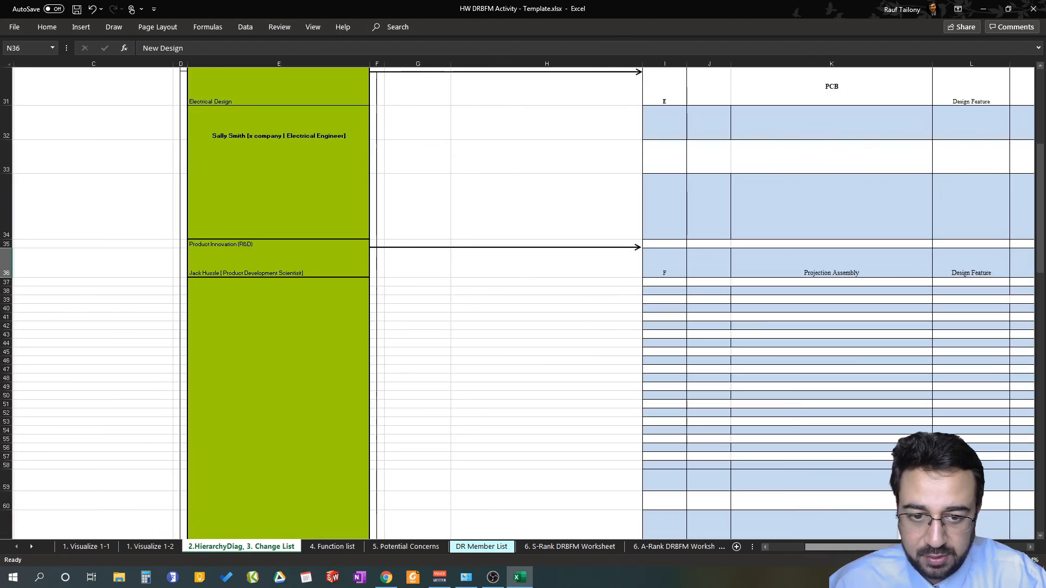
scroll("right", 3)
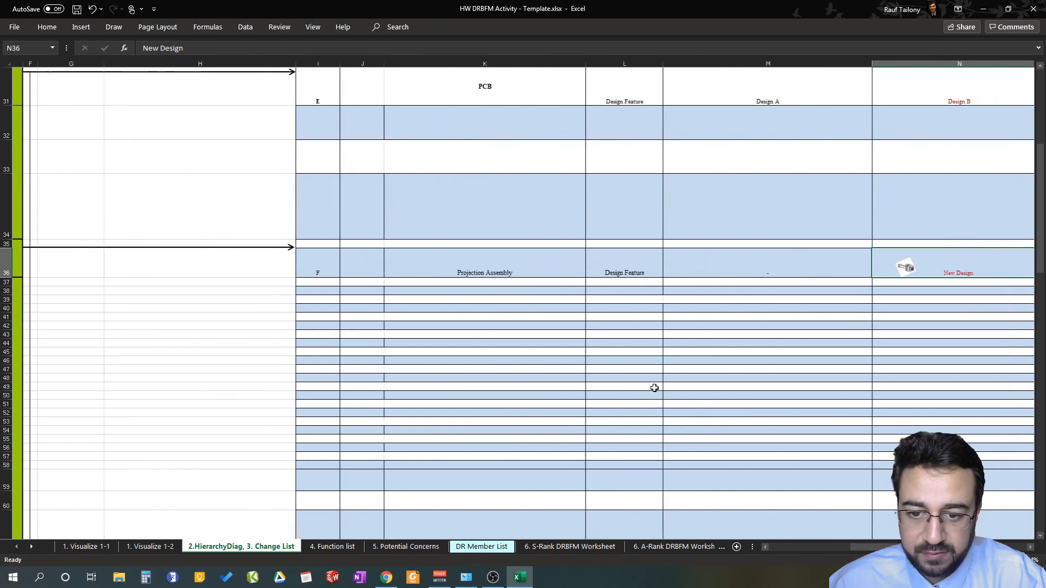
scroll("up", 3)
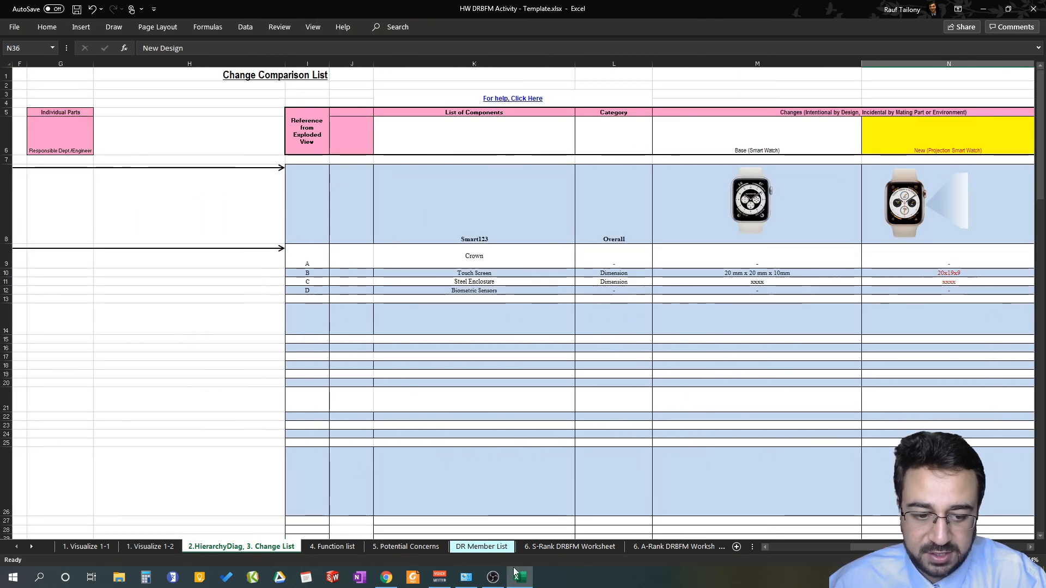
mouse_move(1012, 509)
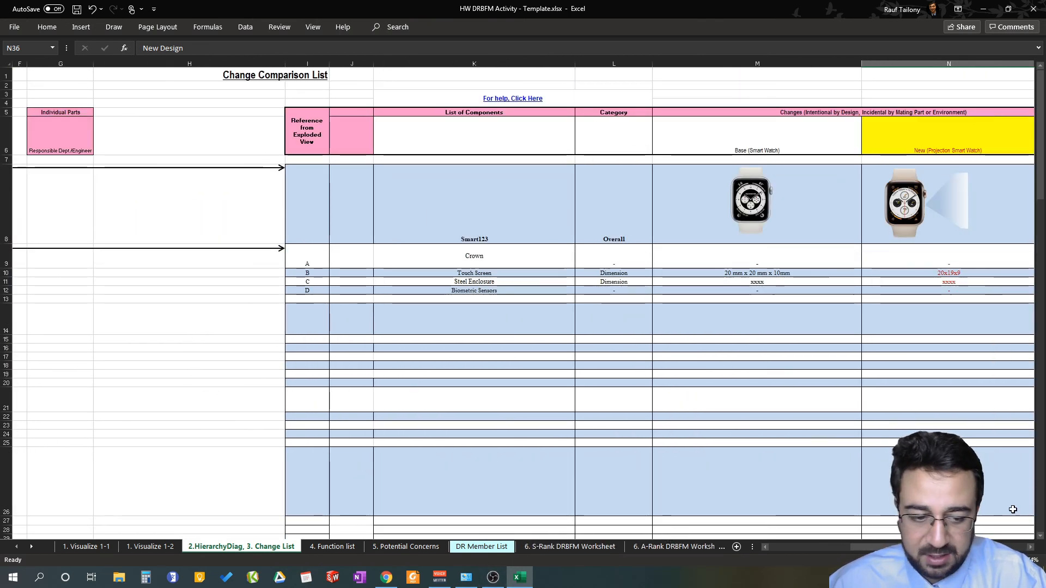
scroll("left", 3)
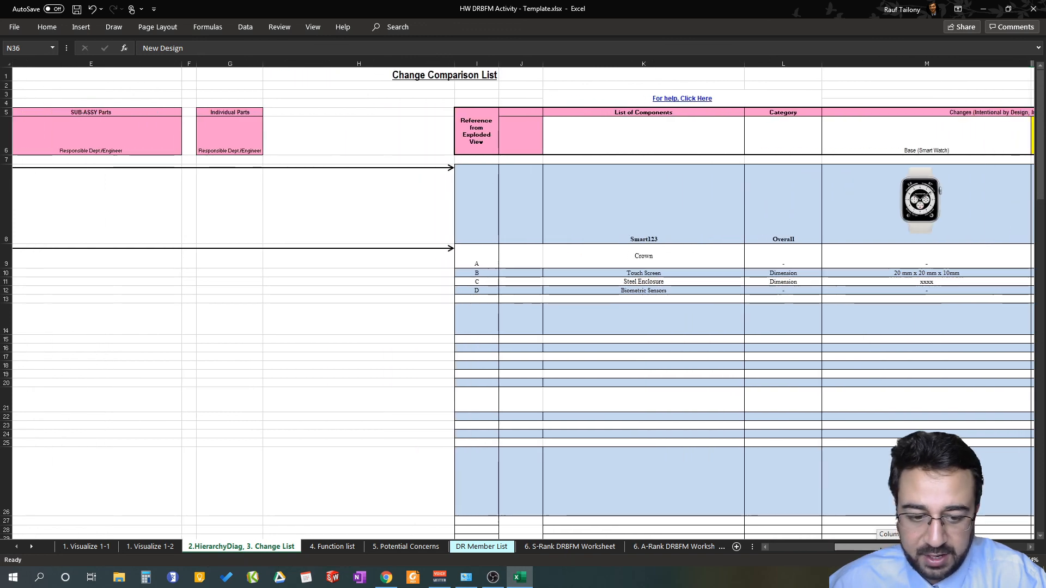
scroll("left", 3)
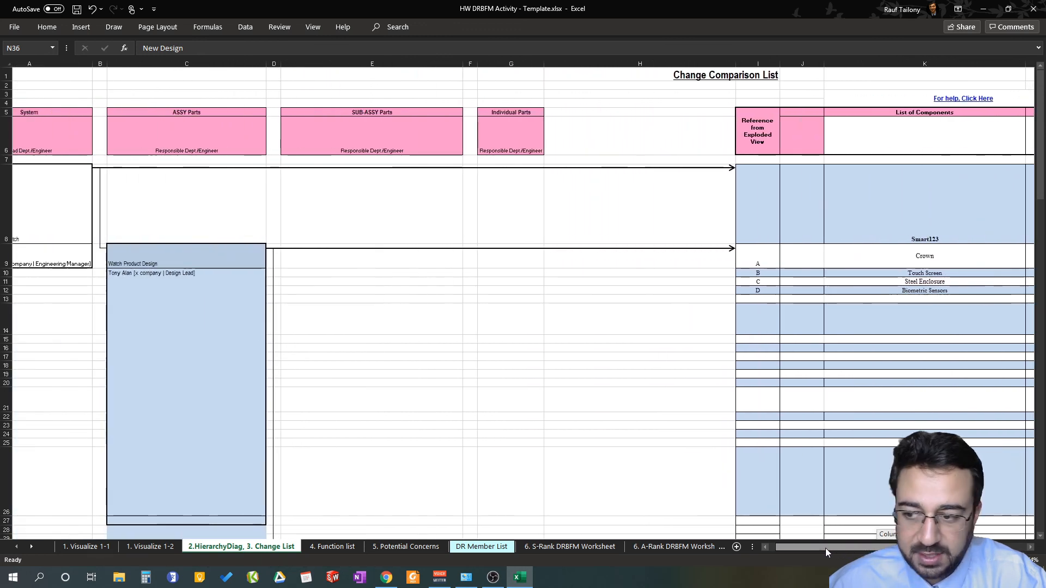
scroll("left", 3)
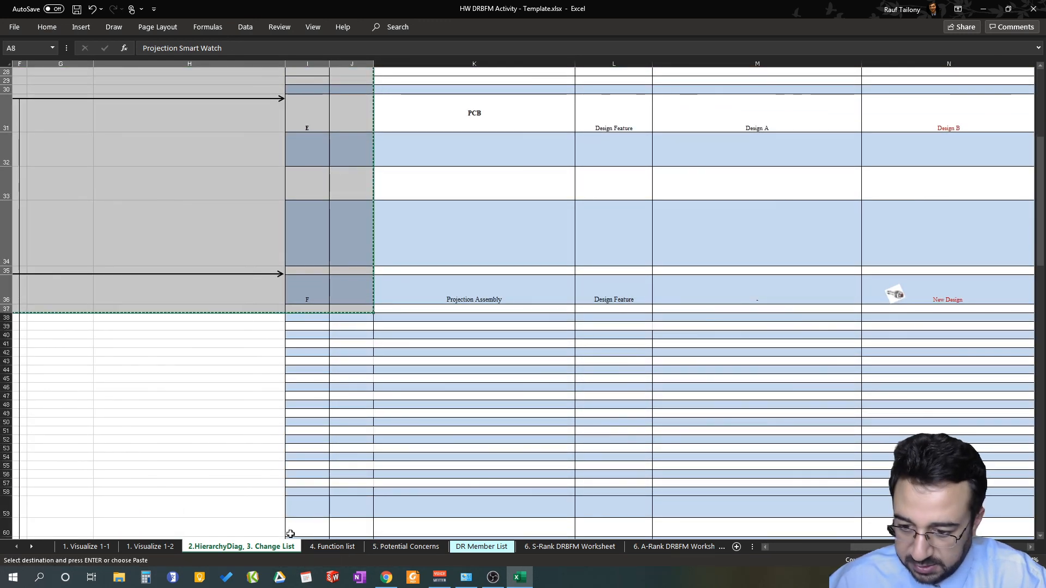
Step: Paste the copied hierarchy at A8 on the 4. Function list sheet and review the Basic Function heading
left_click(331, 545)
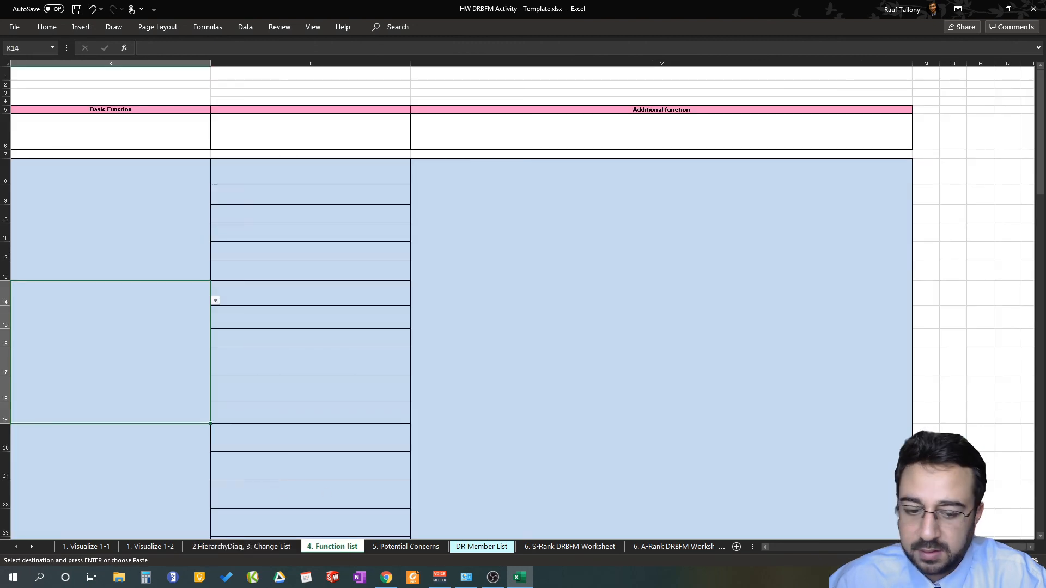
scroll("left", 3)
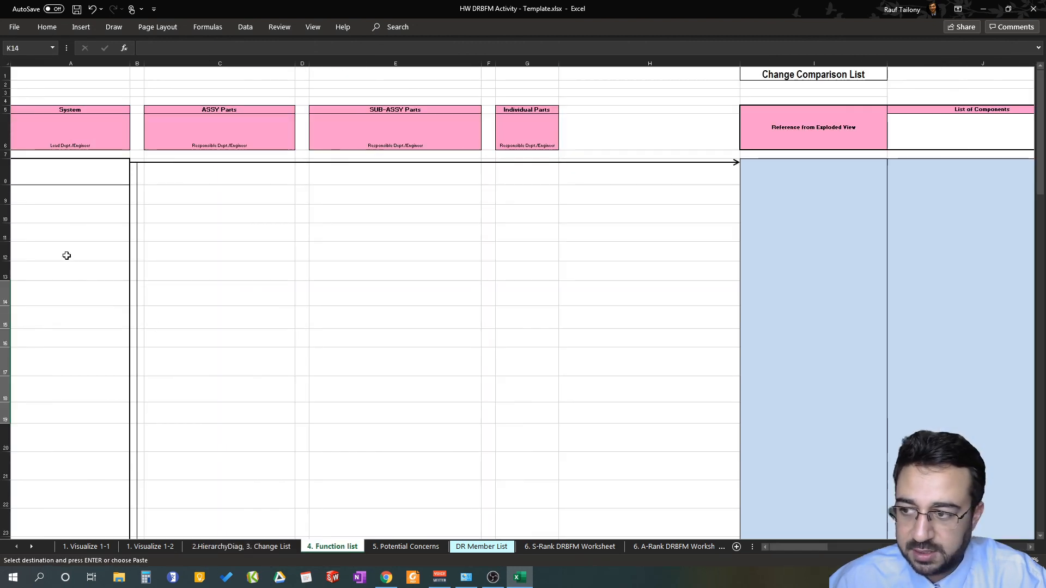
left_click(70, 171)
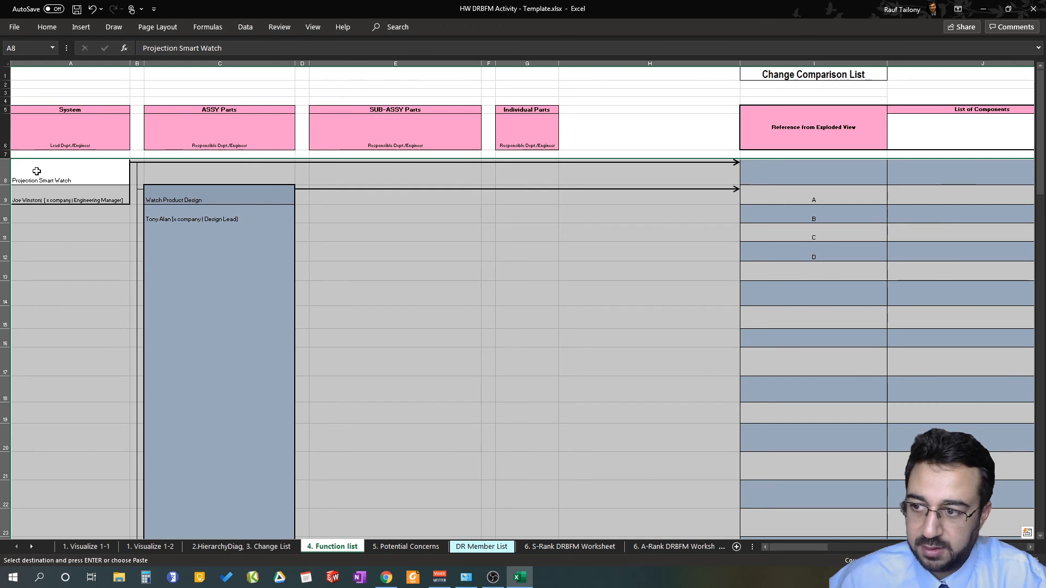
scroll("right", 3)
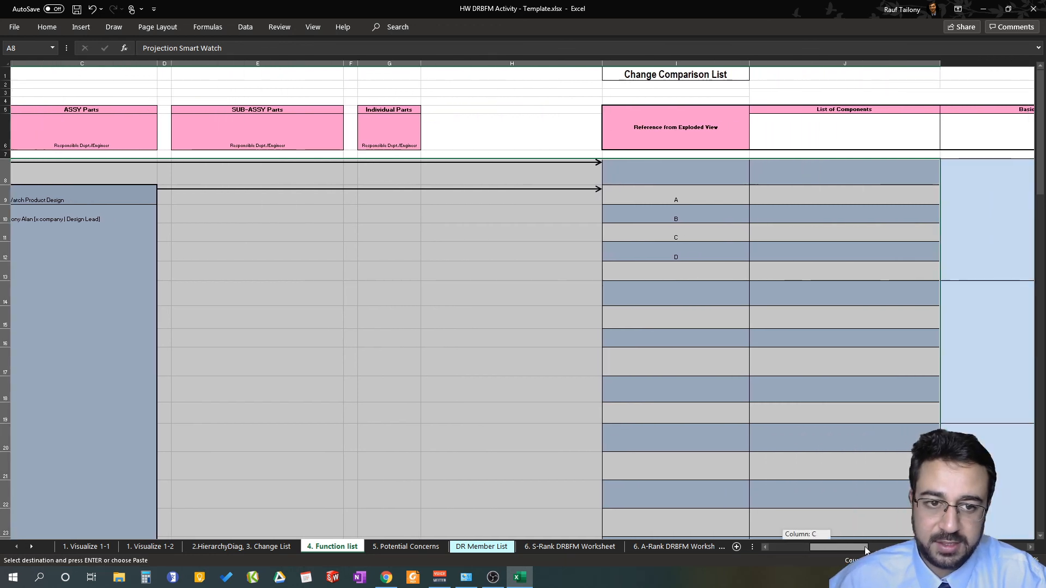
scroll("right", 3)
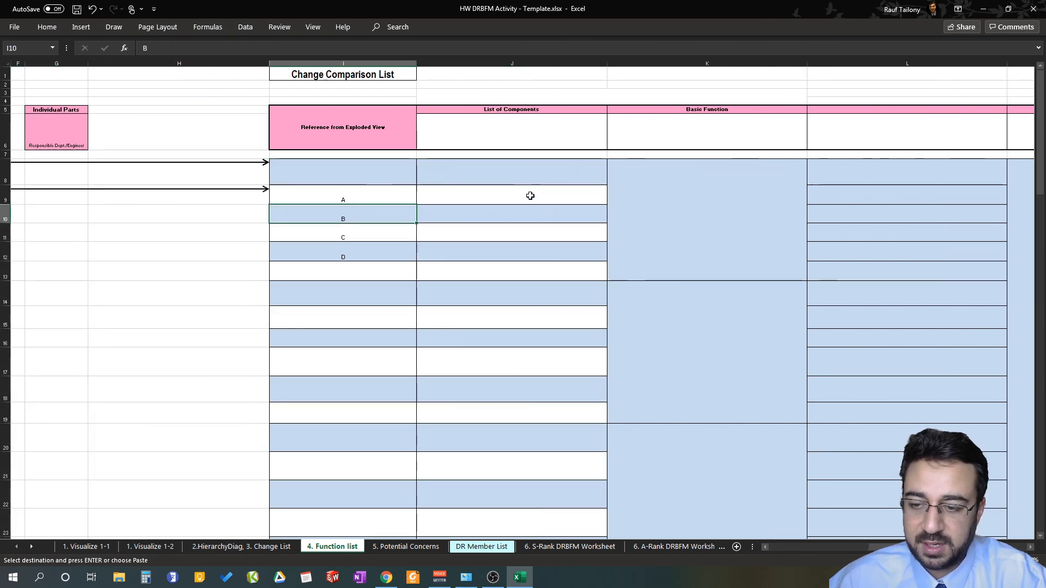
left_click(706, 109)
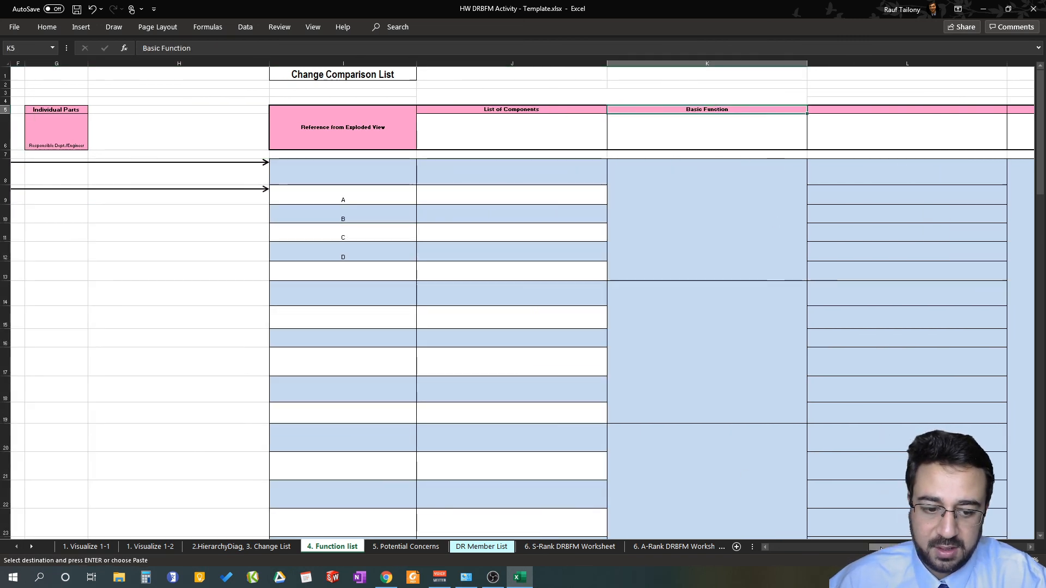
scroll("right", 3)
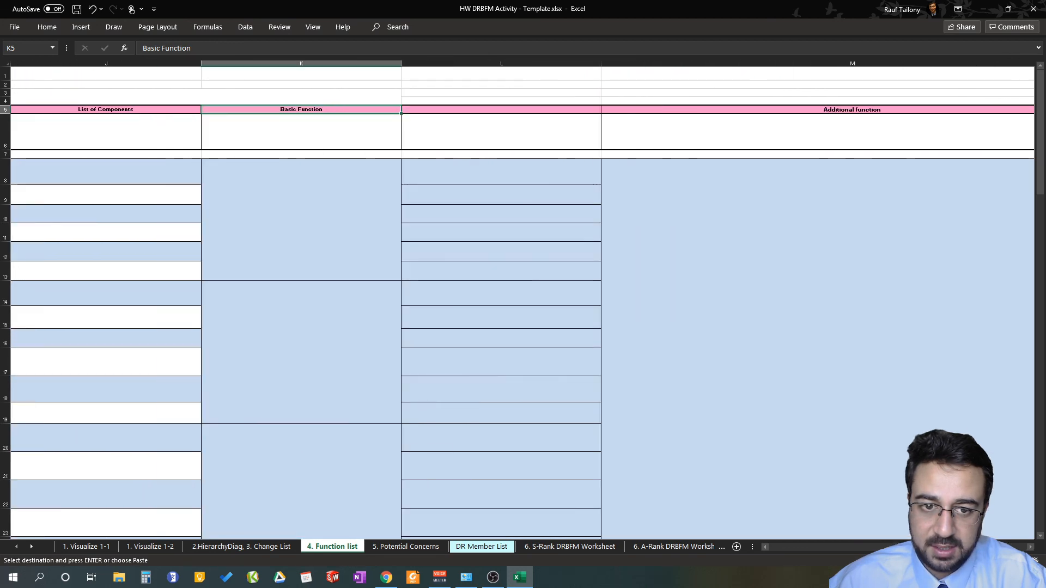
mouse_move(386, 375)
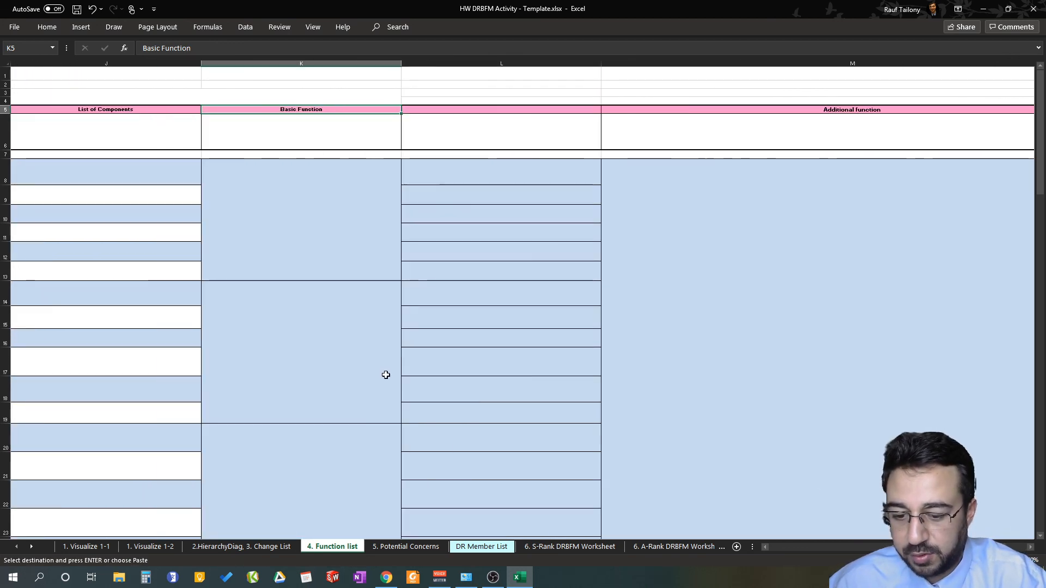